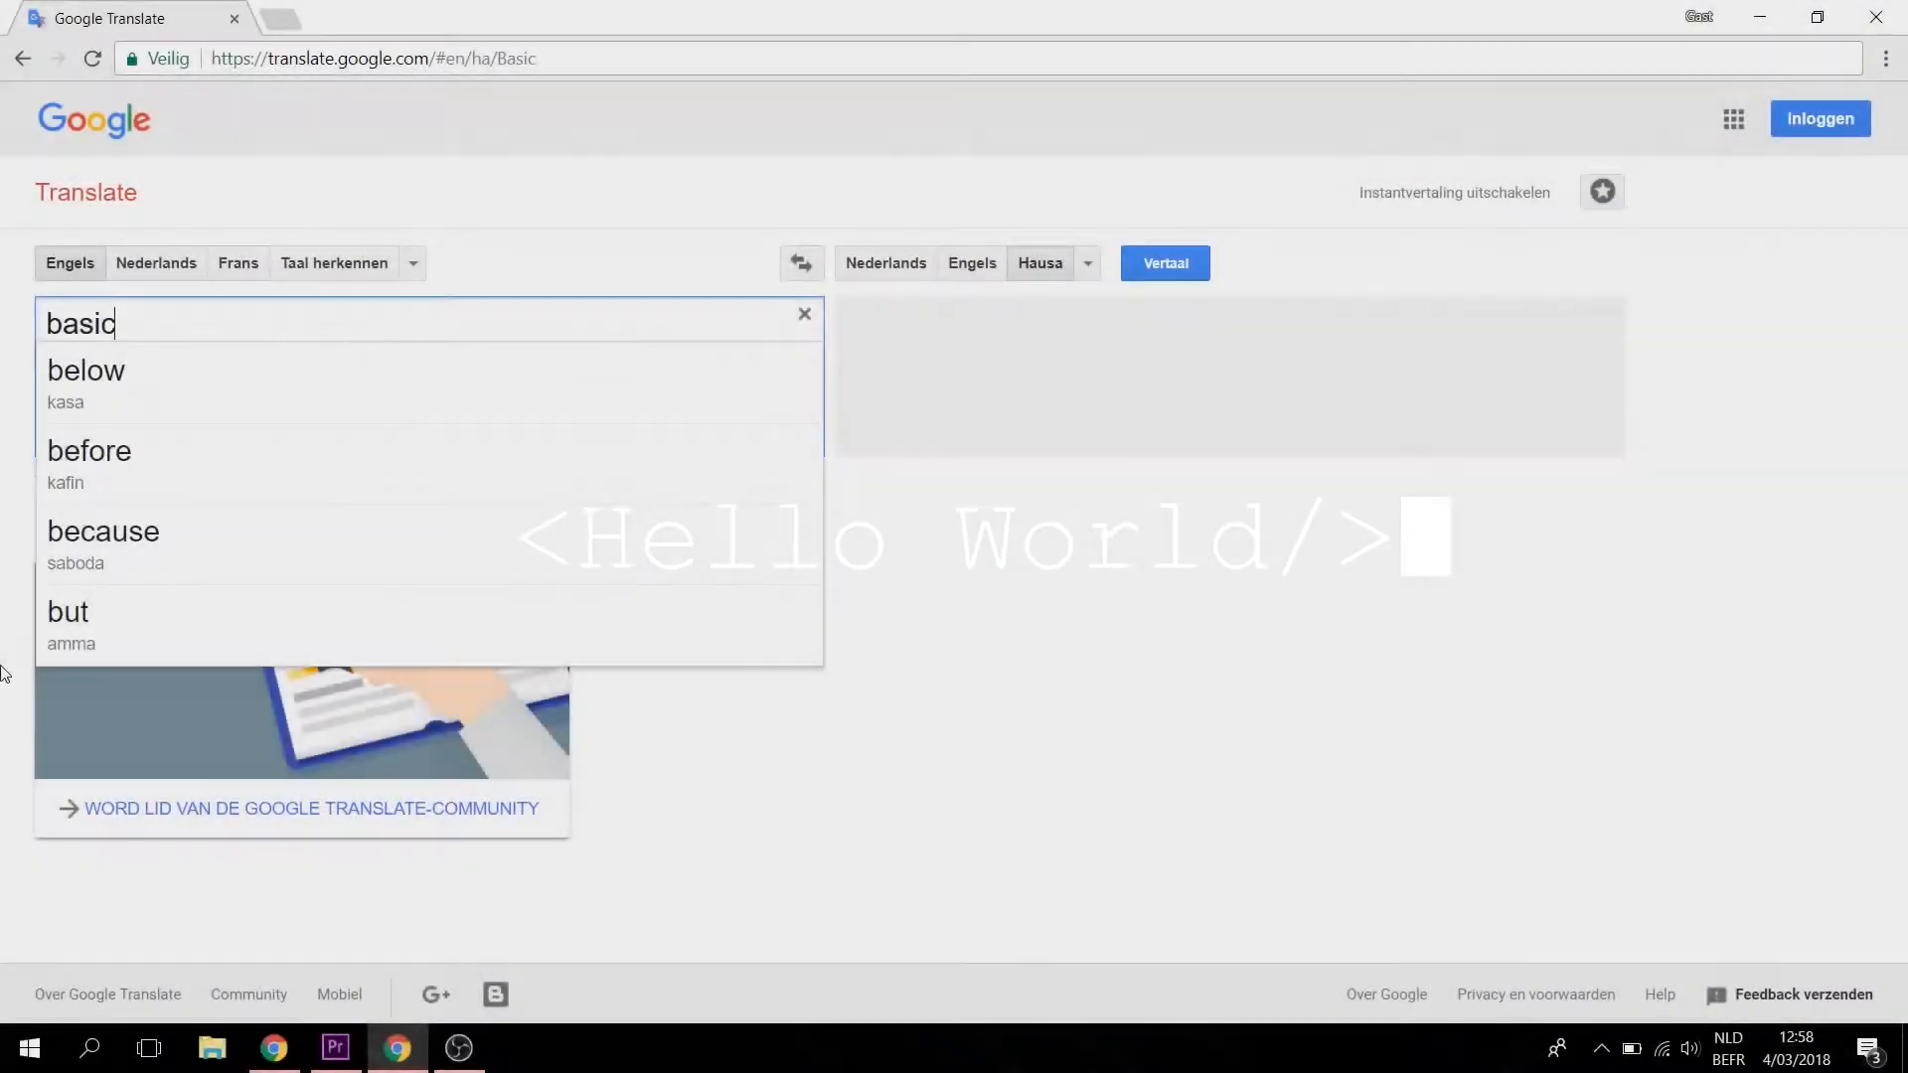
Add '//declare Sensor' and '//declare LED' comments above setup for the A5 sensor and pin 2 LED
{"action": "left_click", "coordinate": [81, 370]}
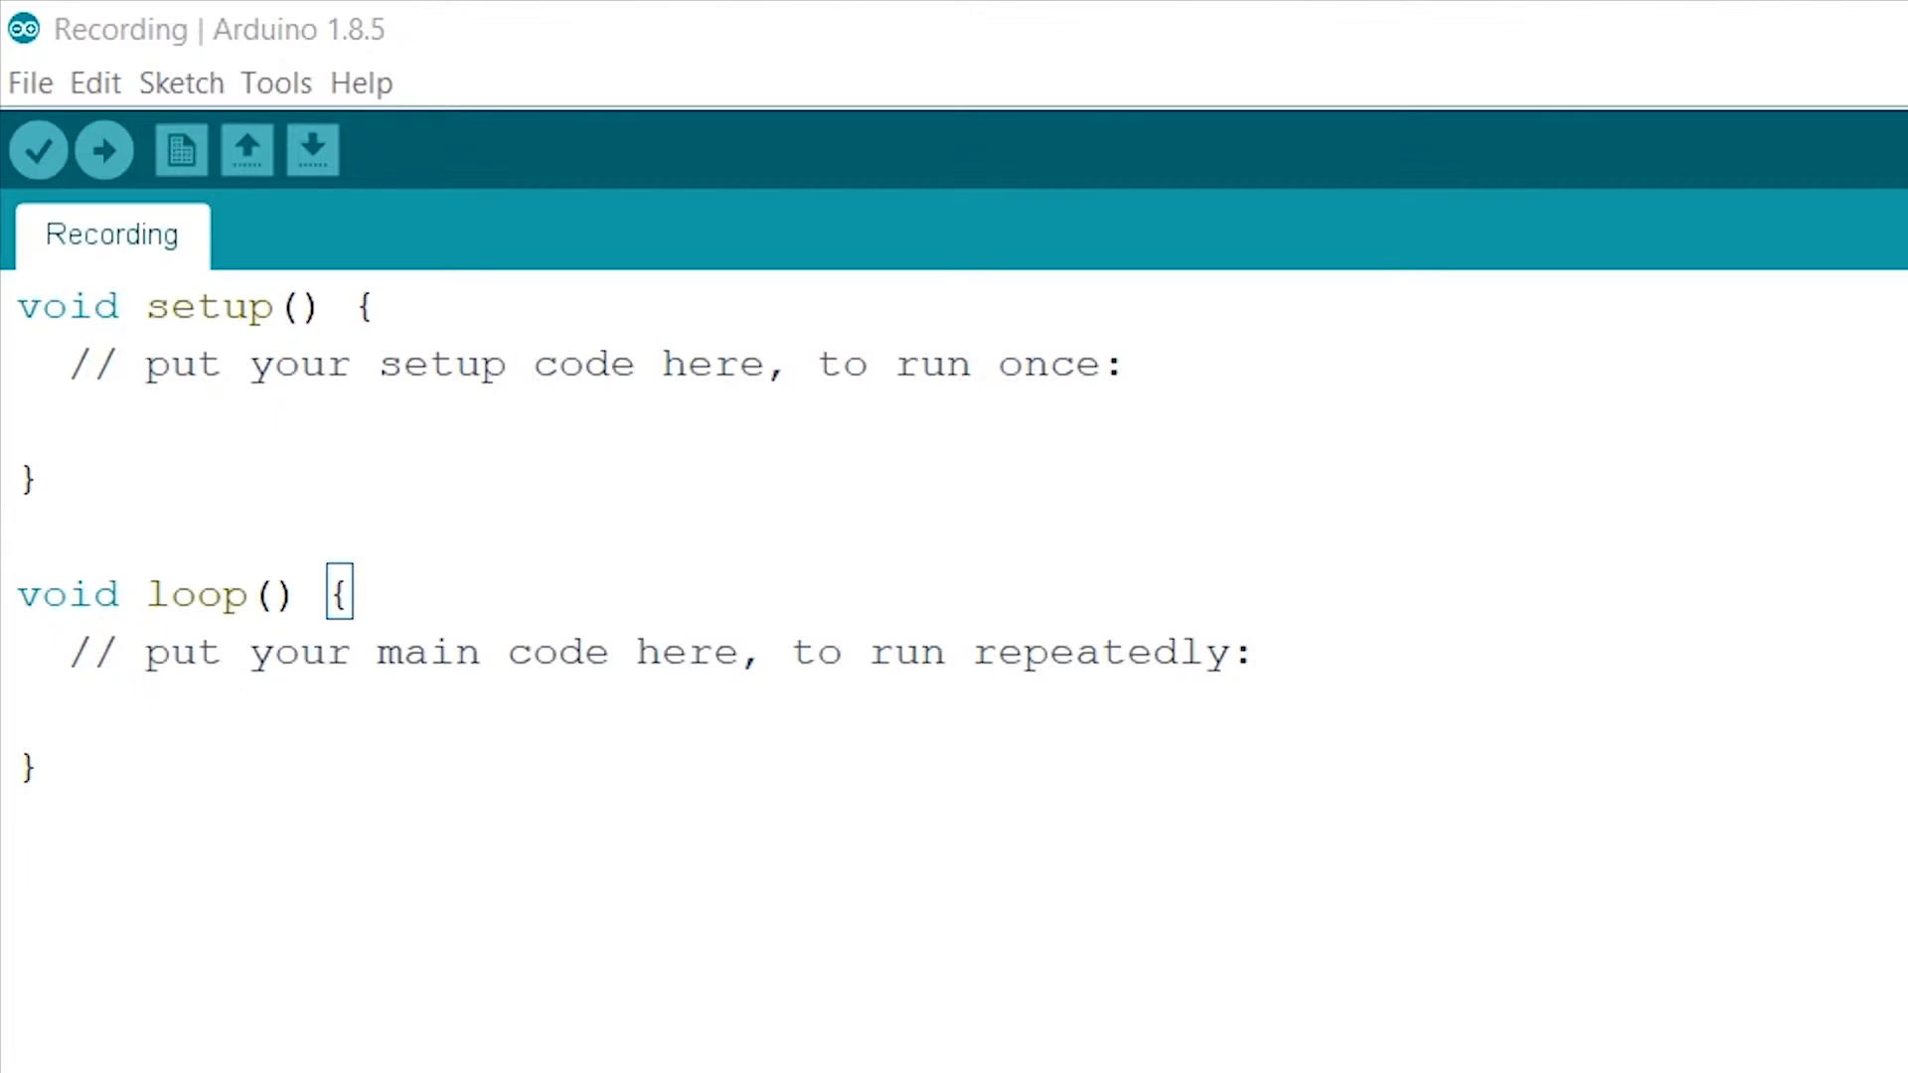
{"action": "type", "text": "//declare Sensor"}
{"action": "type", "text": "int lightSensor = A5;"}
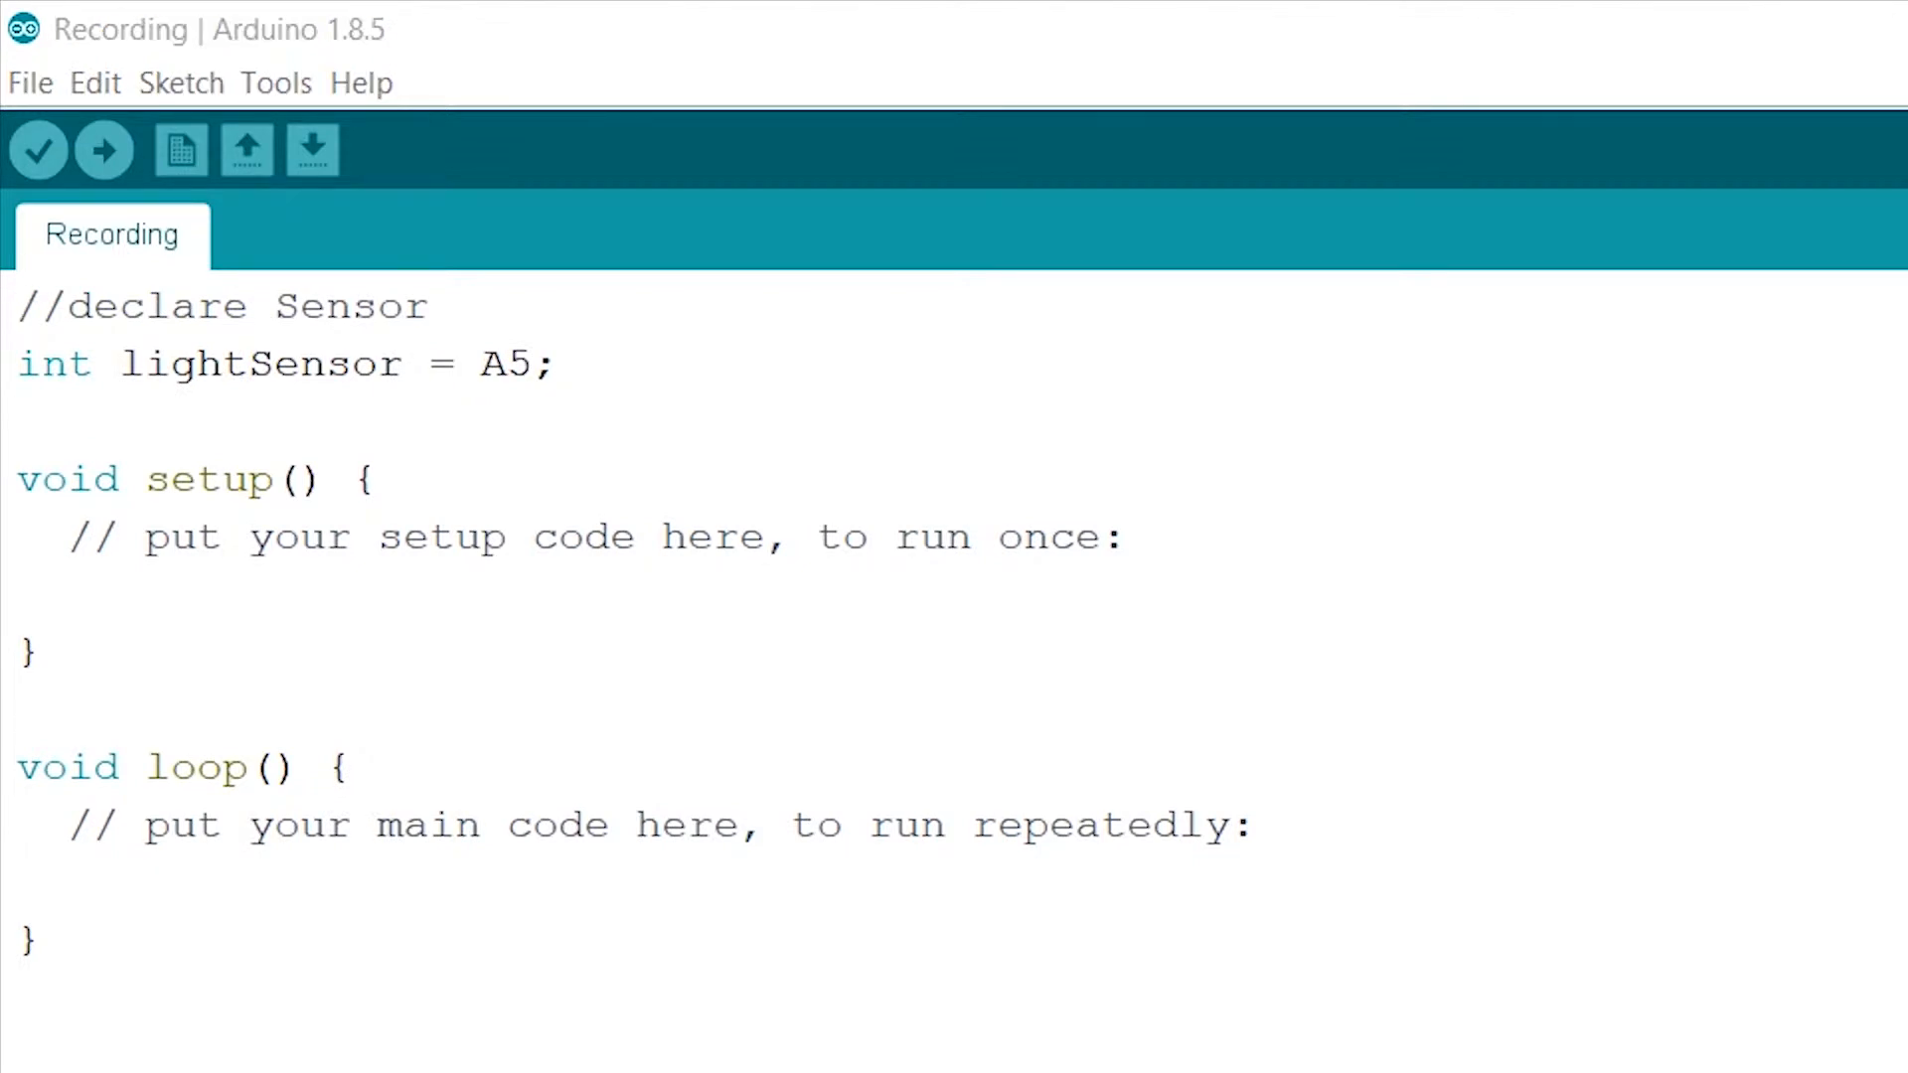
{"action": "type", "text": "//declare LED"}
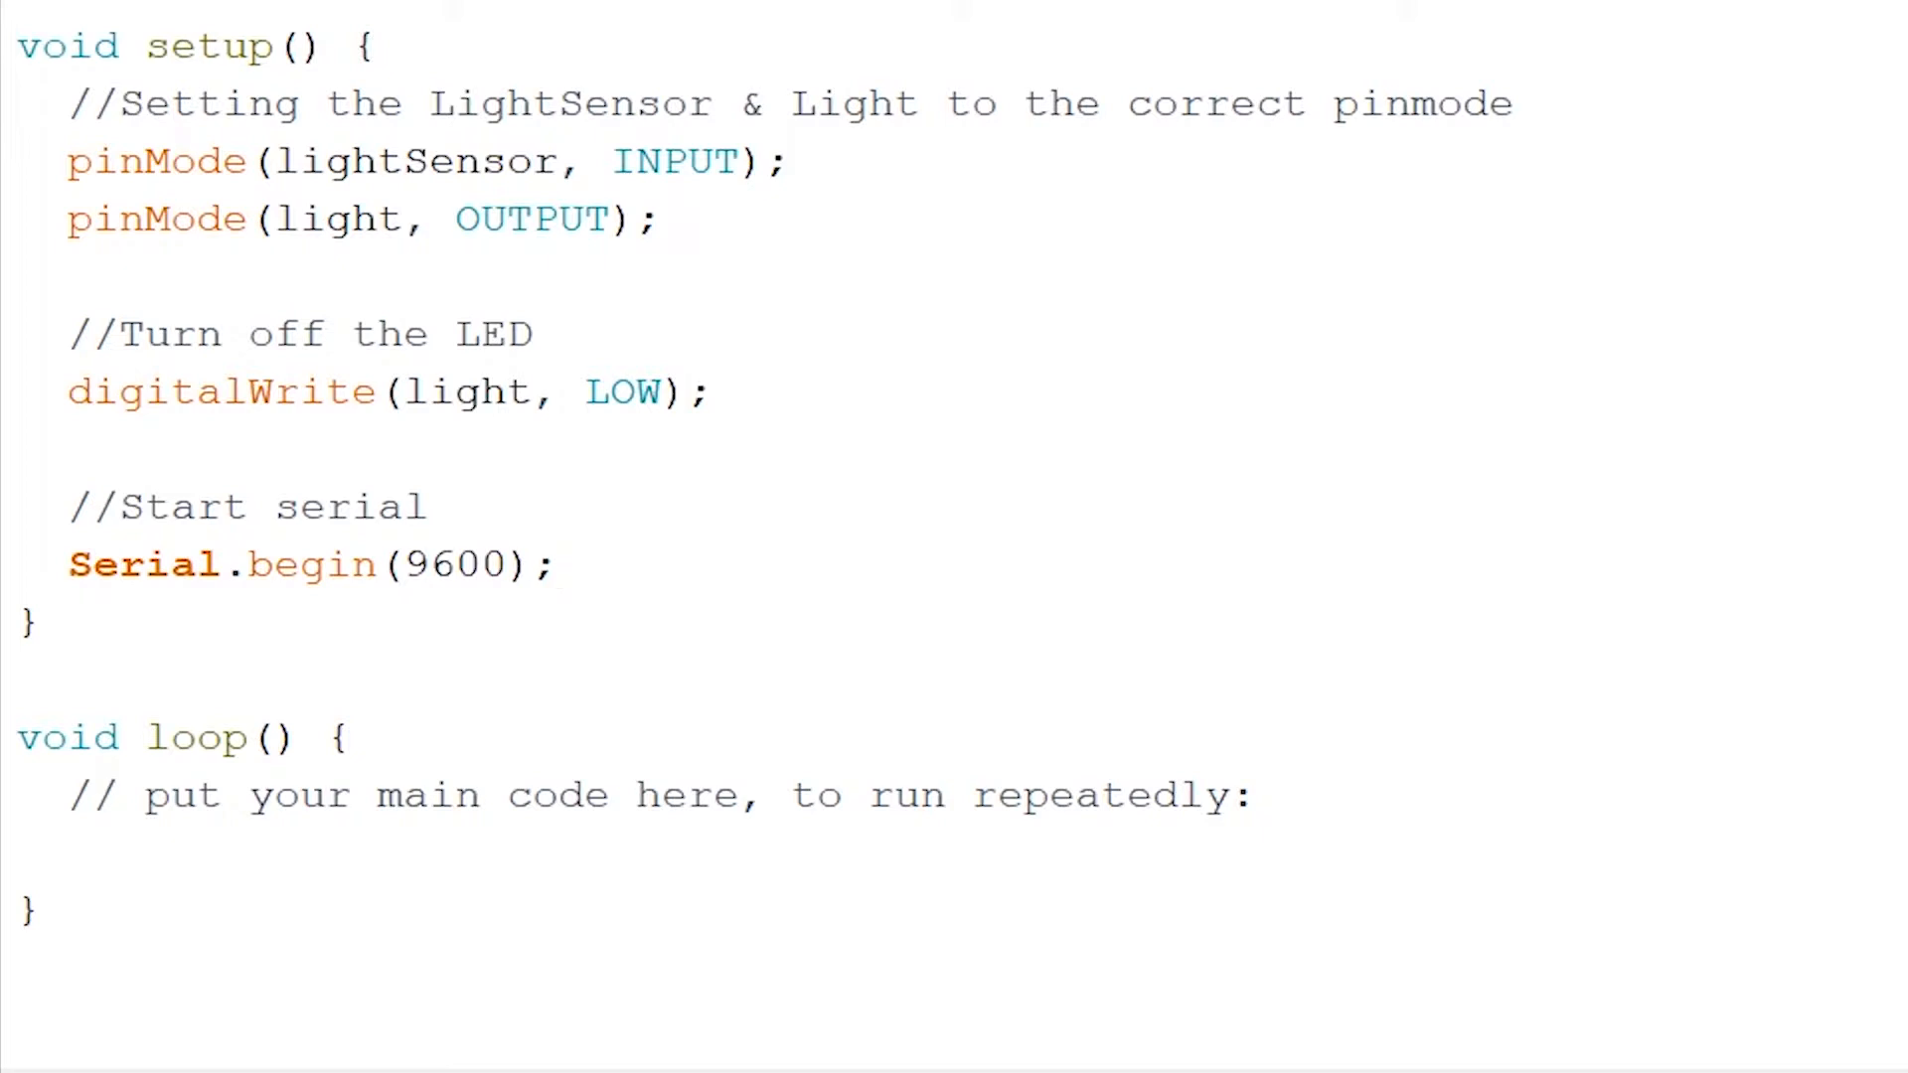
In loop, store analogRead(lightSensor) into reading under a '//lightSensor reading' comment
{"action": "type", "text": "//lightSensor reading"}
{"action": "type", "text": "long reading ="}
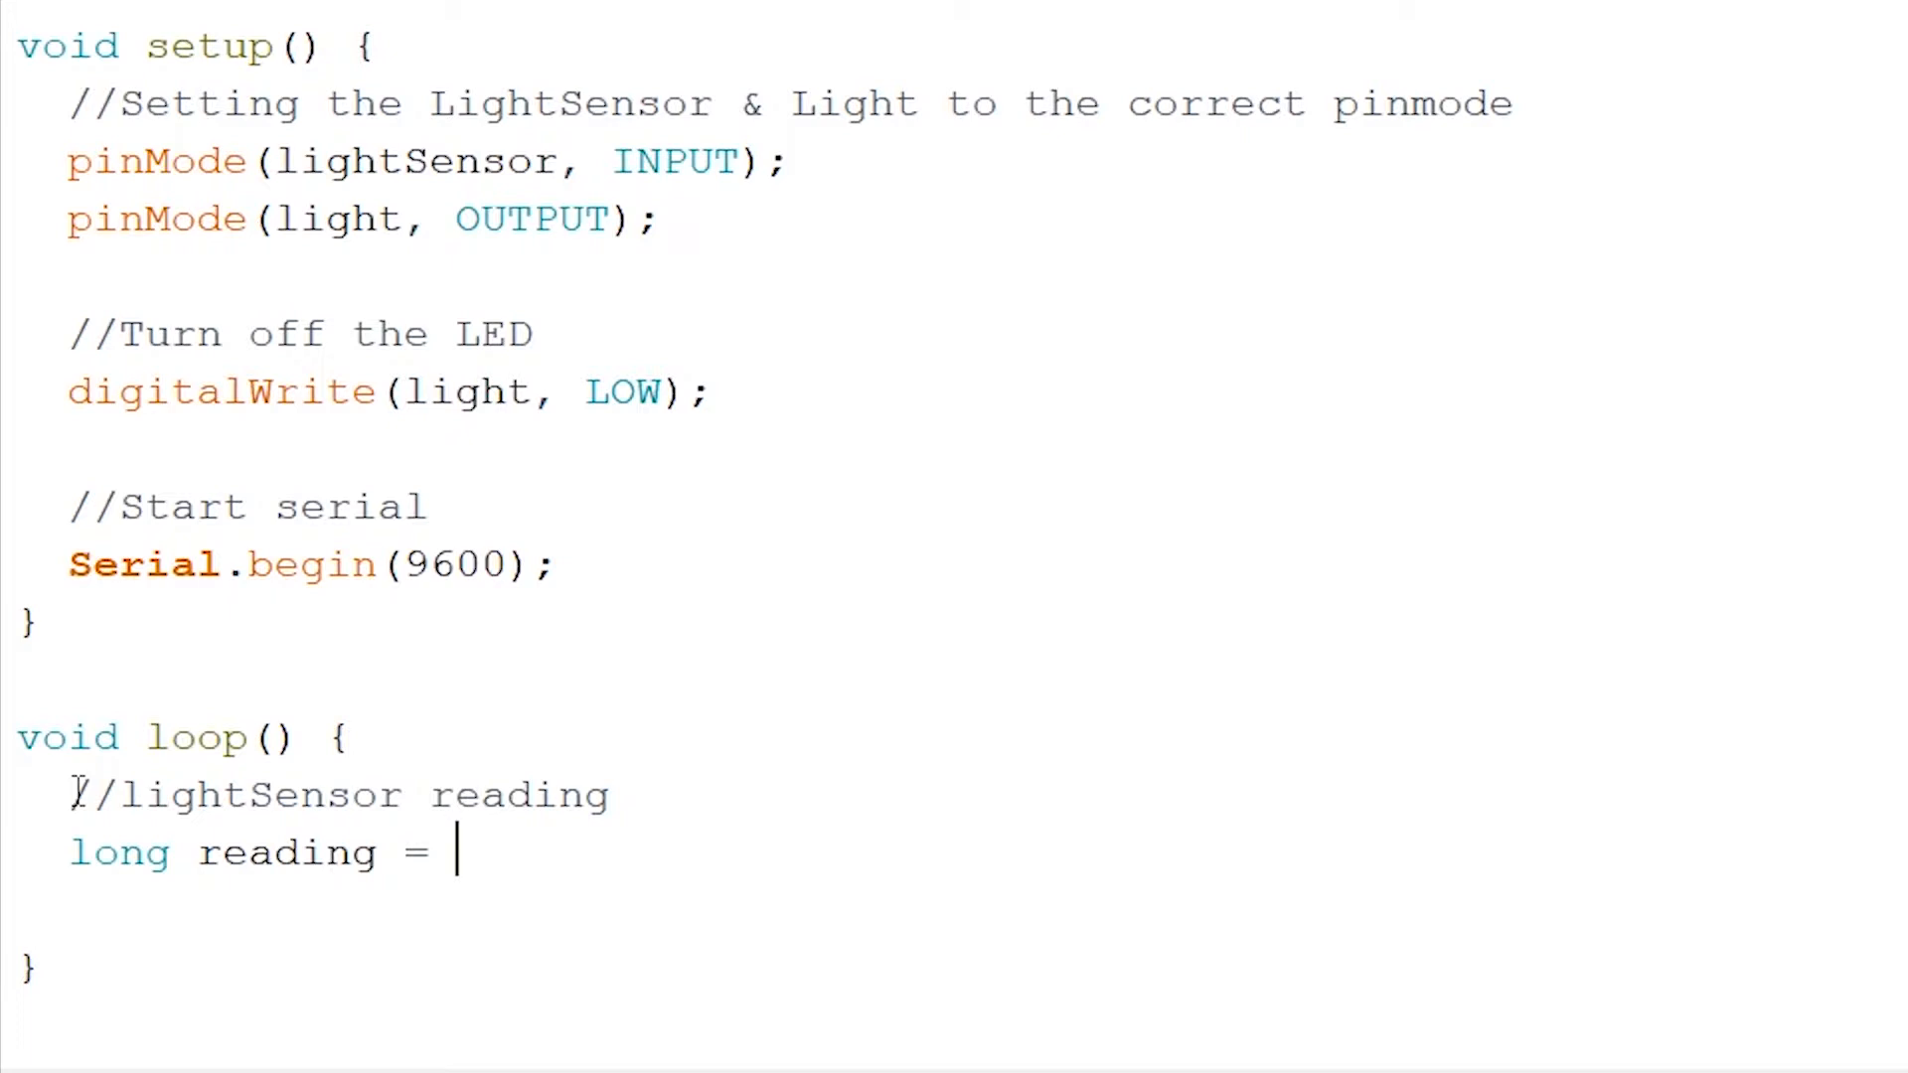
{"action": "type", "text": "analogRe"}
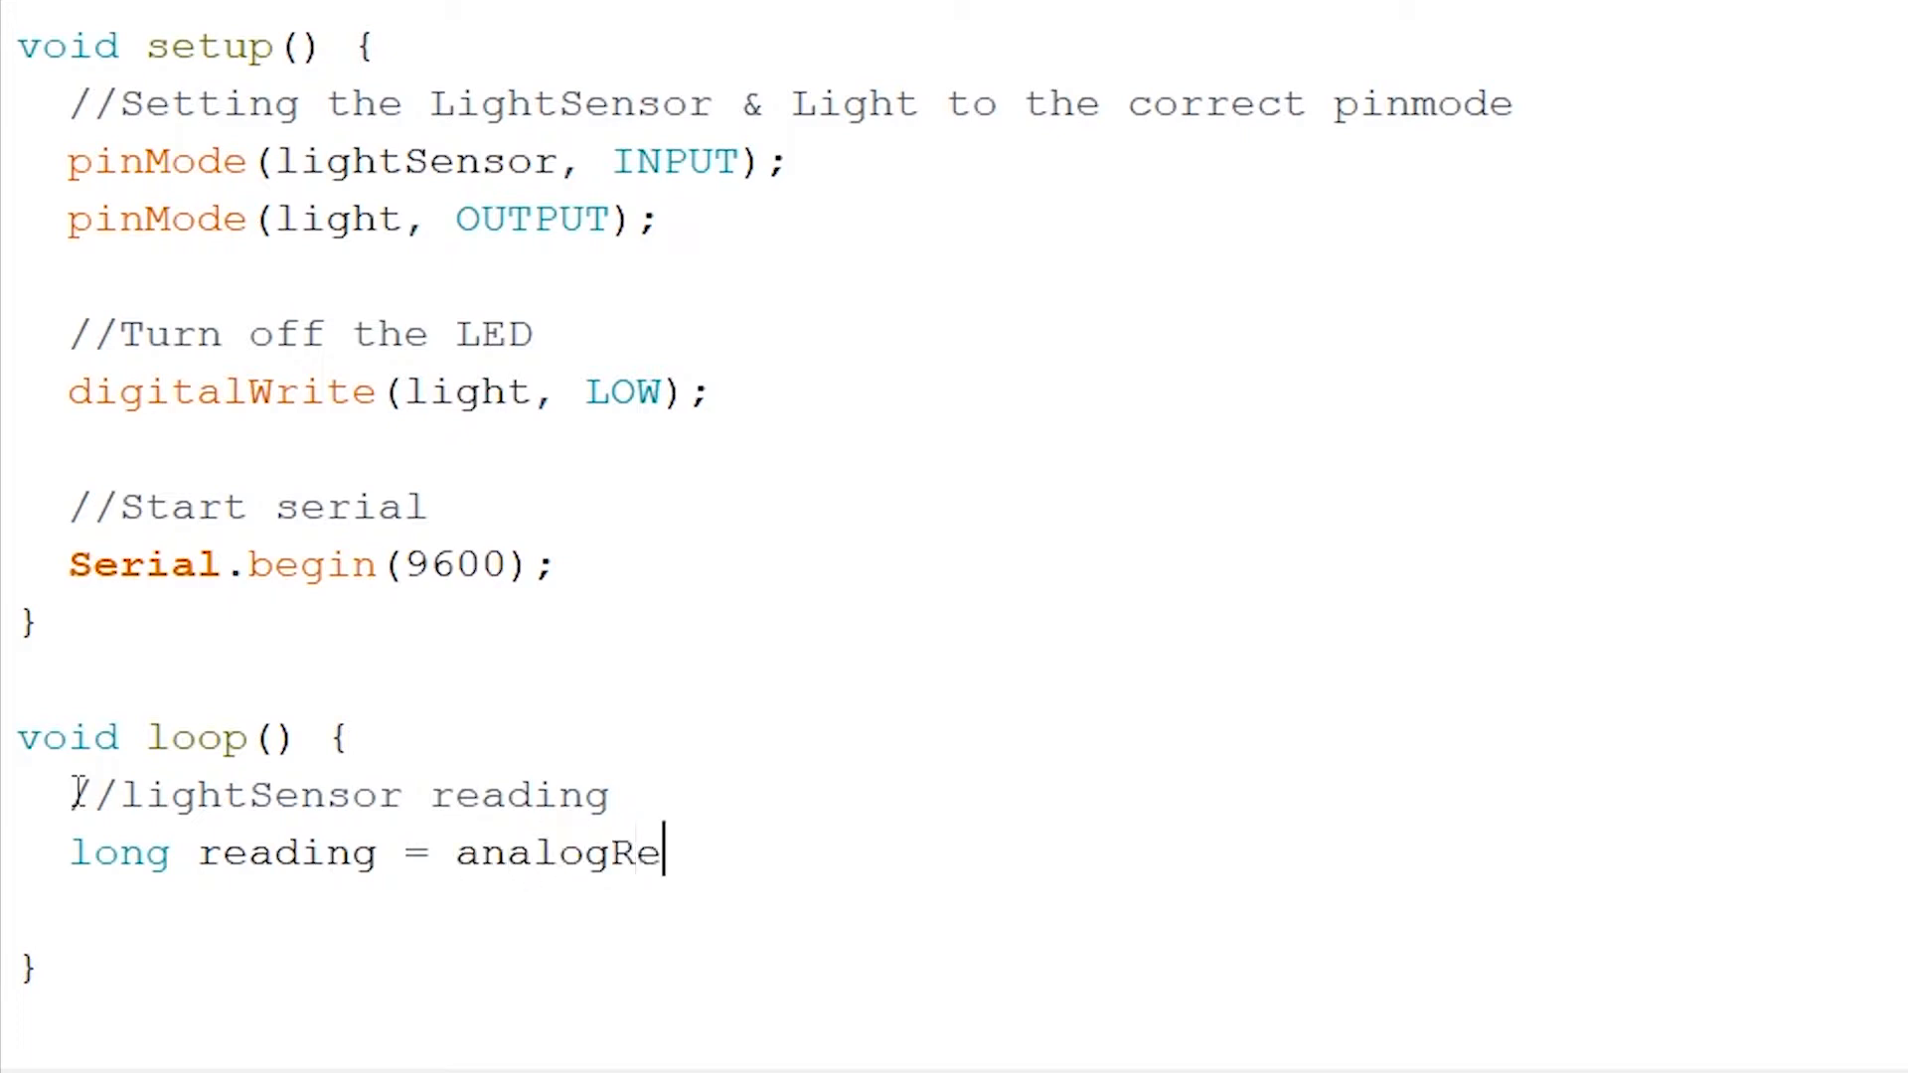
{"action": "type", "text": "ad(l"}
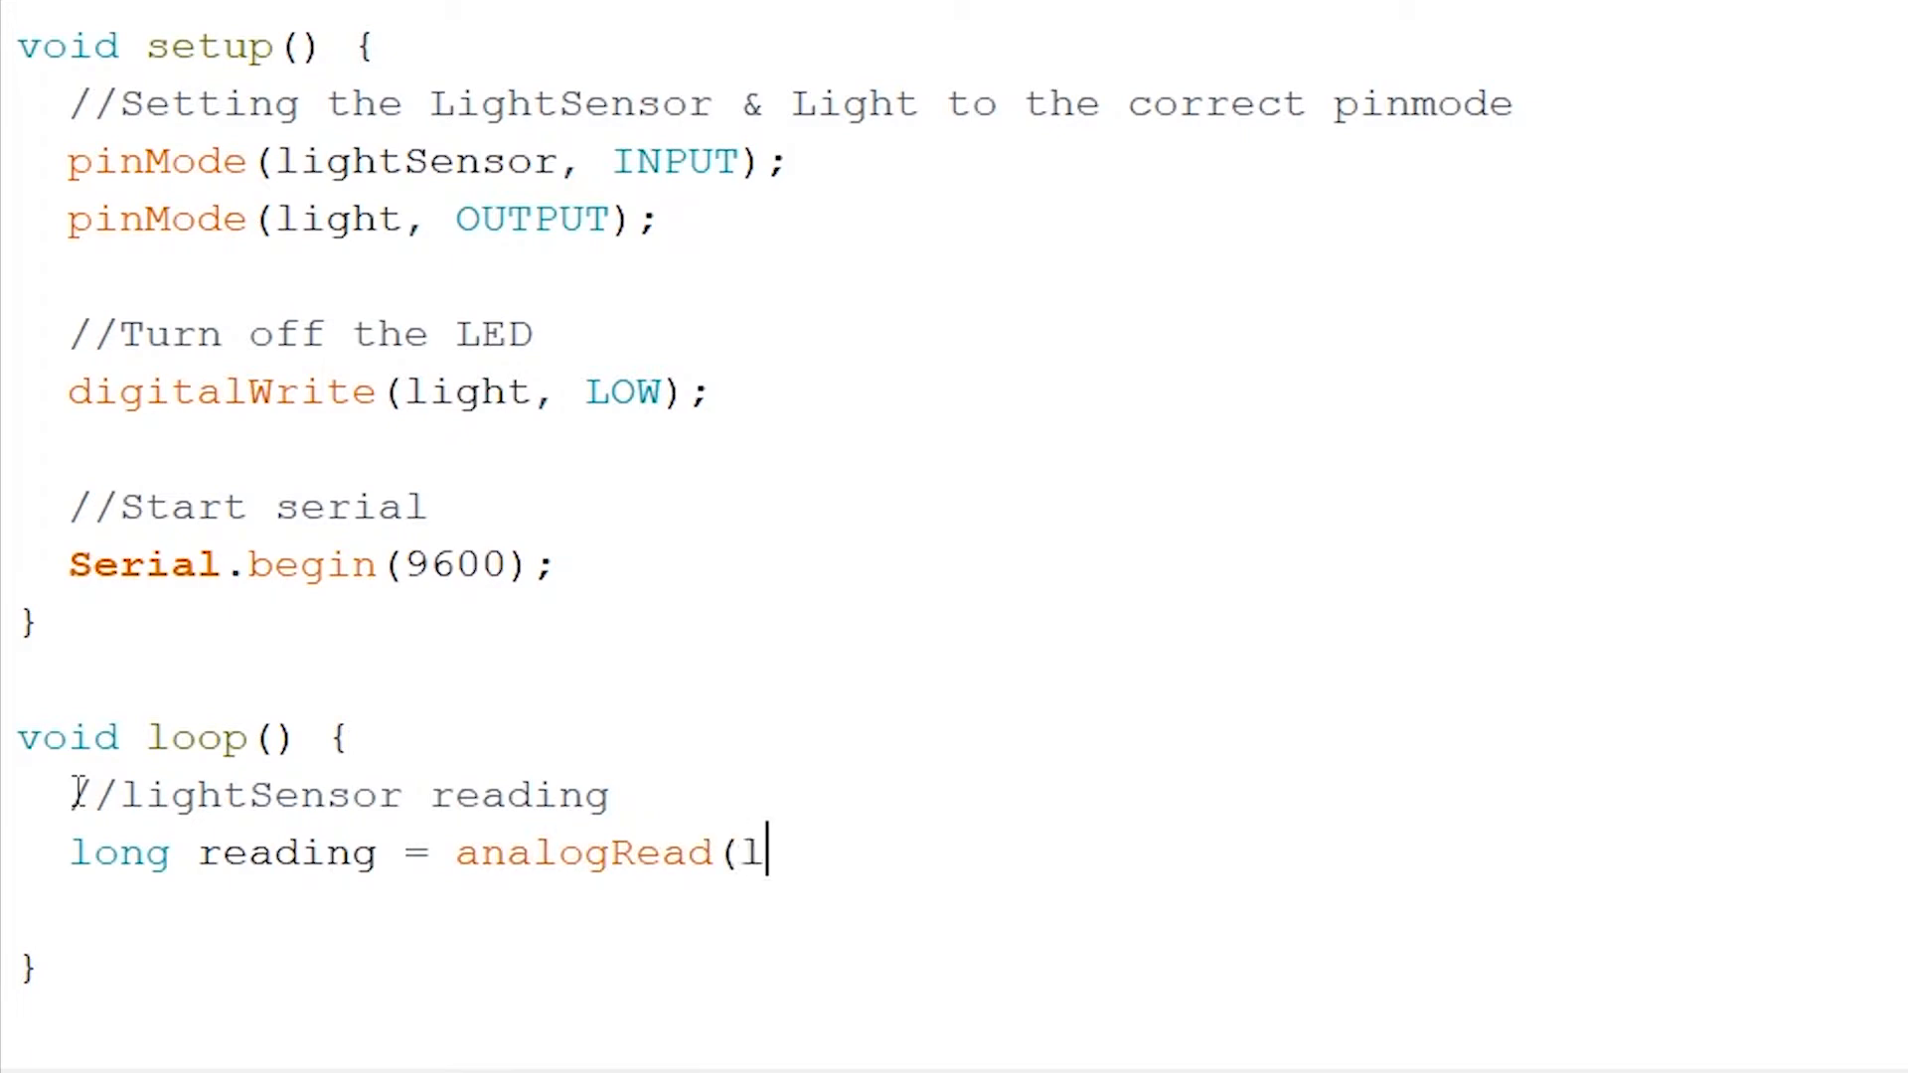
{"action": "type", "text": "ightSen"}
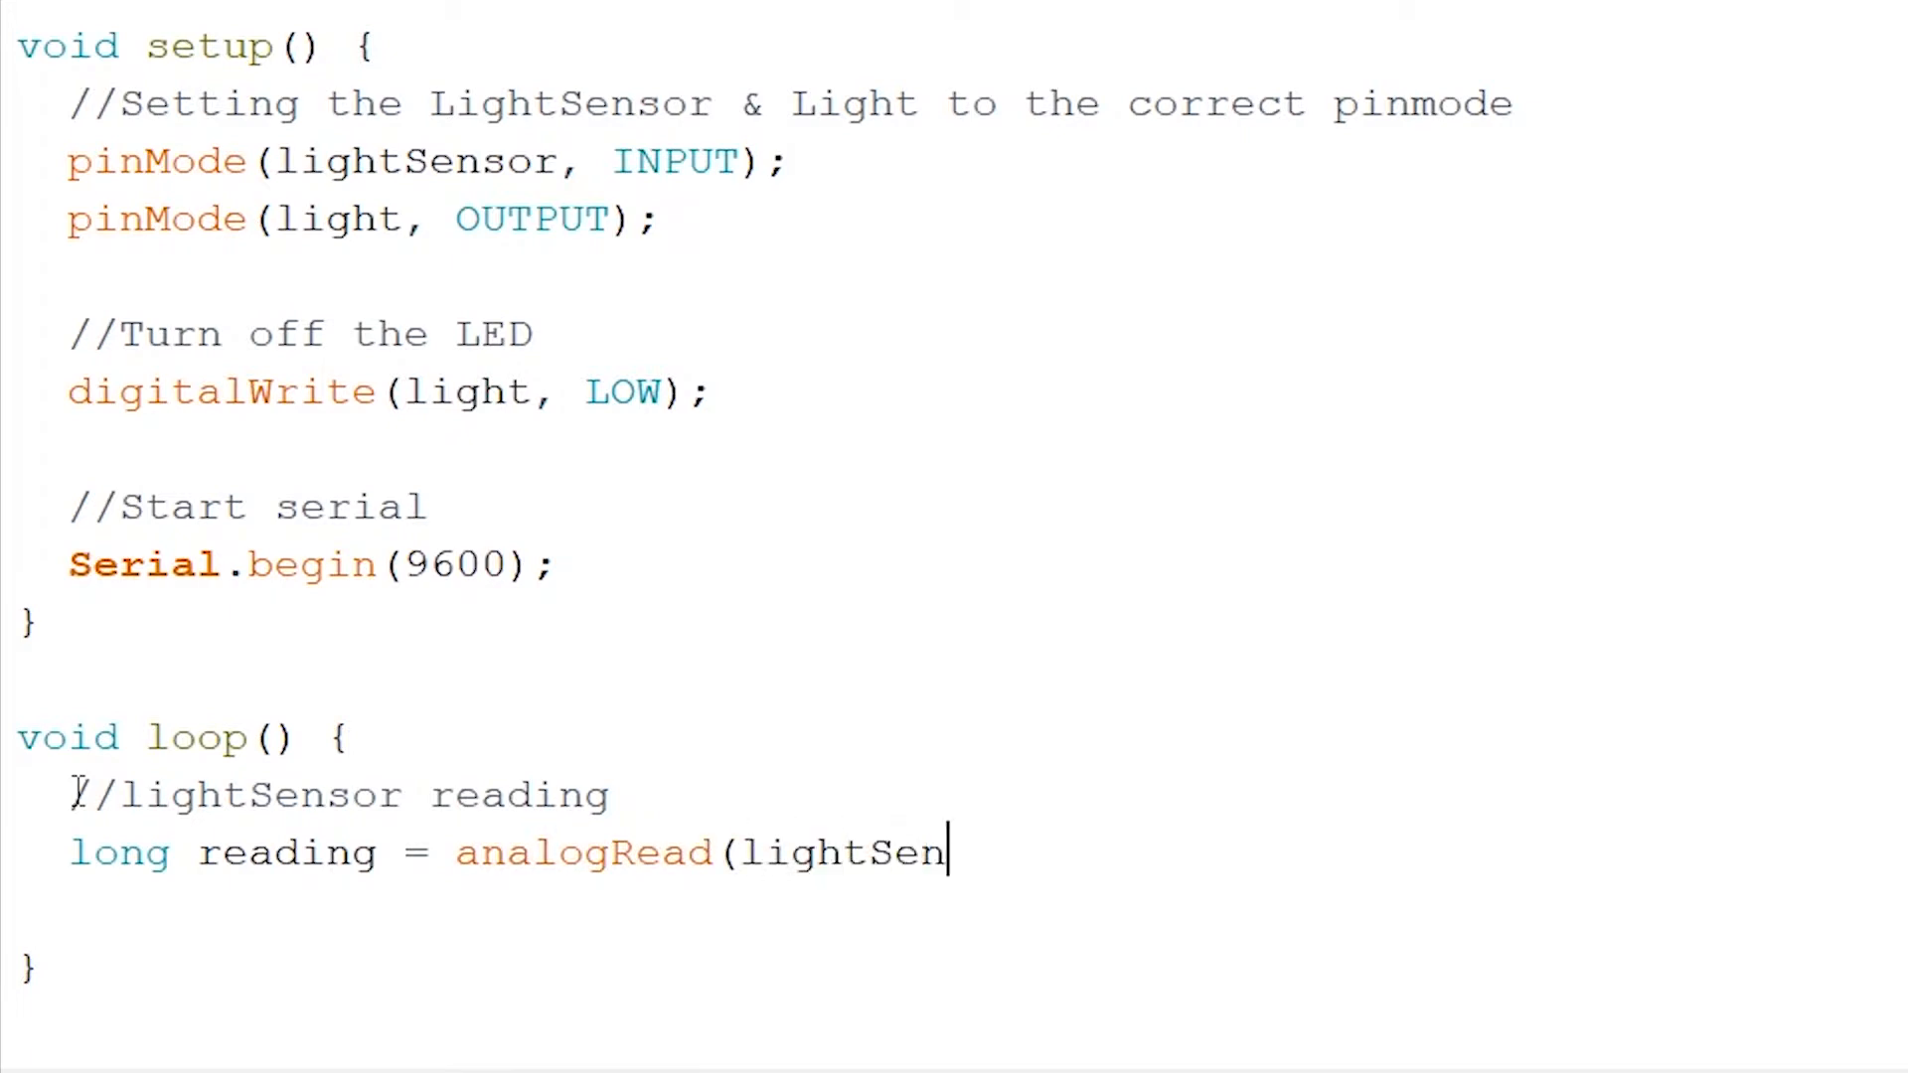
{"action": "type", "text": "sor);"}
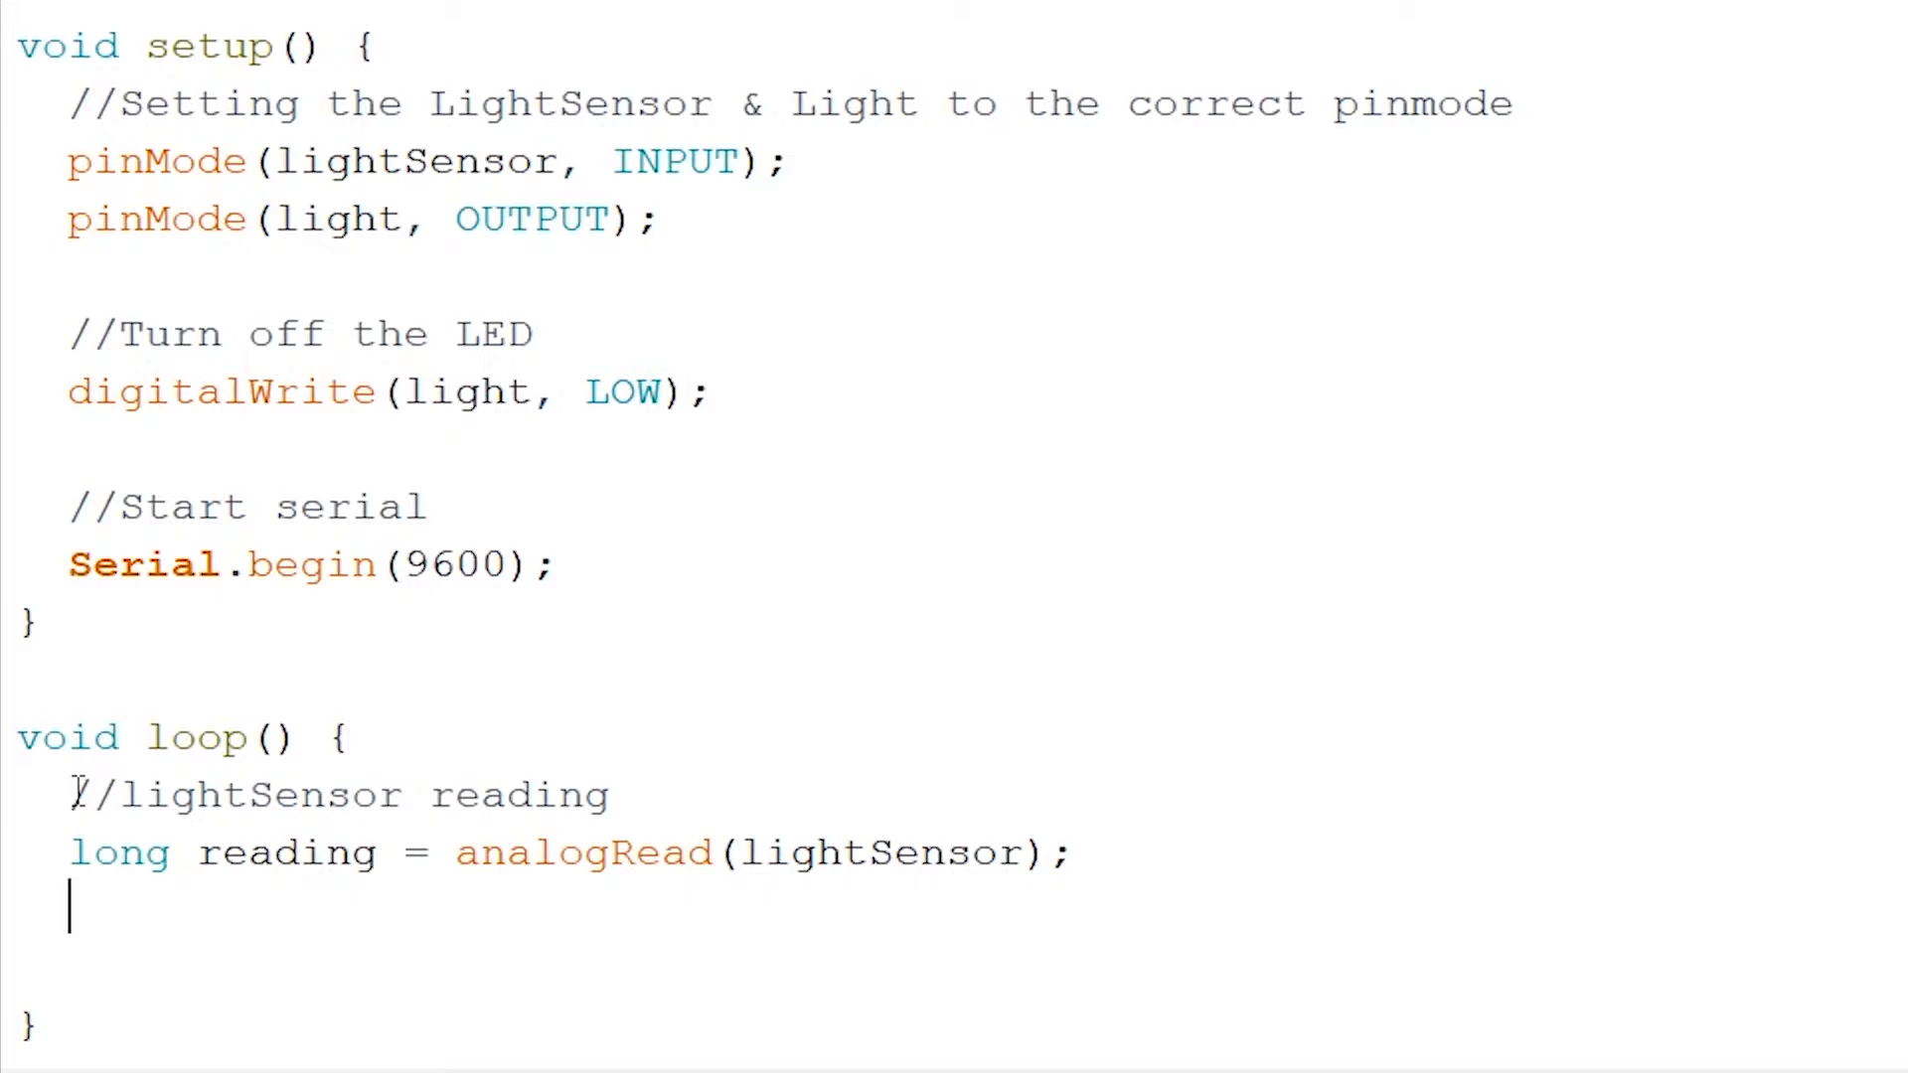
Print reading with Serial.println and add delay(500) to the loop
{"action": "type", "text": "Serial.println(reading);"}
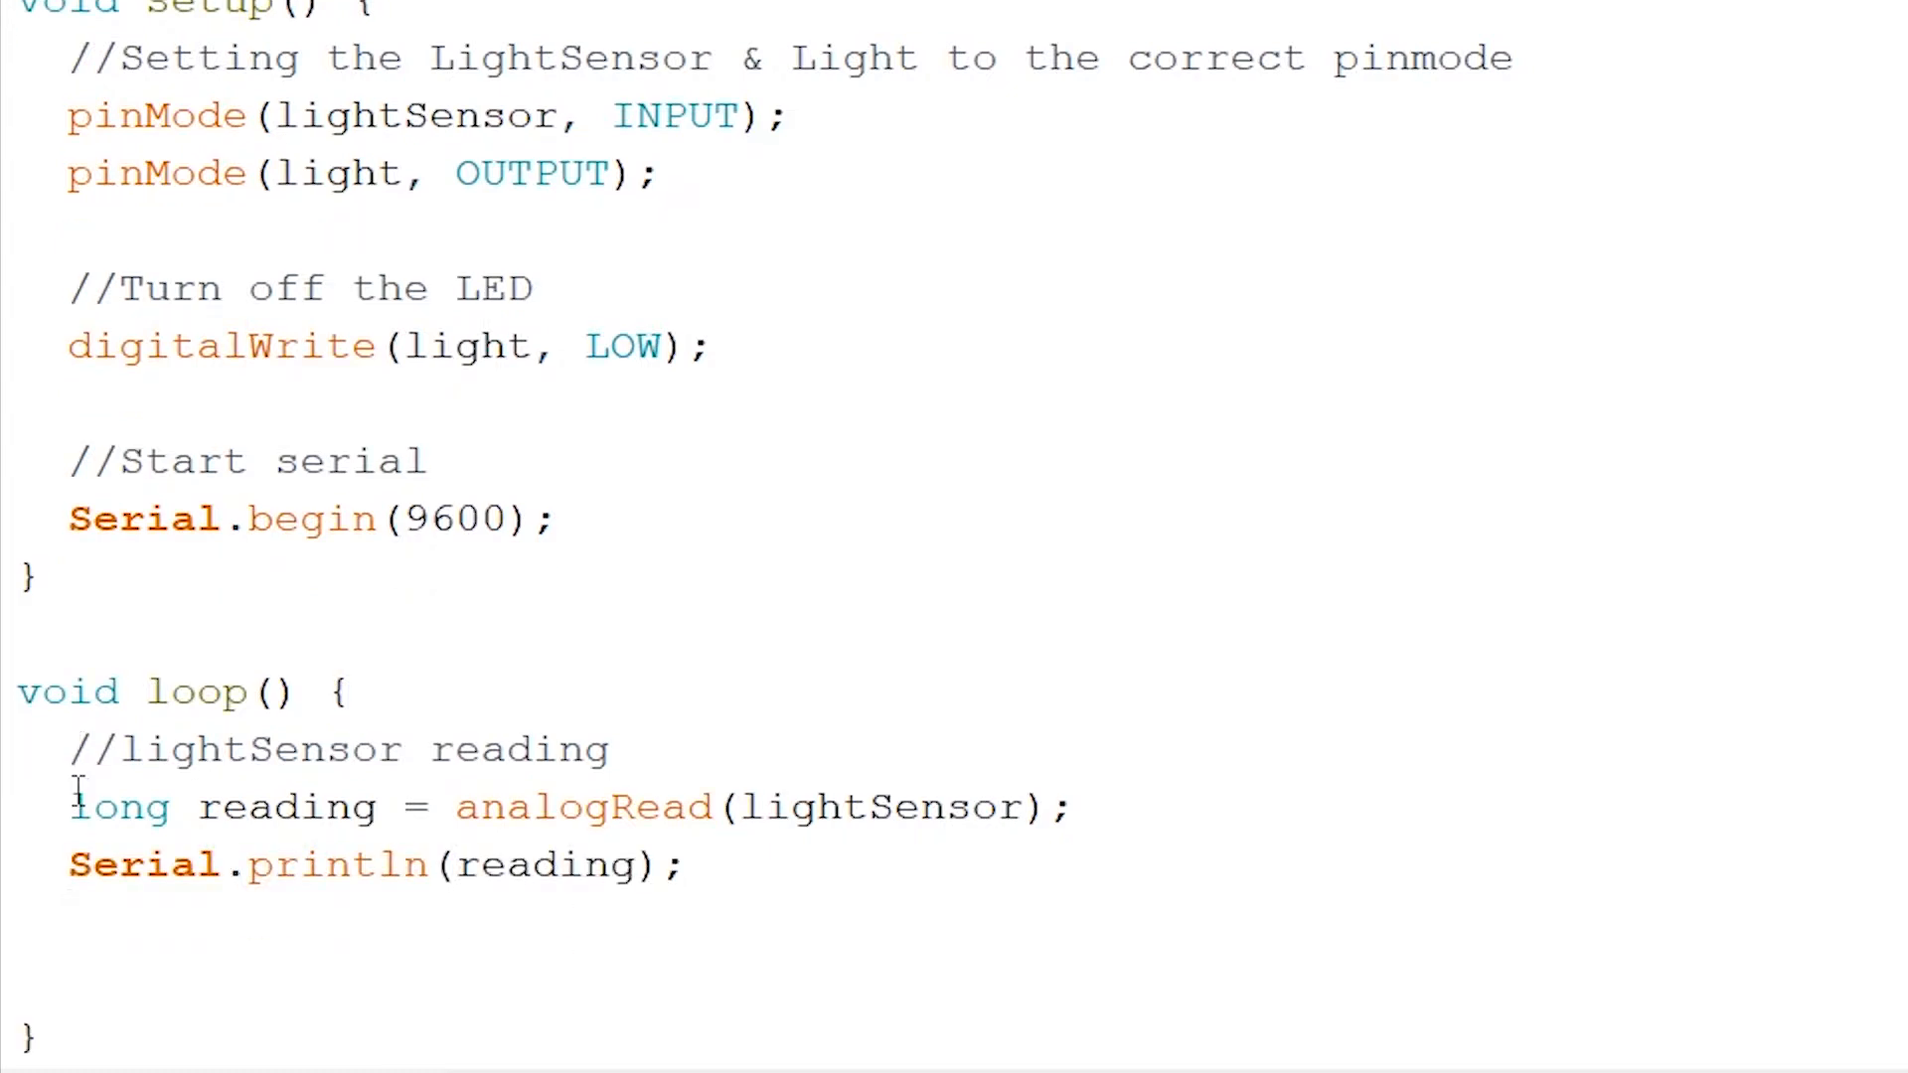
{"action": "type", "text": "delay("}
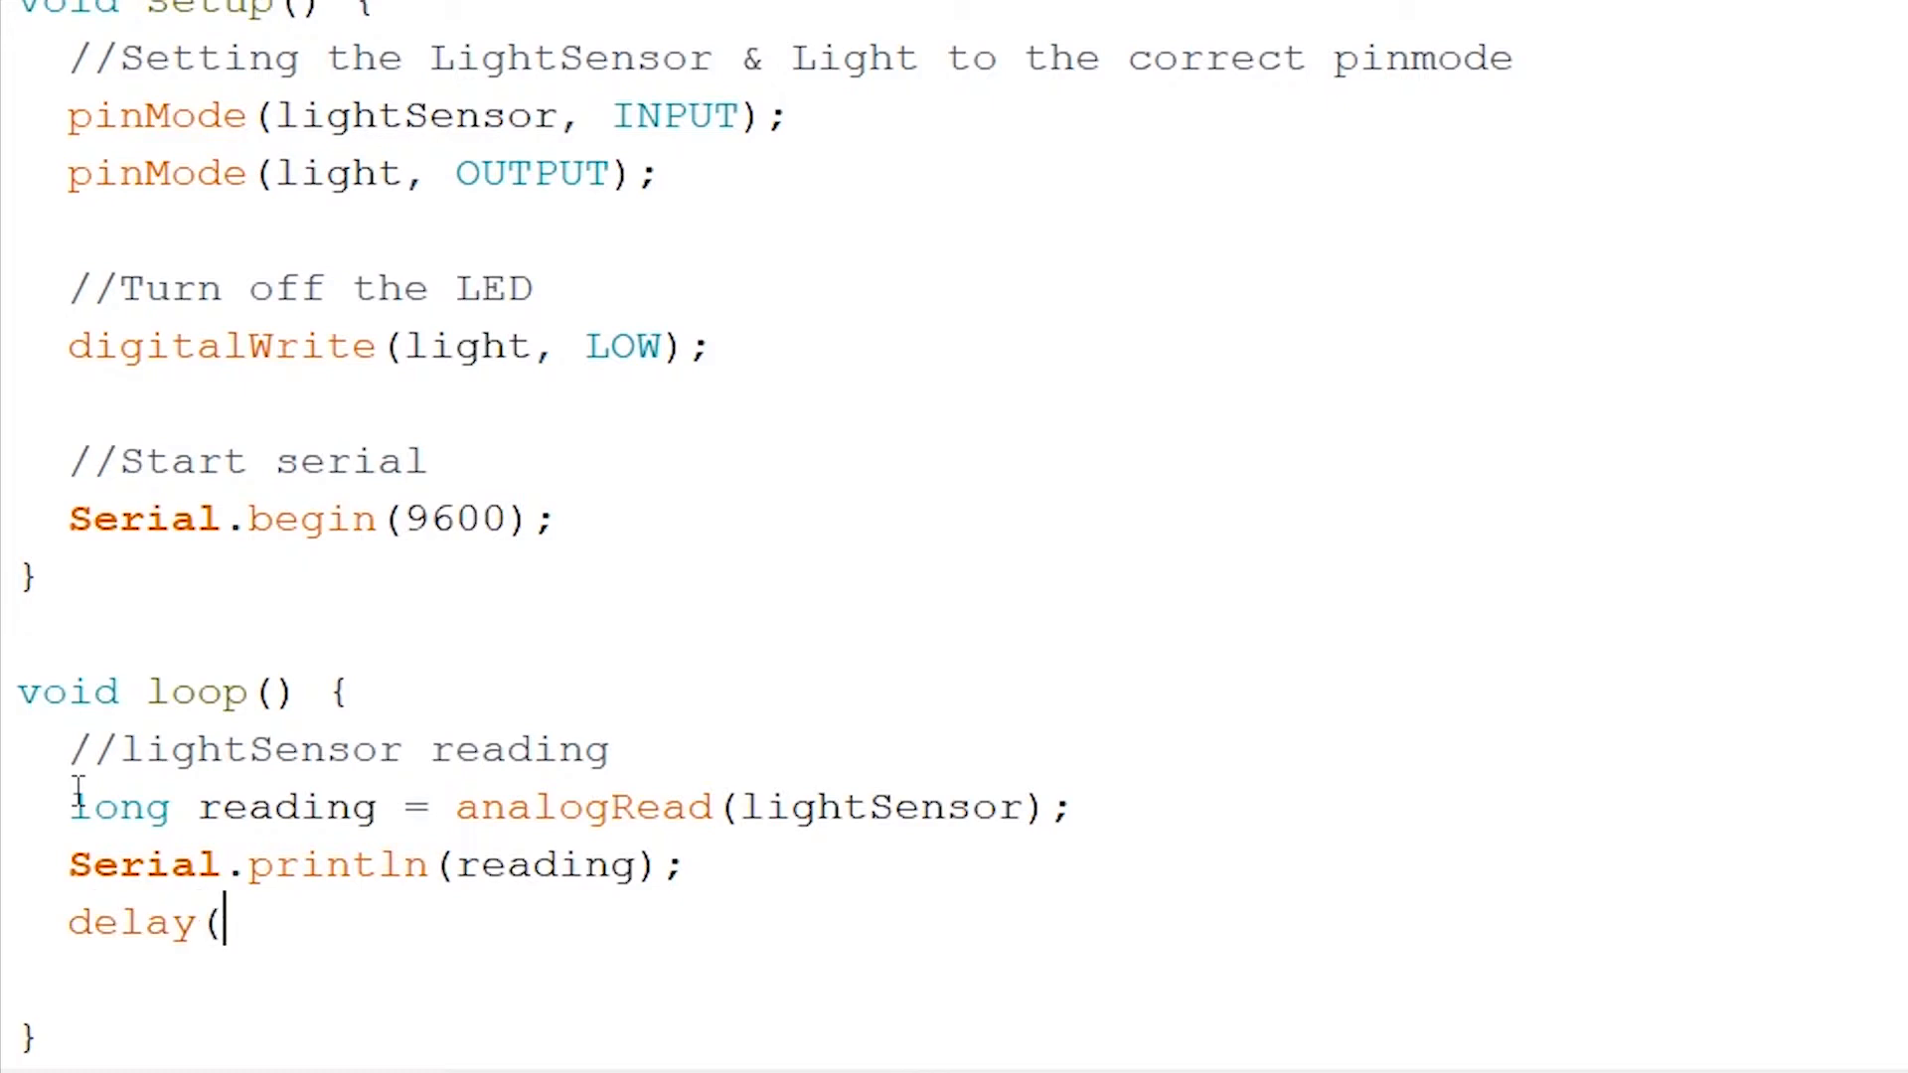
{"action": "type", "text": "500"}
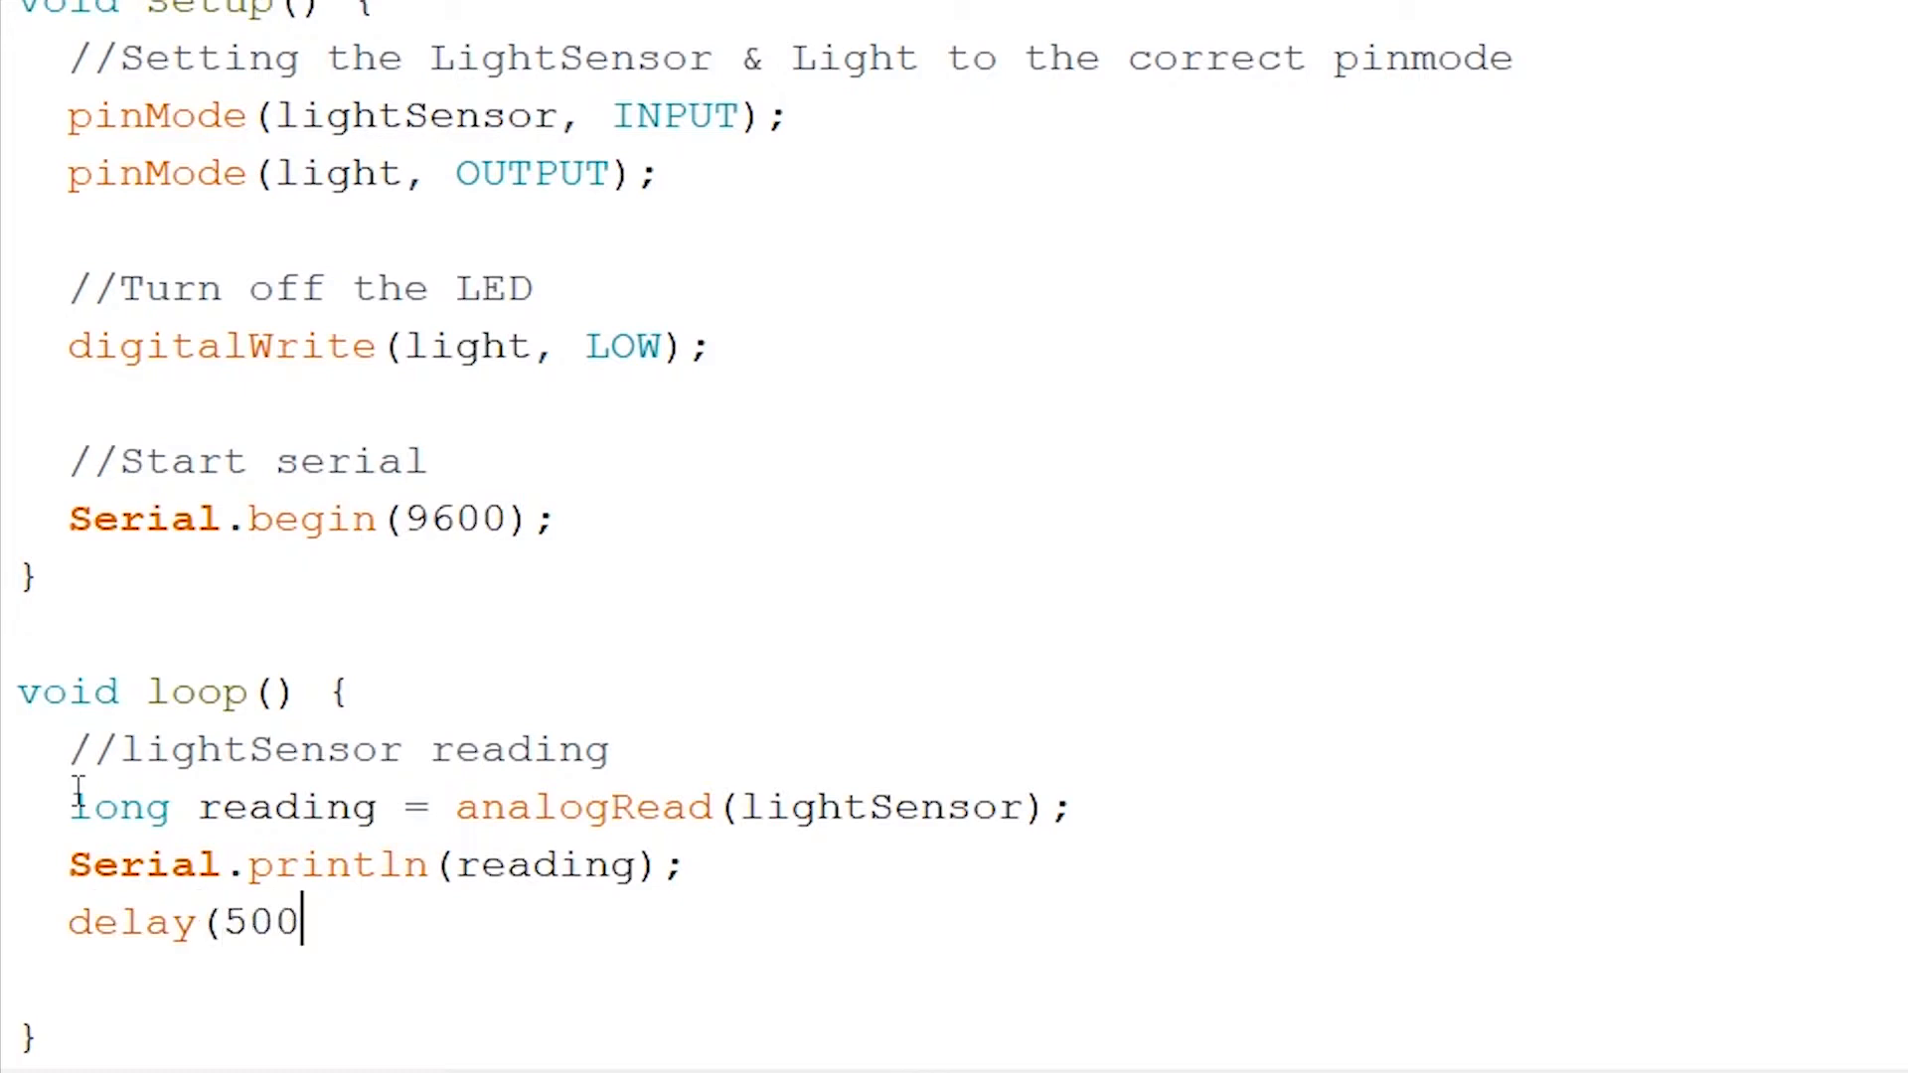
{"action": "type", "text": ");"}
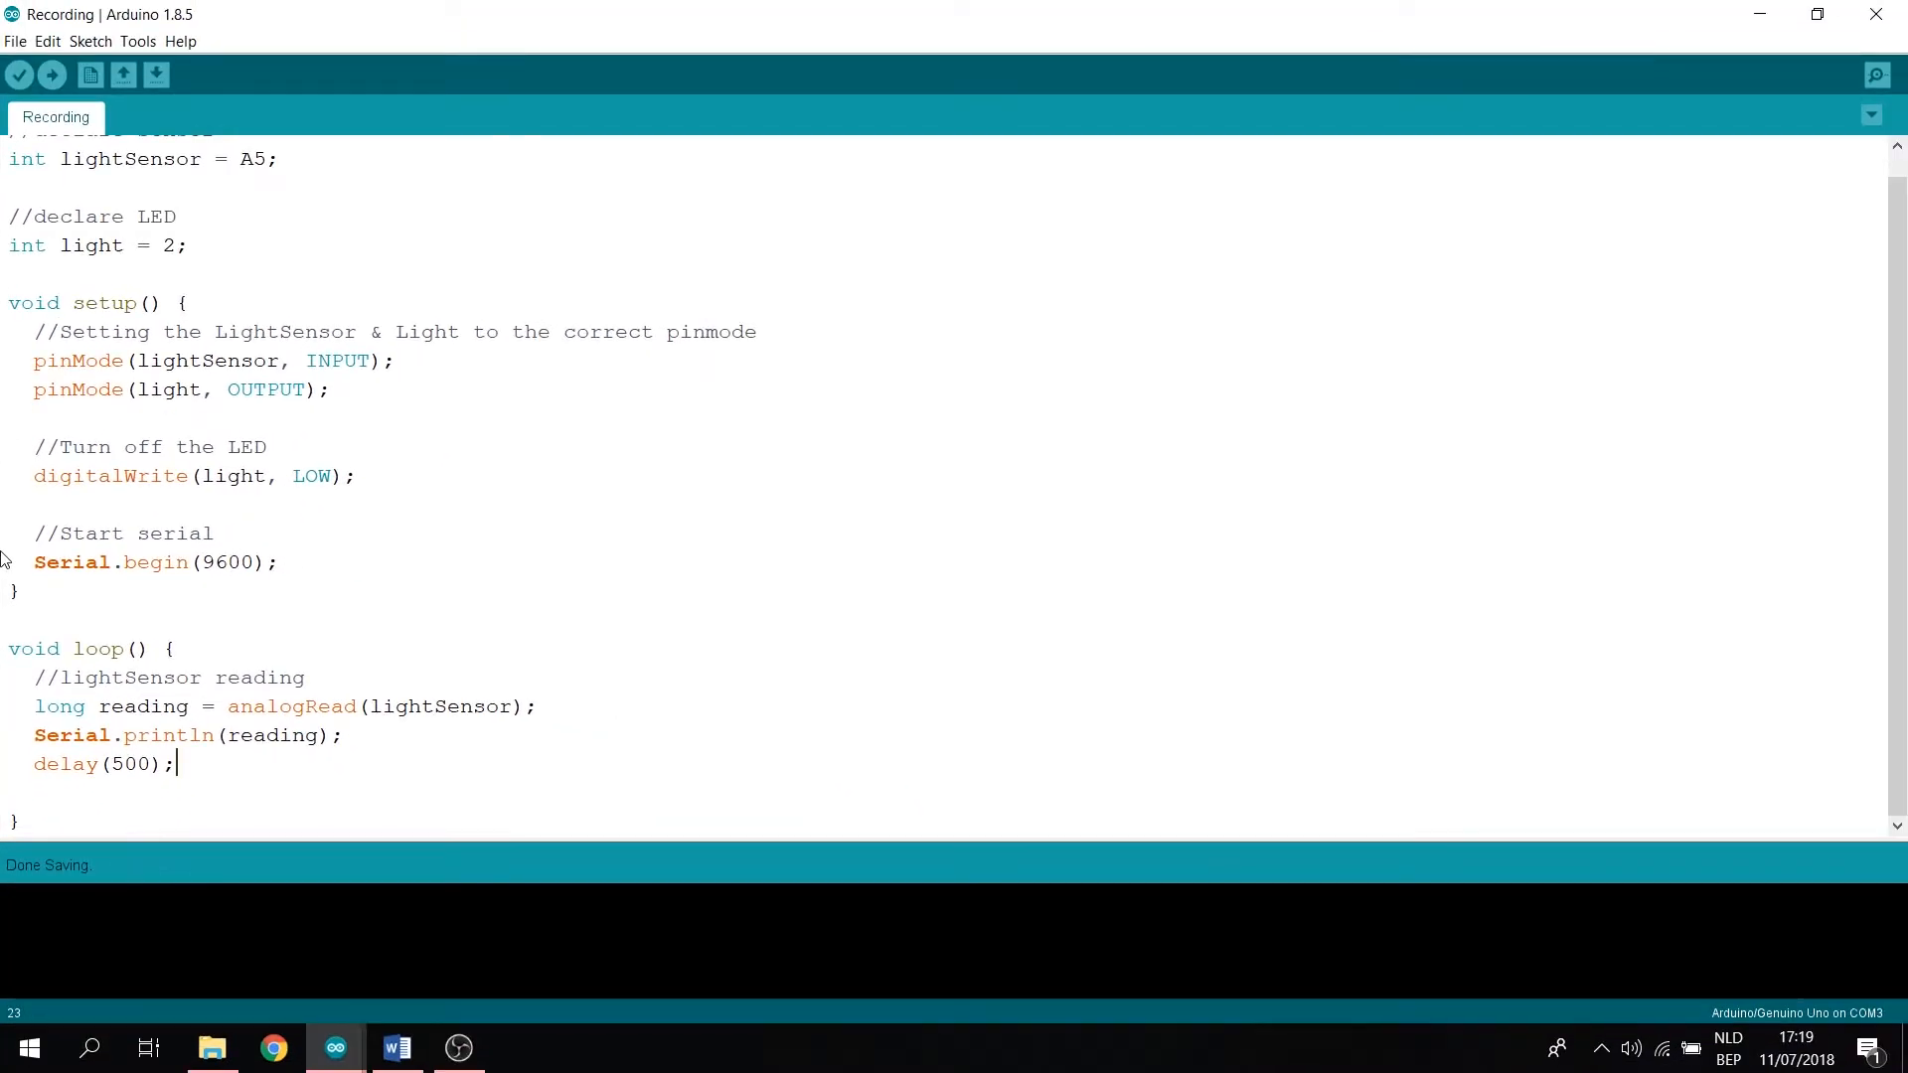
Upload the sketch to the Uno and view readings near 698 in the Serial Monitor
{"action": "left_click", "coordinate": [51, 74]}
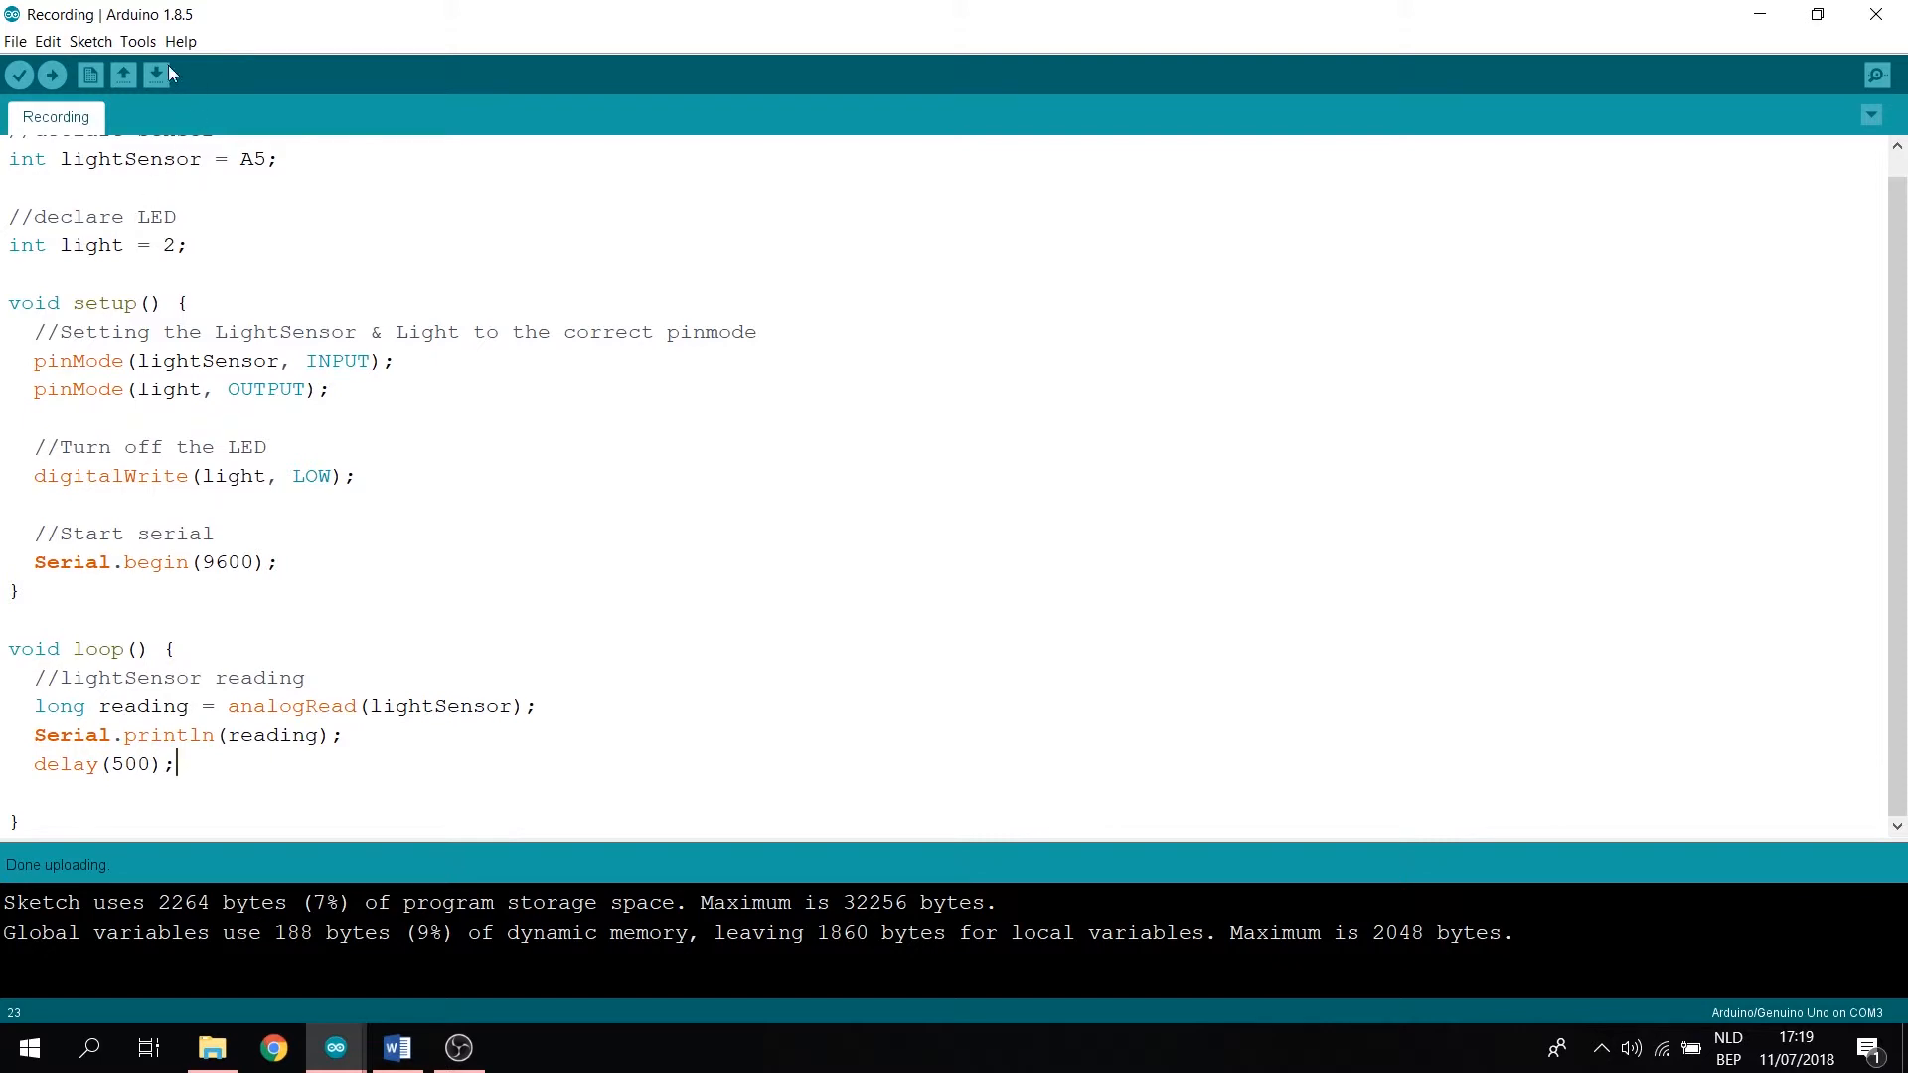
{"action": "left_click", "coordinate": [137, 40]}
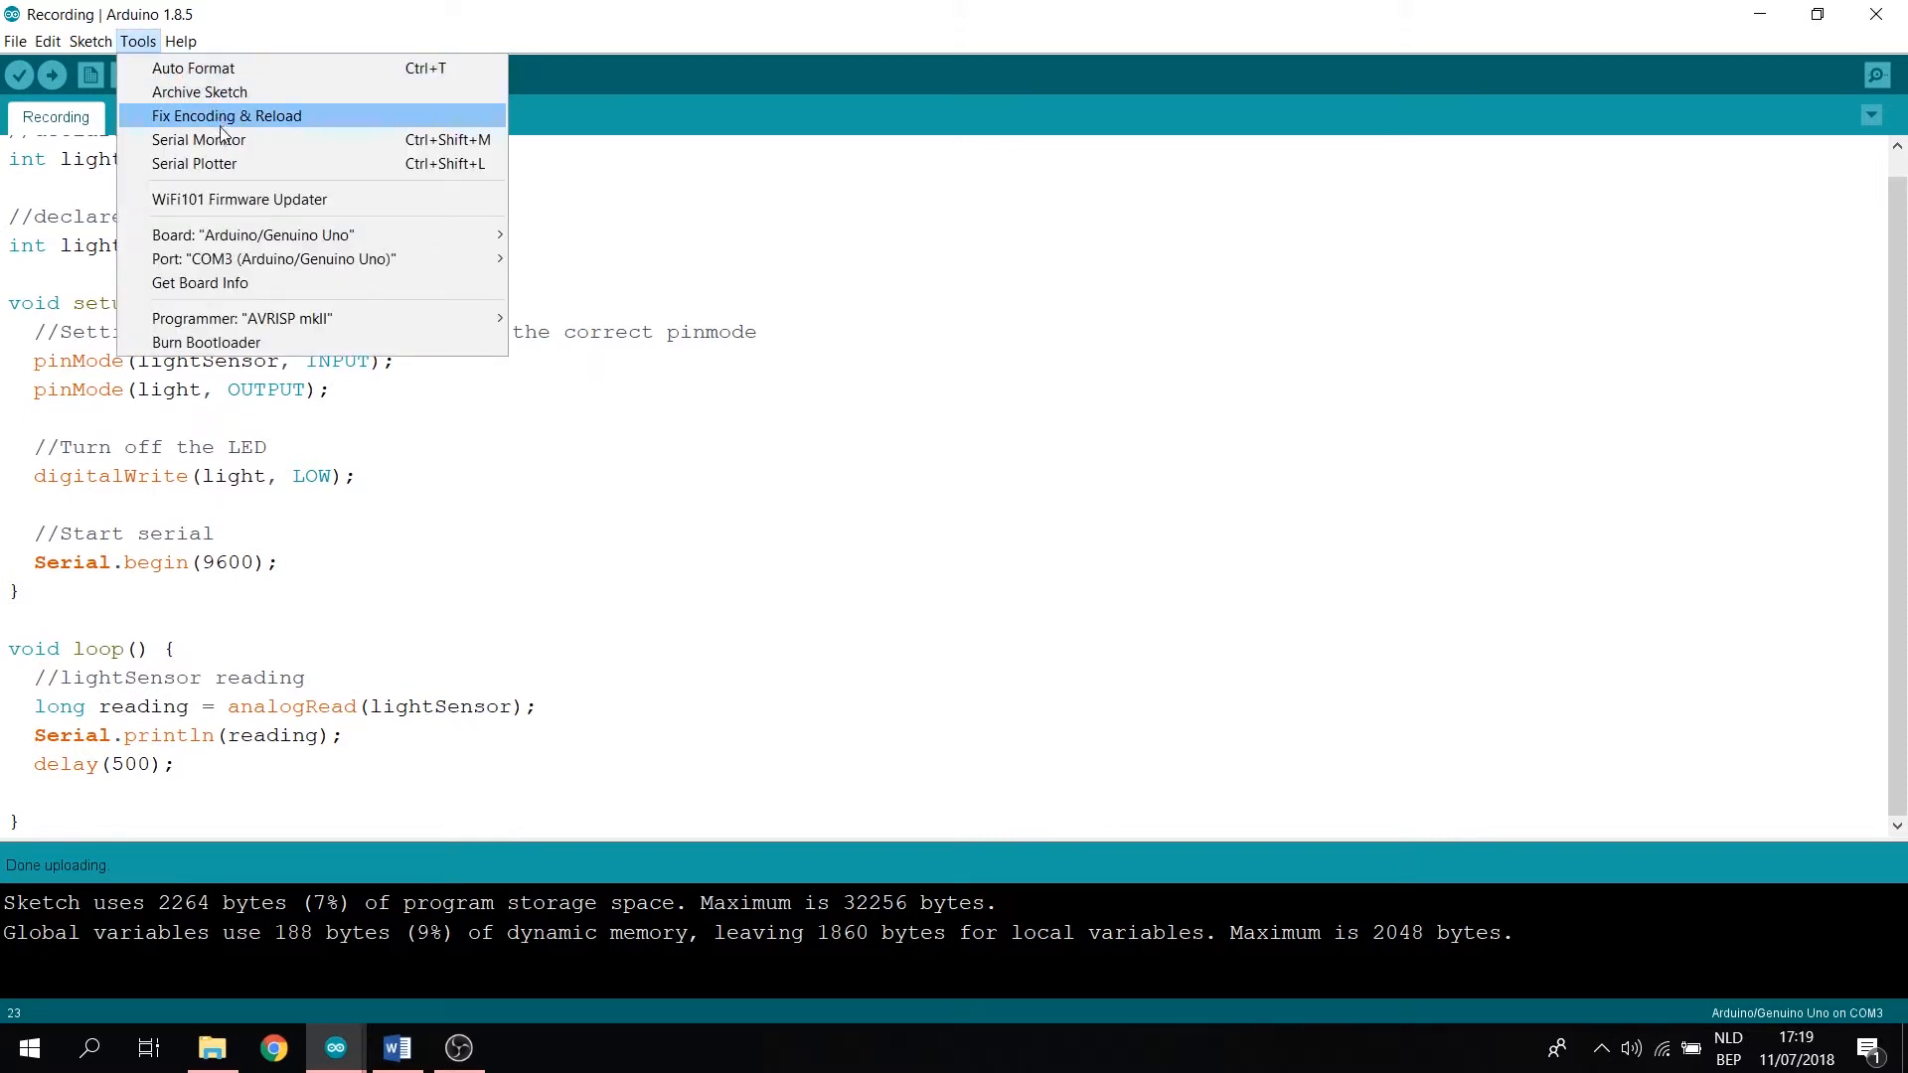
{"action": "left_click", "coordinate": [199, 139]}
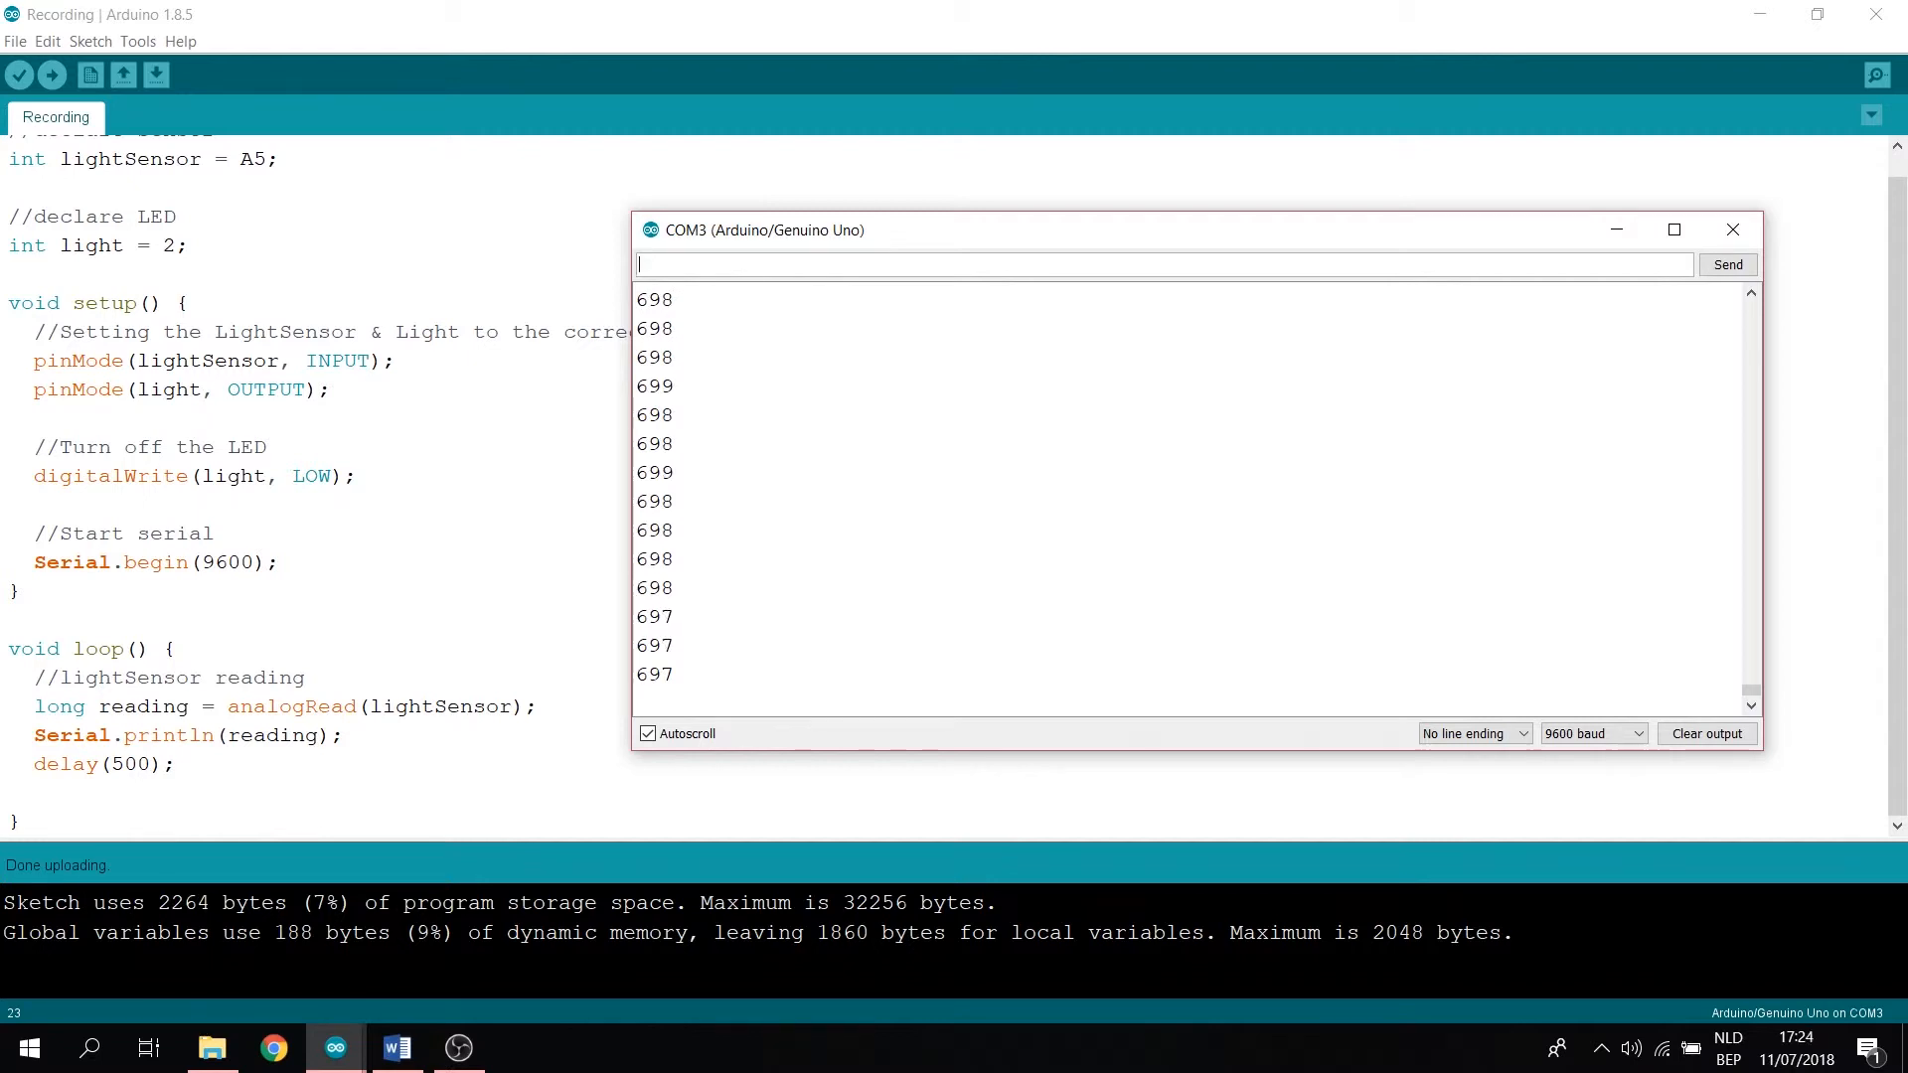
{"action": "left_click", "coordinate": [1730, 229]}
{"action": "type", "text": "if"}
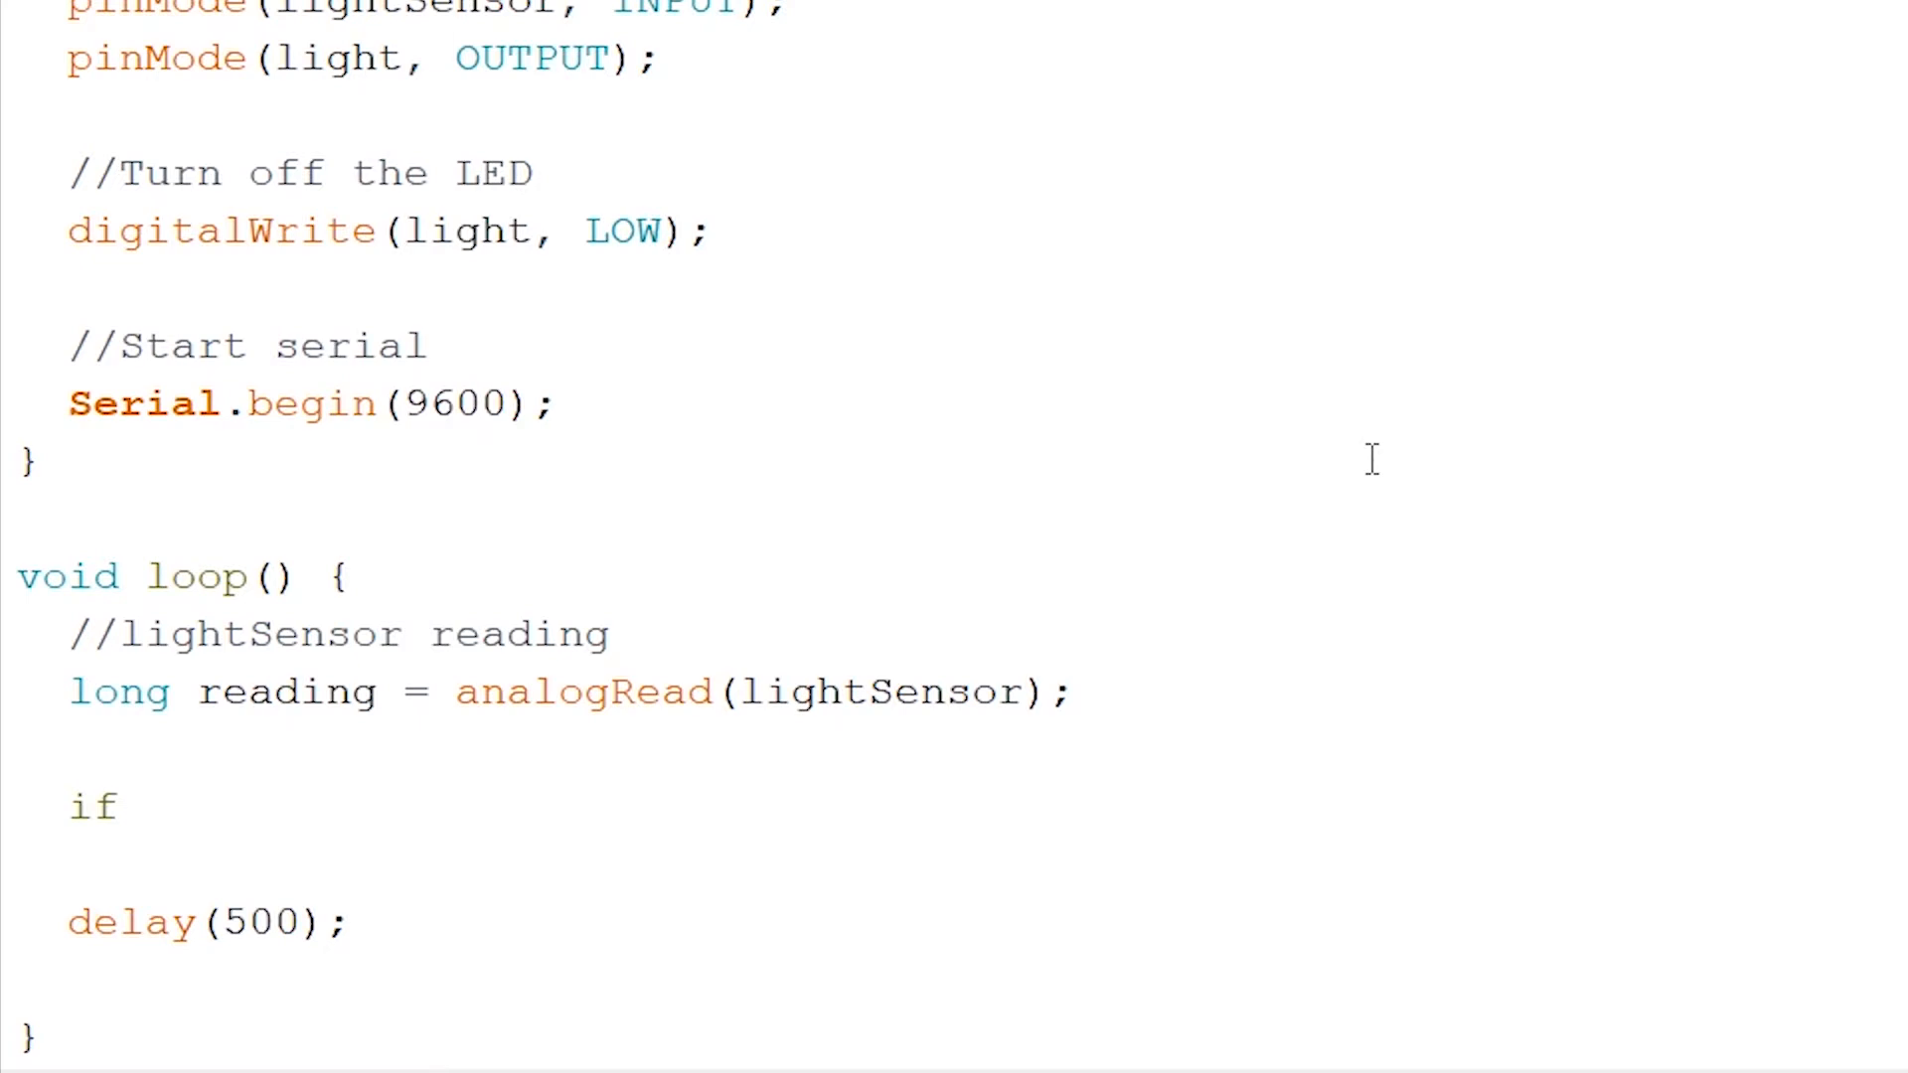
Write if (reading <= 800) { with Serial.println("Day: " + String(reading)); inside it
{"action": "type", "text": "("}
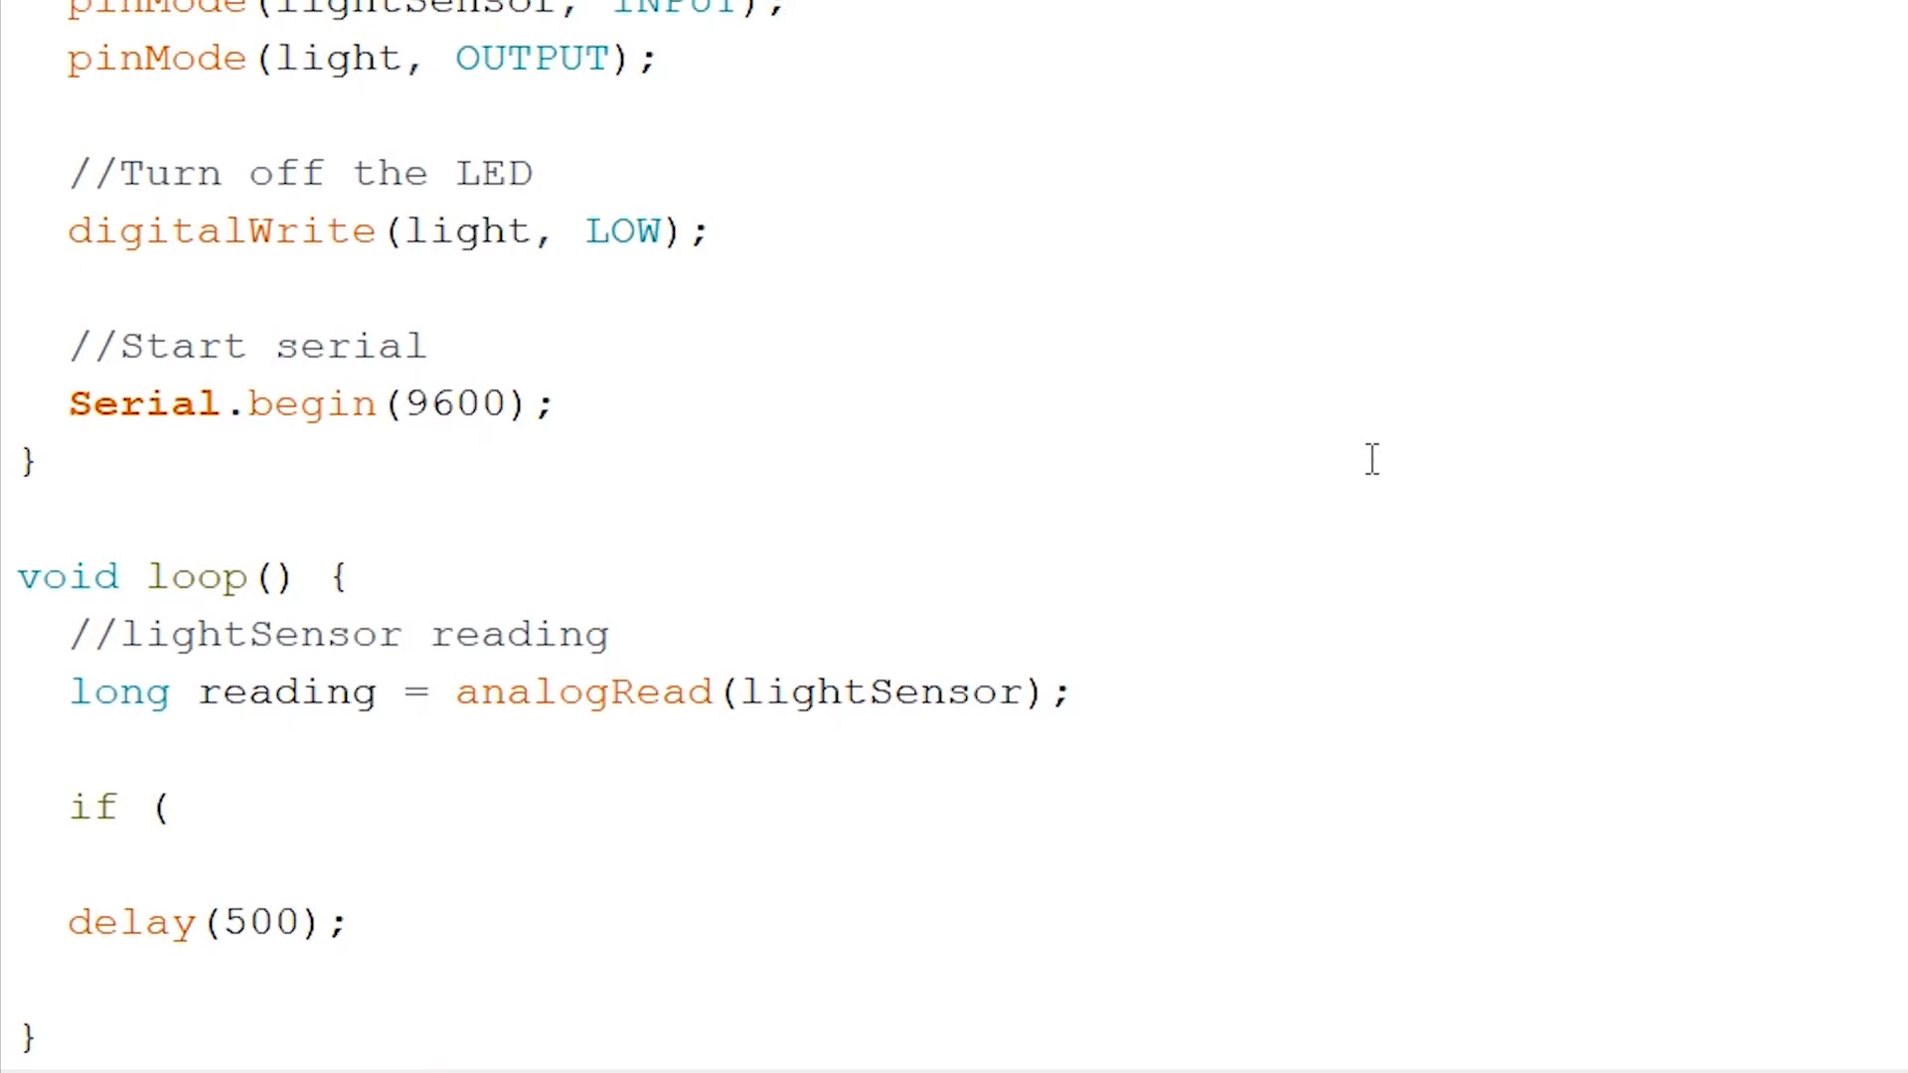
{"action": "type", "text": "reading"}
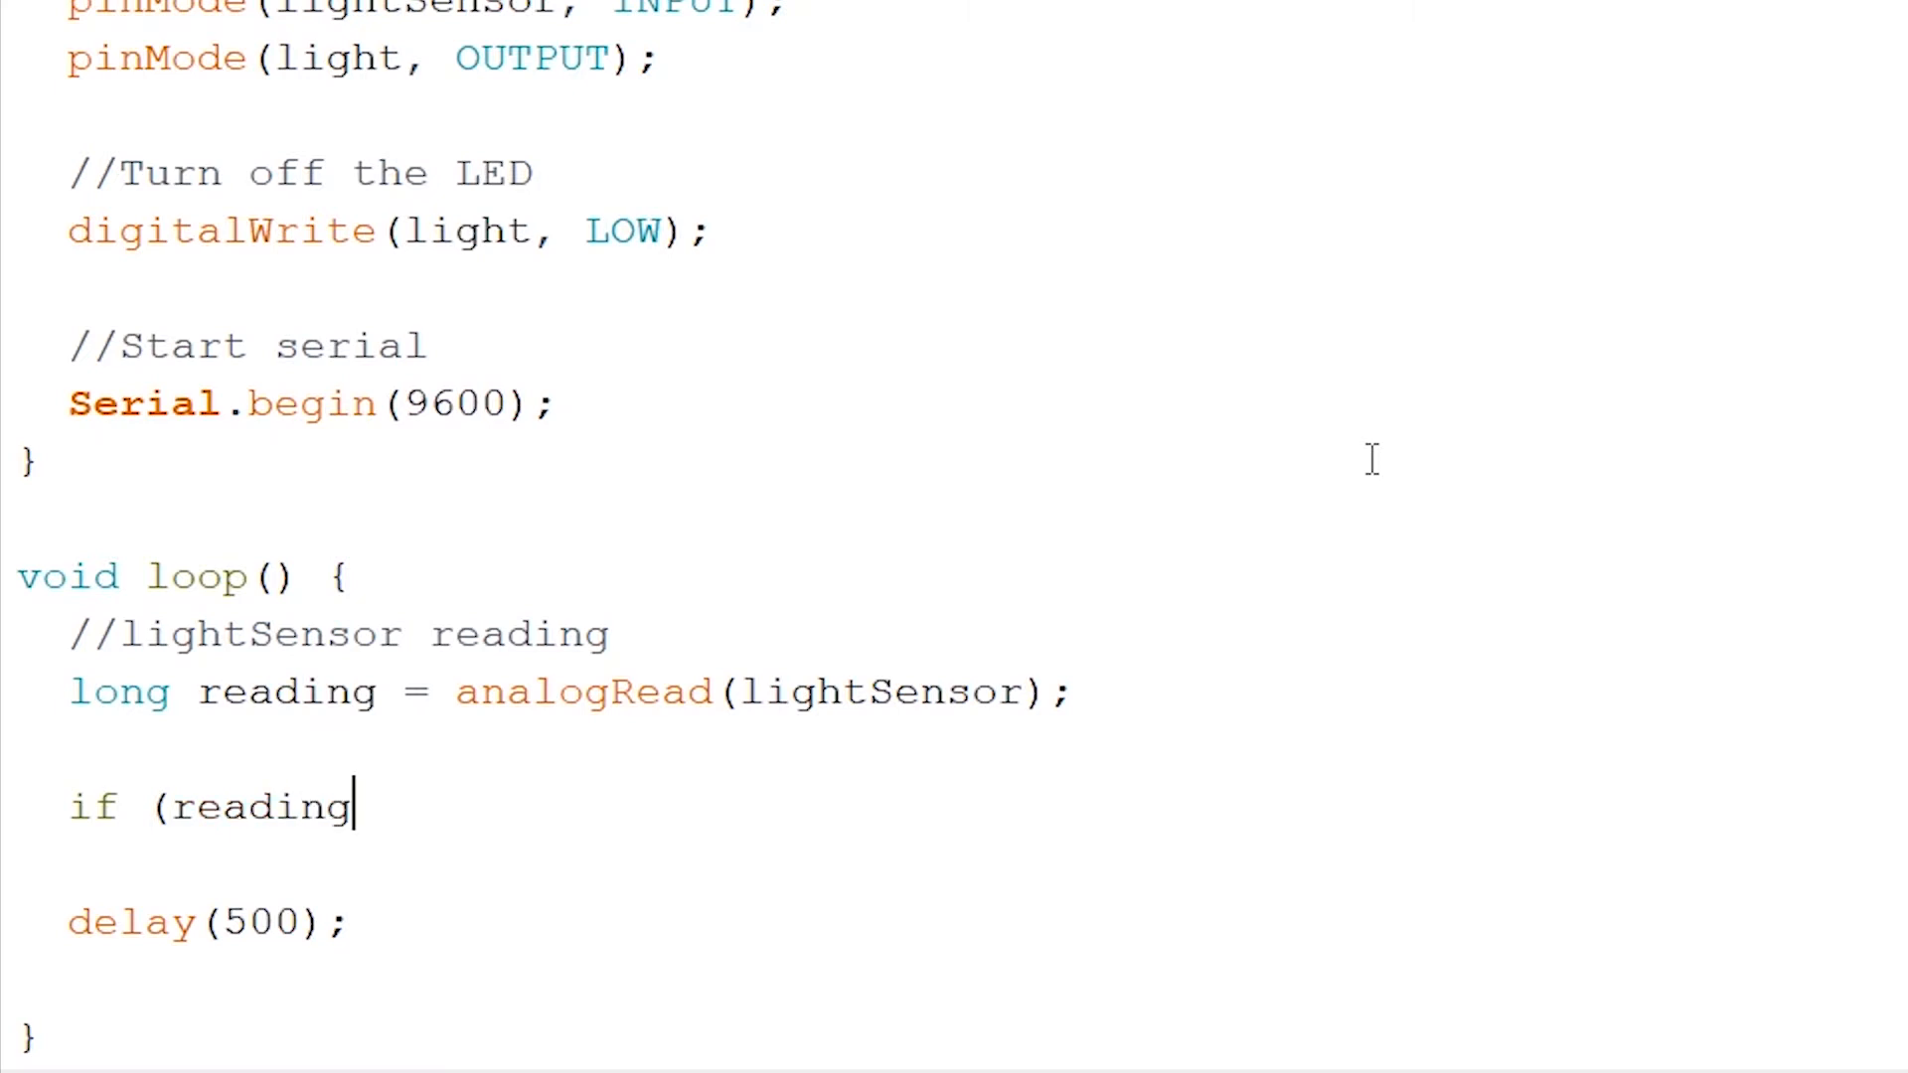
{"action": "type", "text": "<="}
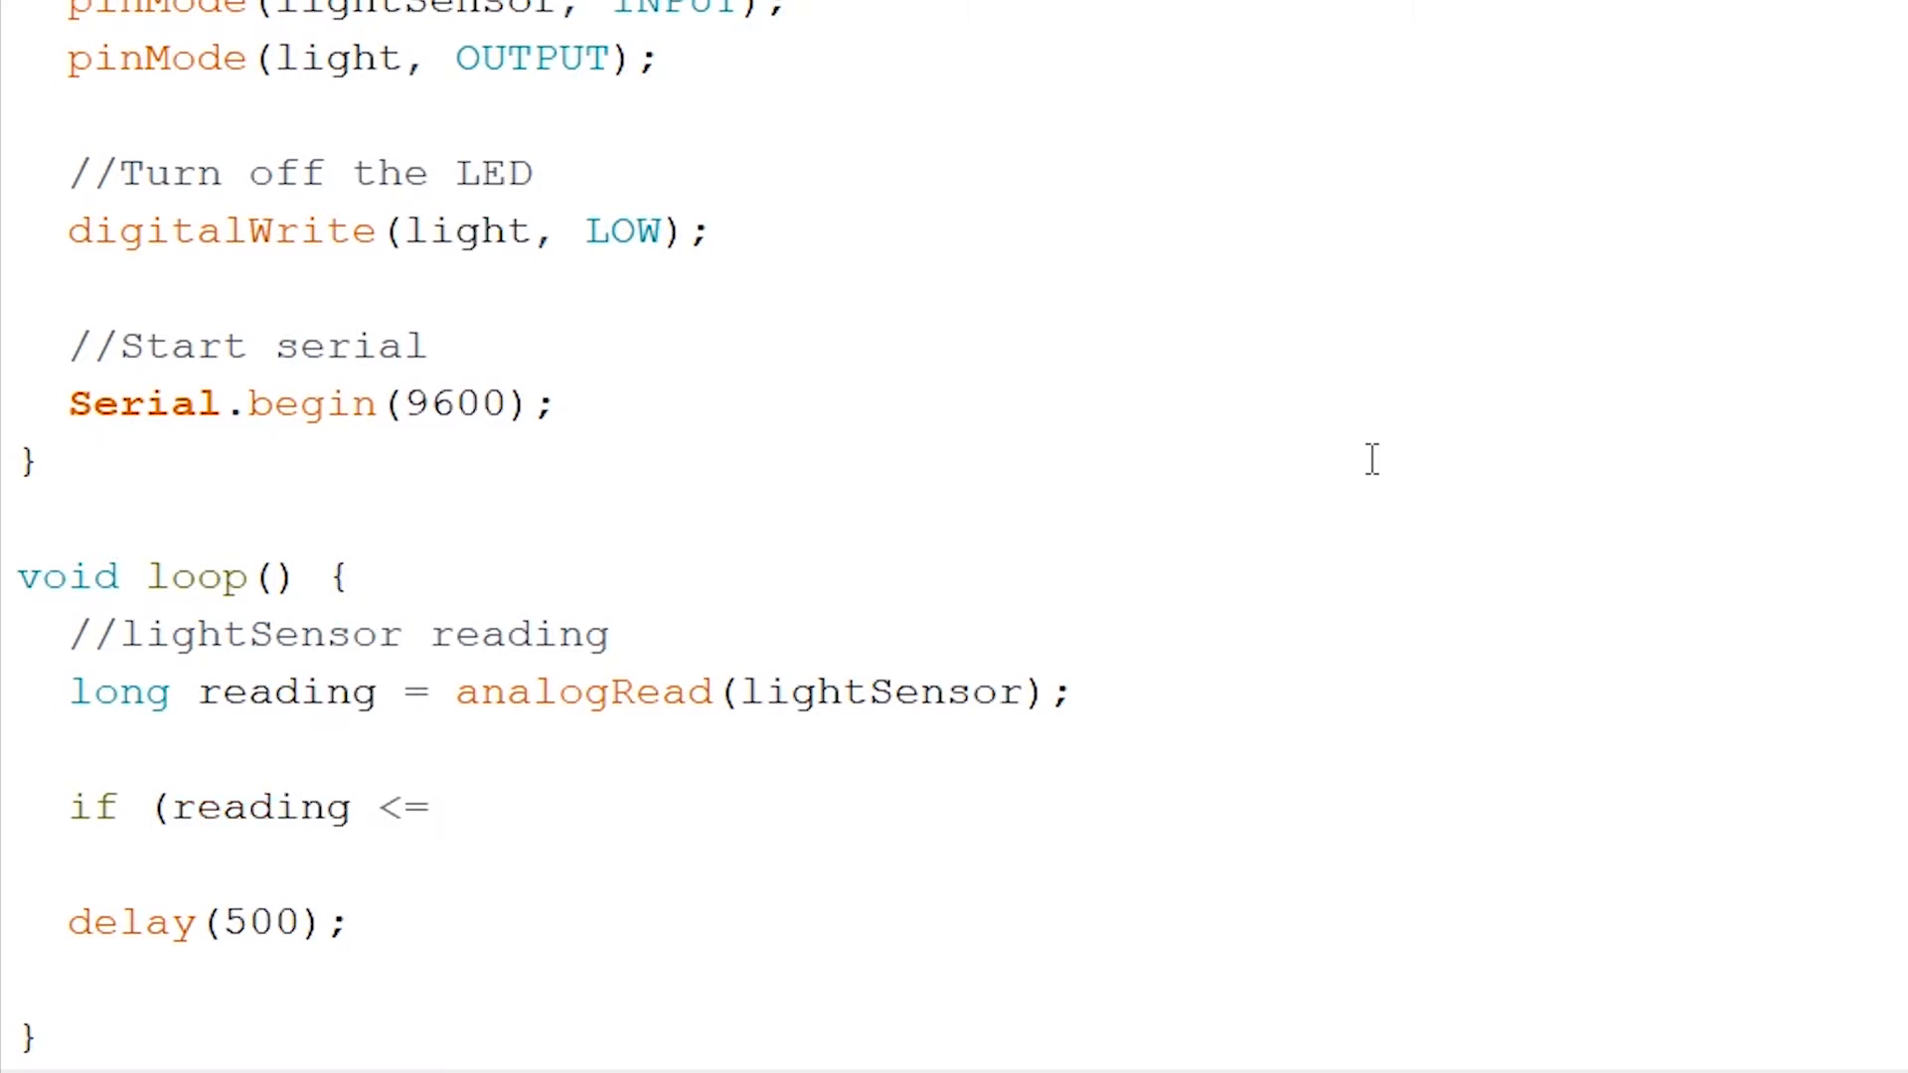
{"action": "type", "text": "800)"}
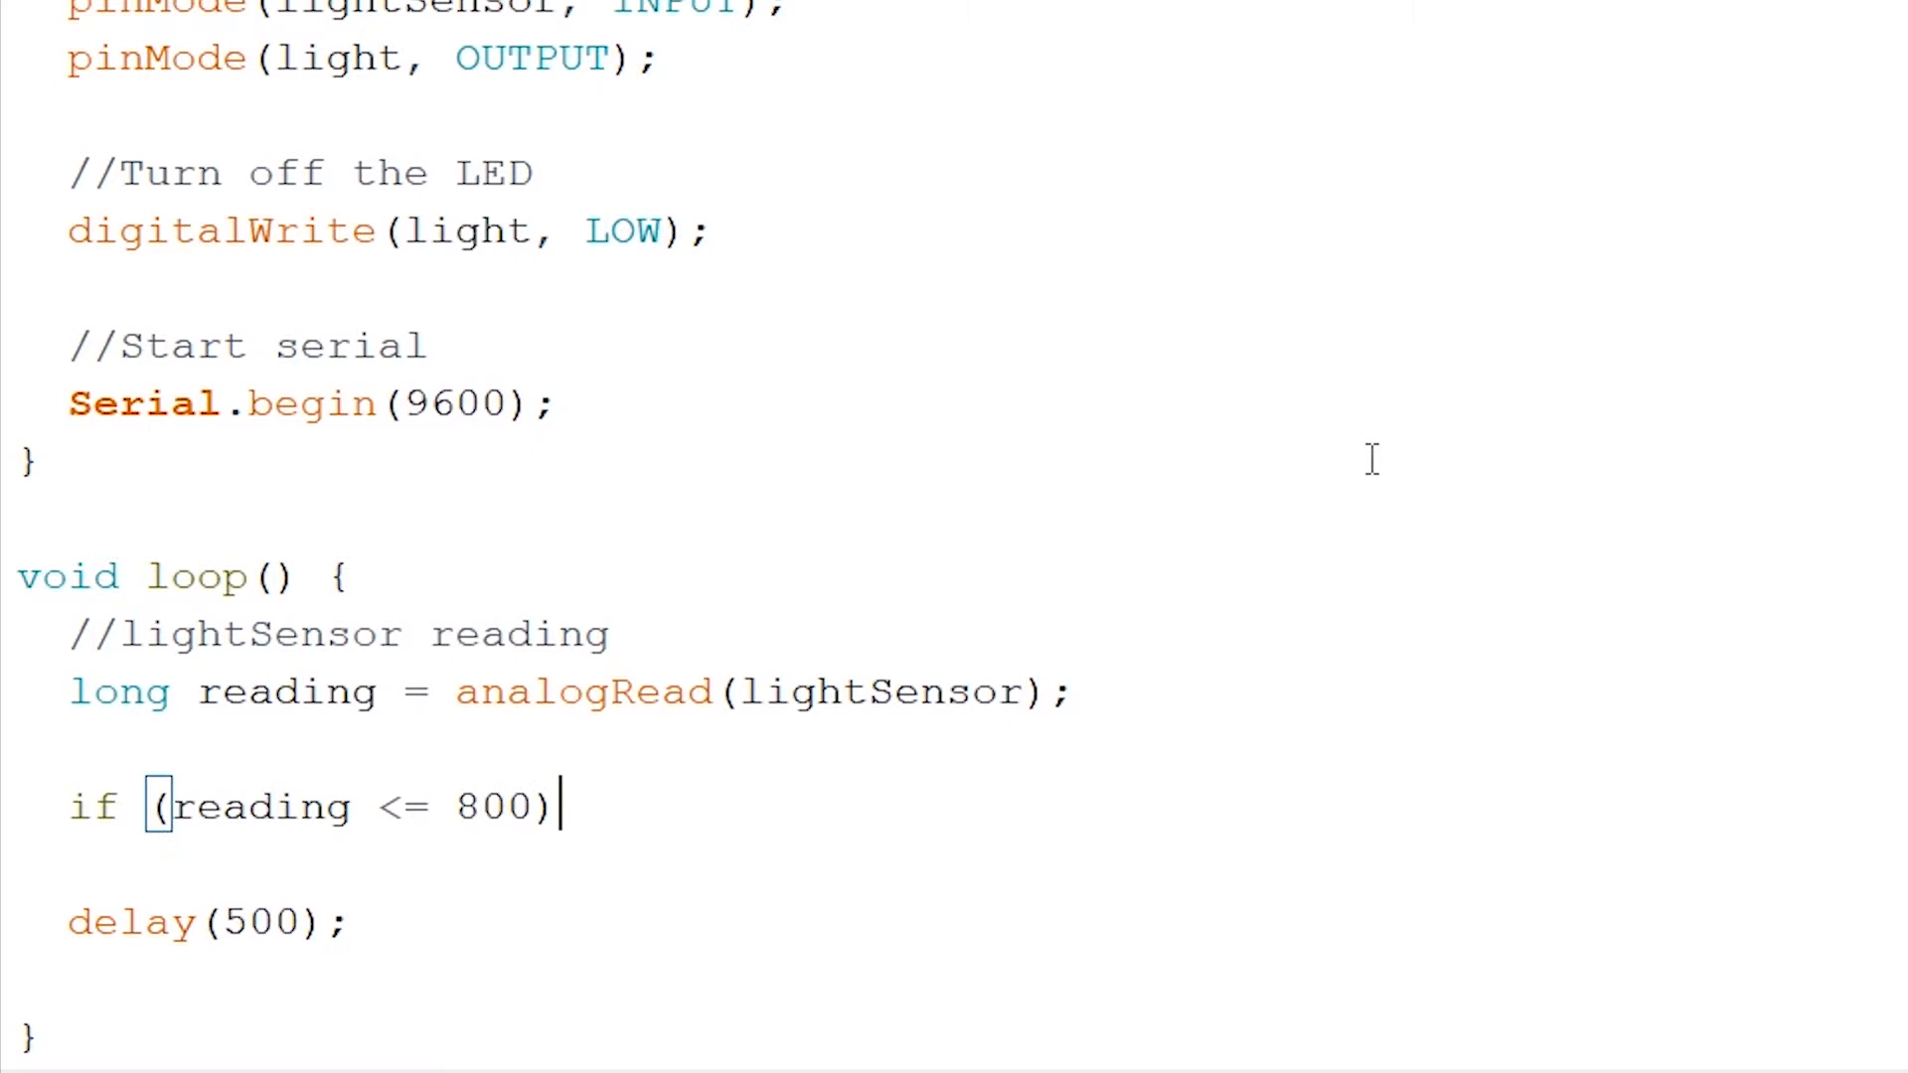
{"action": "type", "text": "{"}
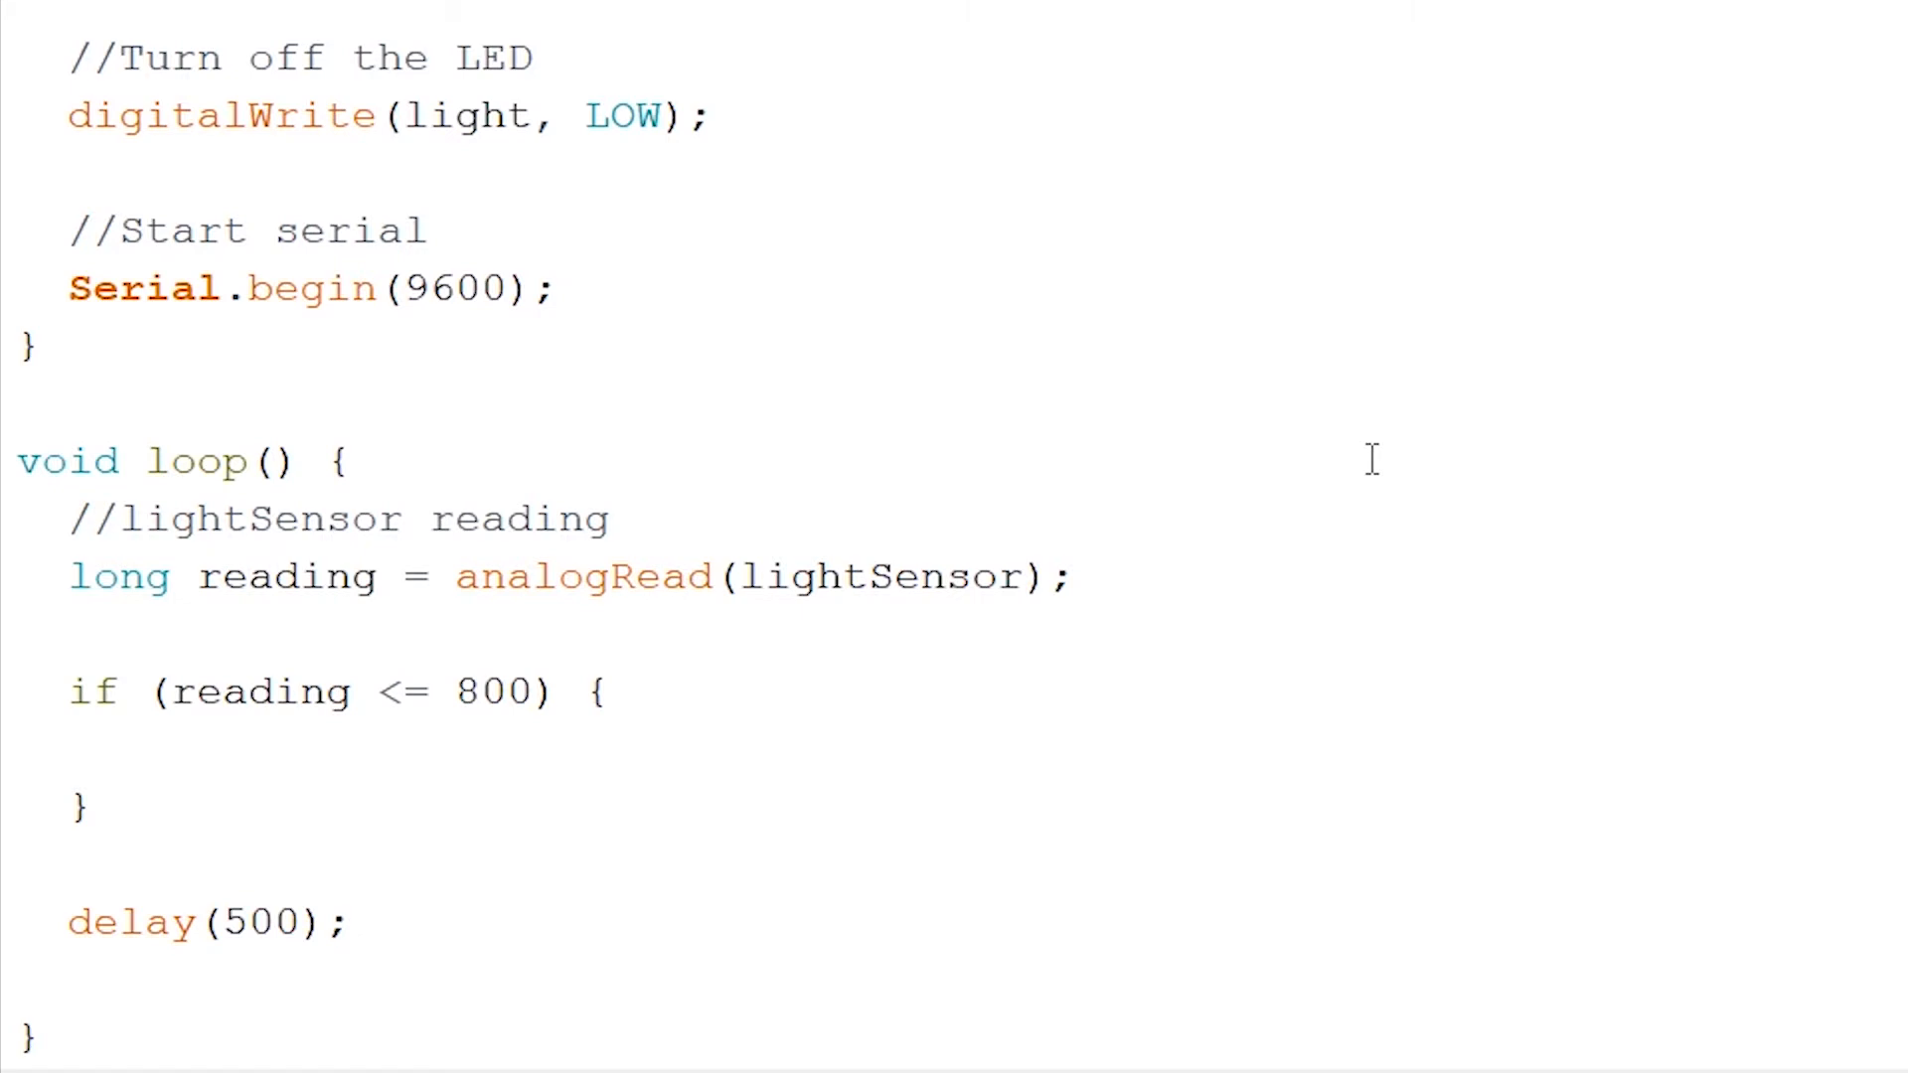
{"action": "type", "text": "Serial.println(\"Day: \" + String(reading));"}
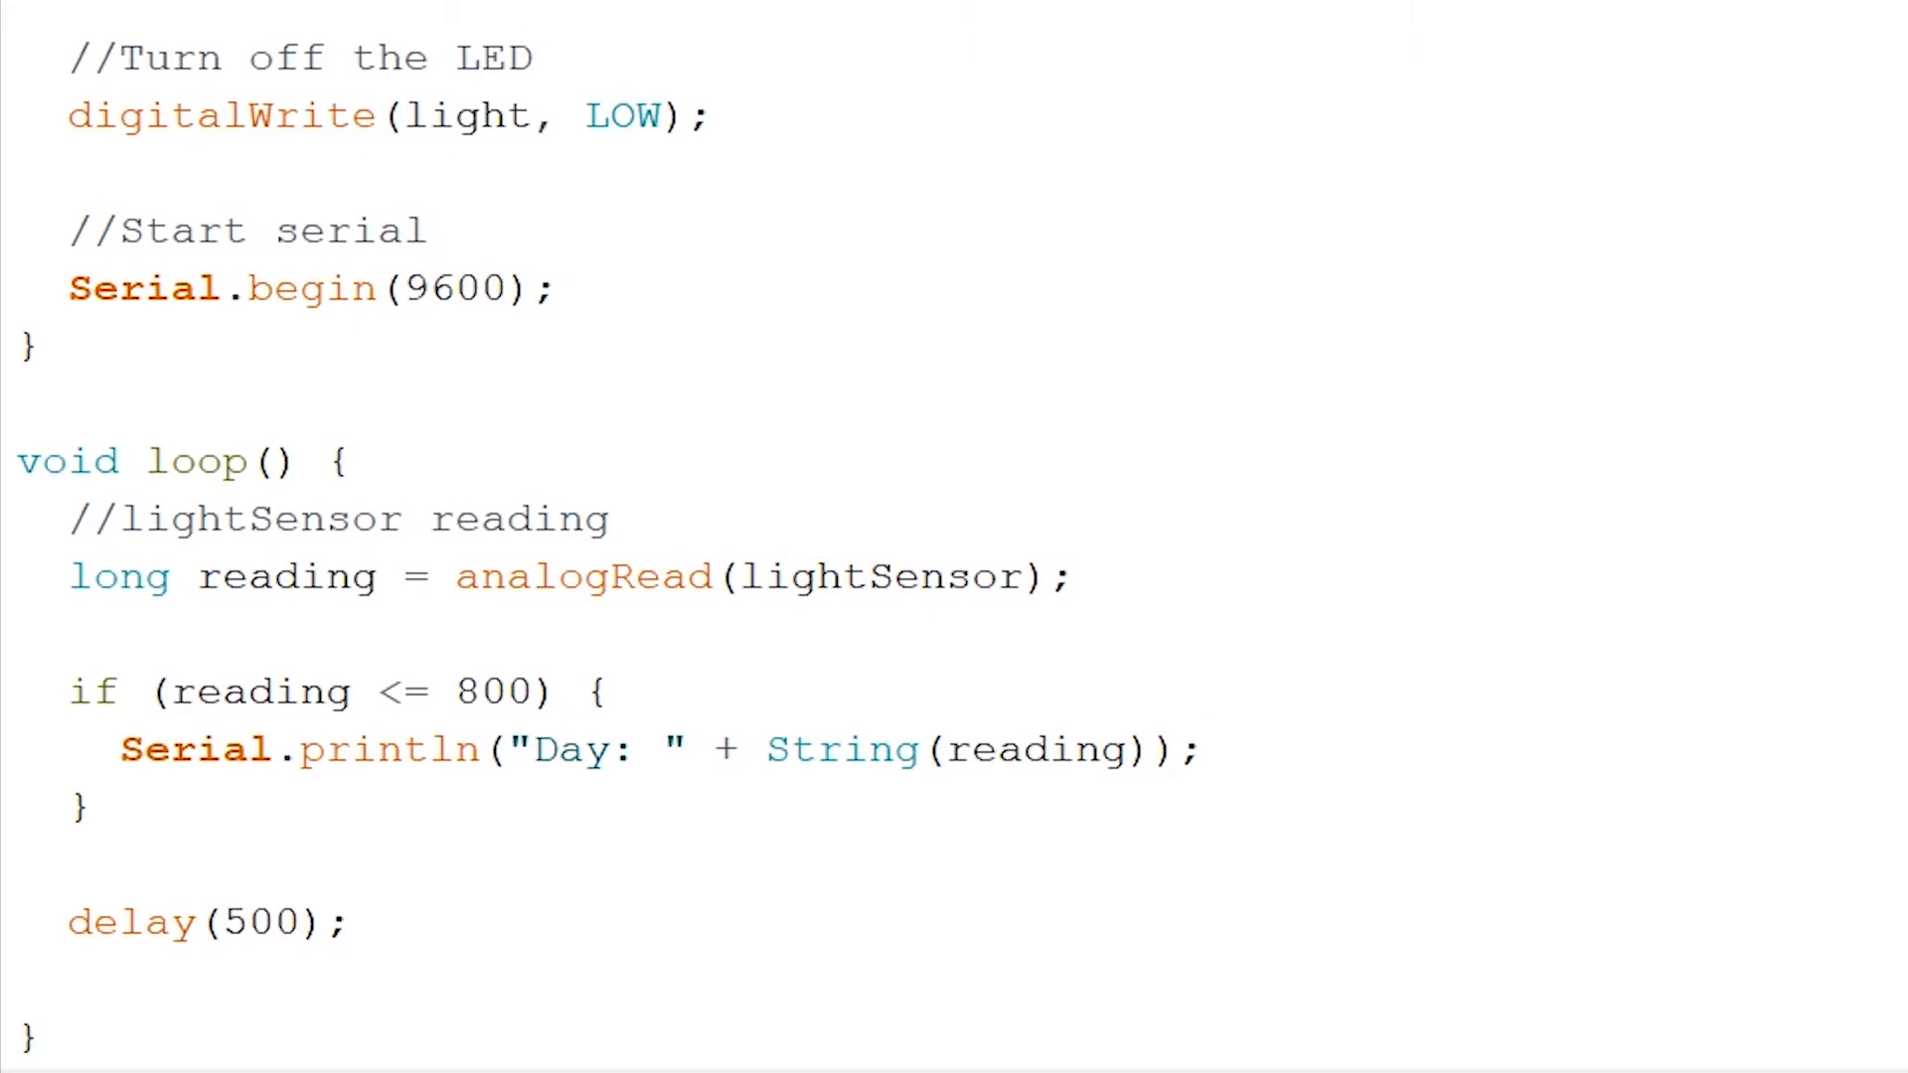
Add digitalWrite(light, LOW) for Day, then an else branch printing "Night: " and setting the LED HIGH
{"action": "type", "text": "digitalWrite(light, LOW);"}
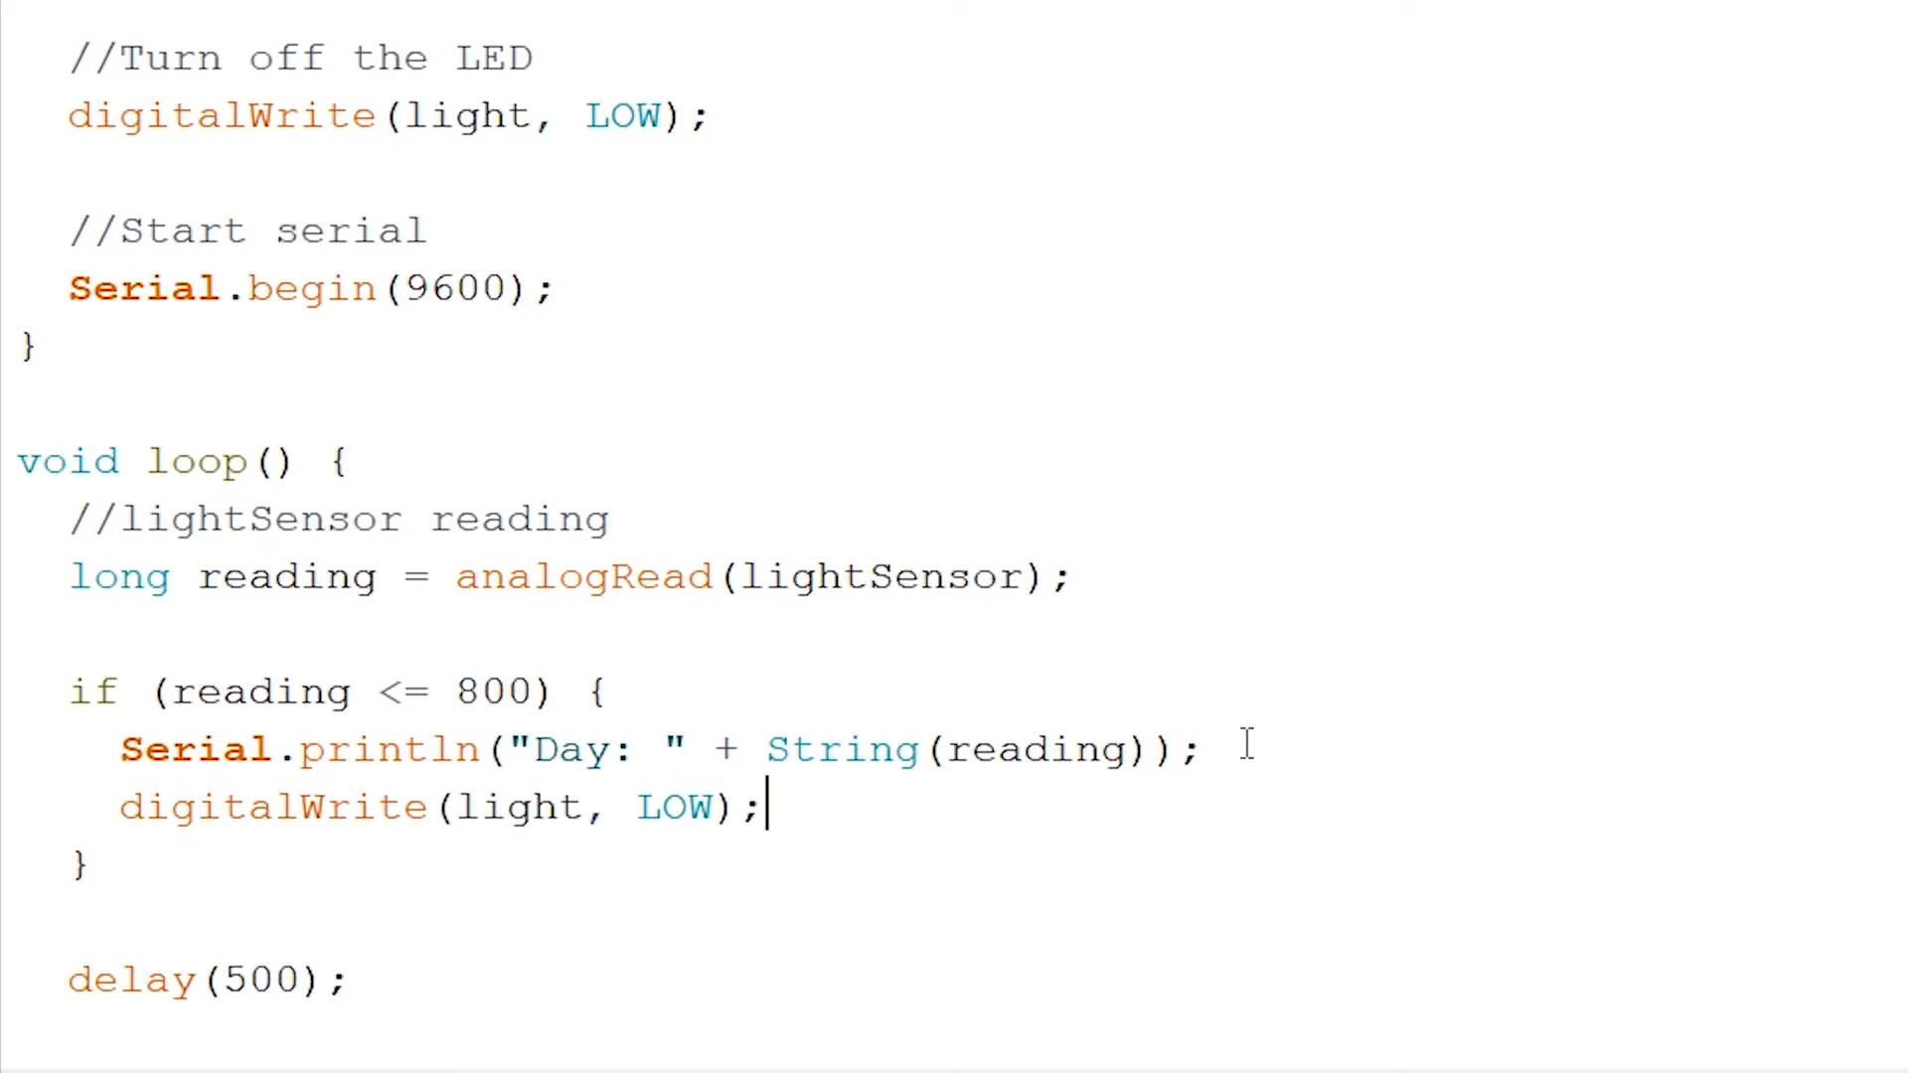
{"action": "type", "text": "else {"}
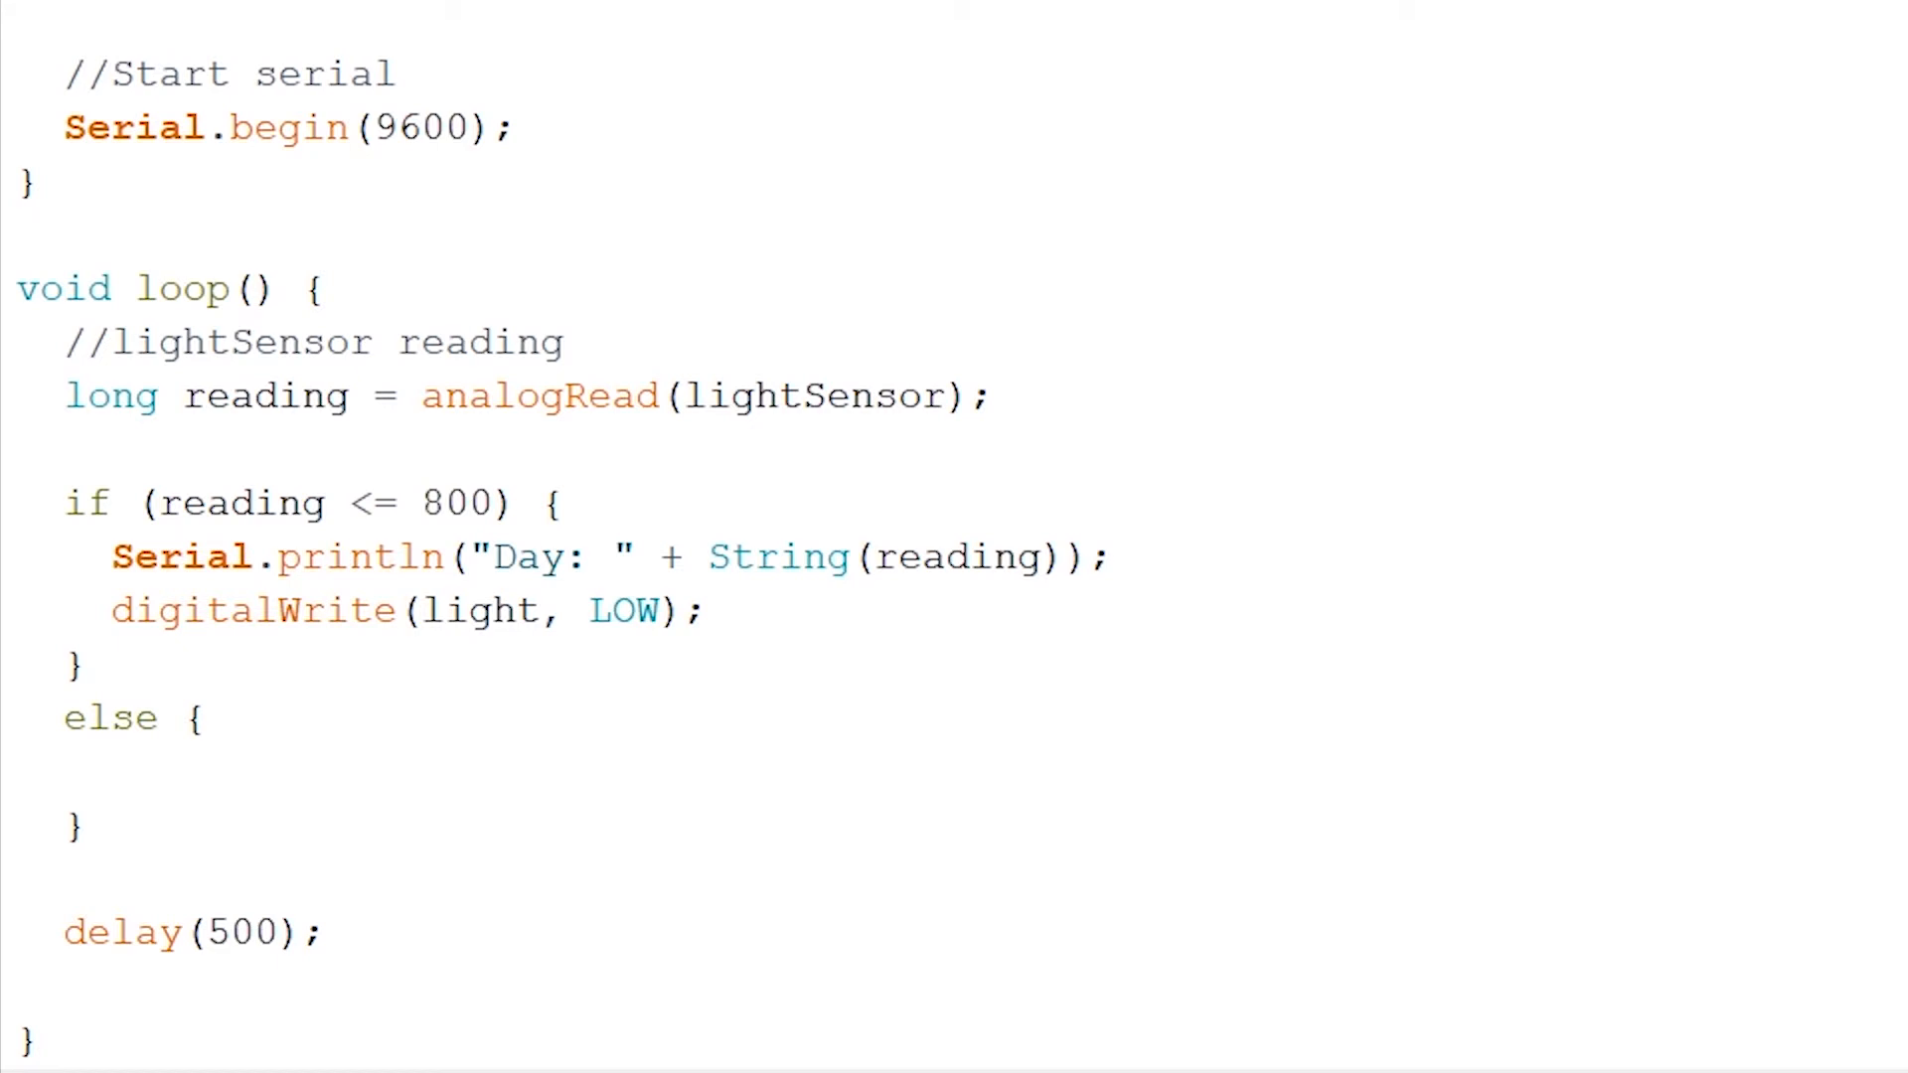
{"action": "type", "text": "Serial.println(\"Night: \" + String(reading));"}
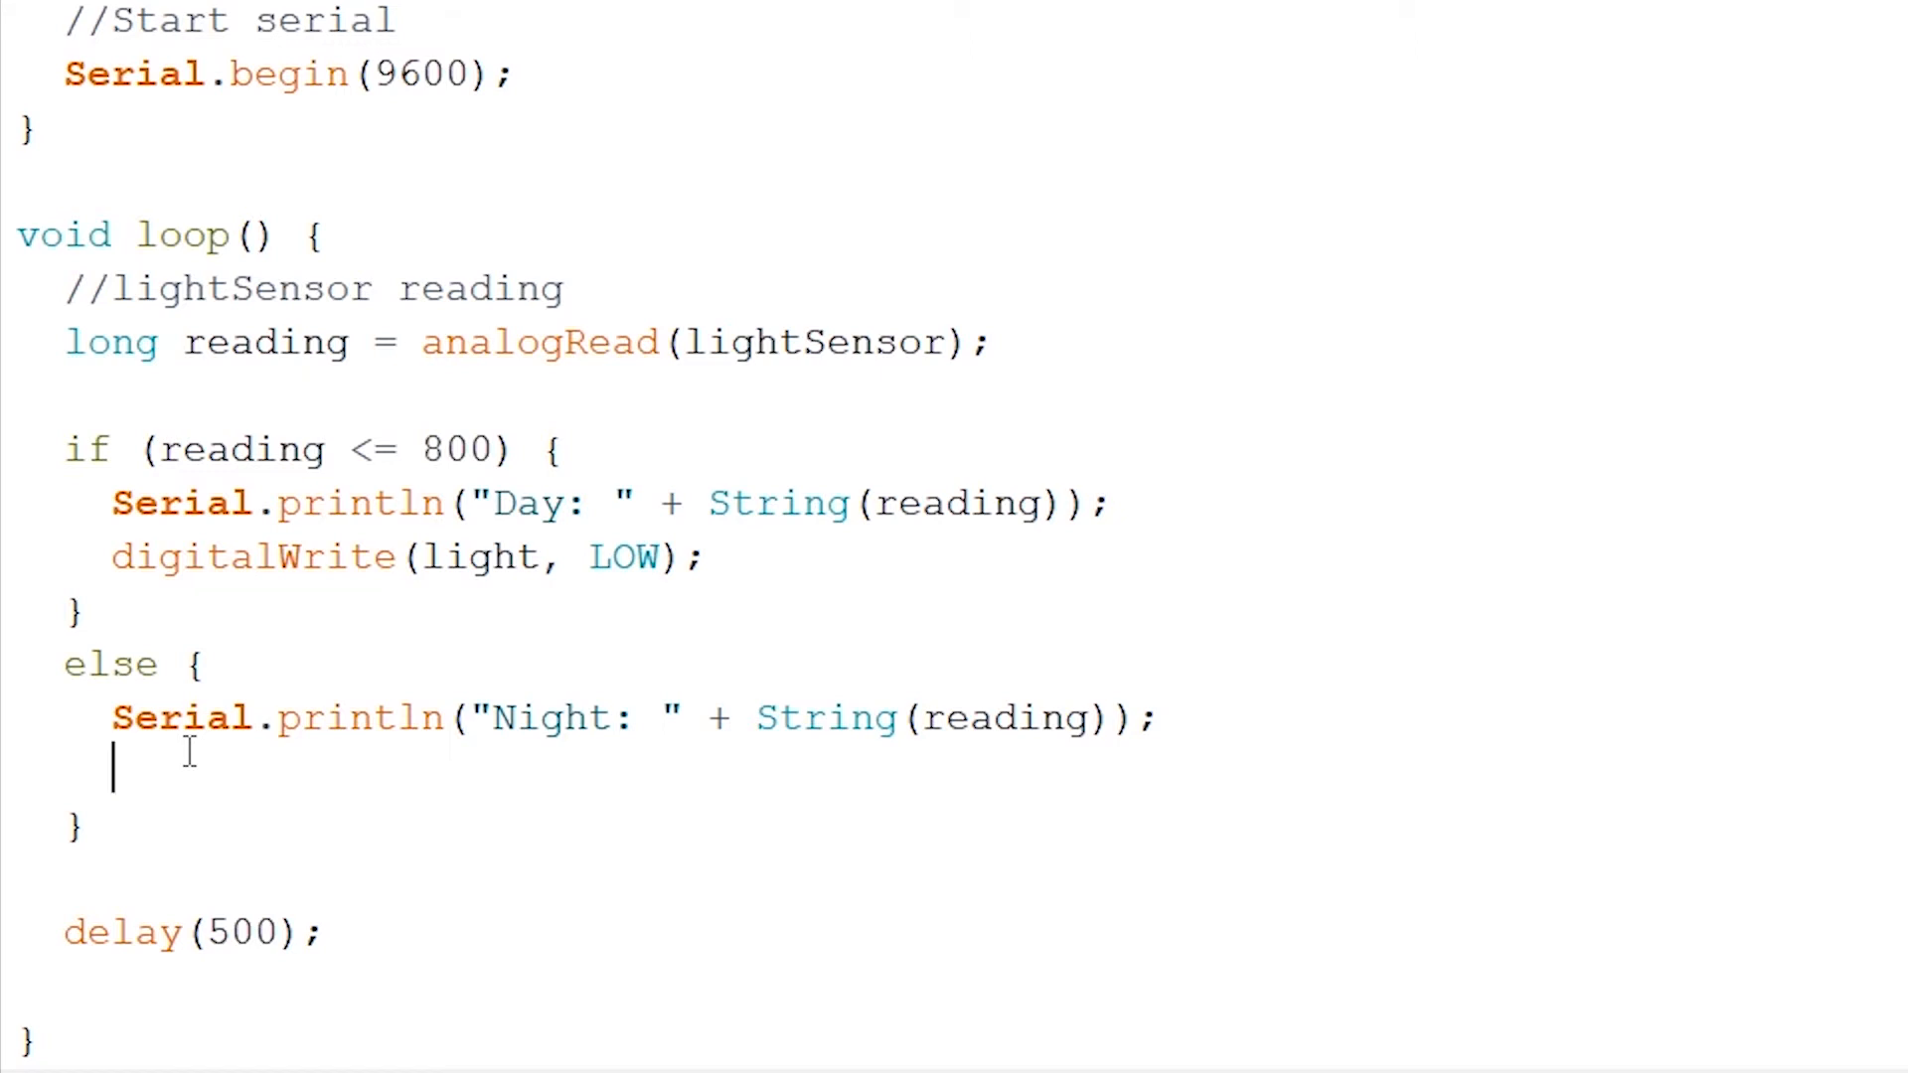
{"action": "type", "text": "digitalWrite(light, HIGH);"}
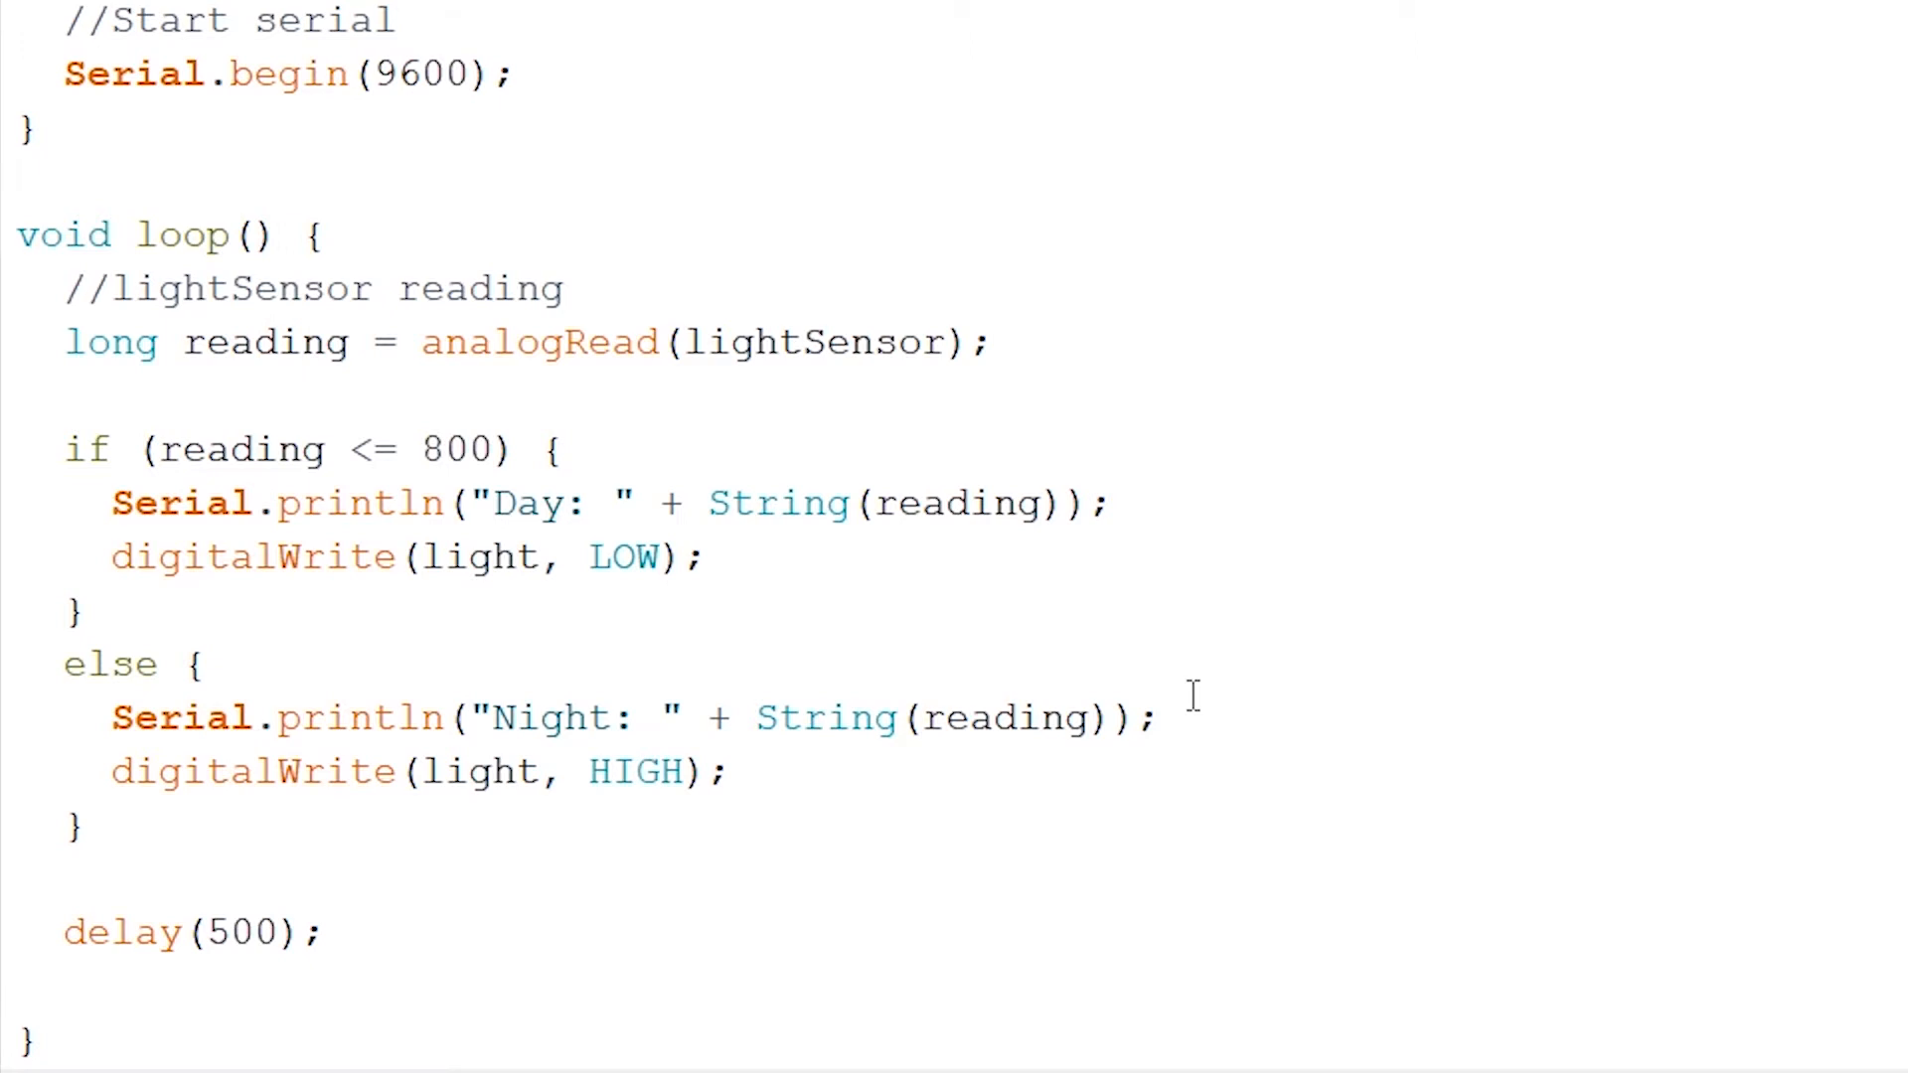
Verify the finished sketch compiles and upload it to the Uno board
{"action": "left_click", "coordinate": [18, 75]}
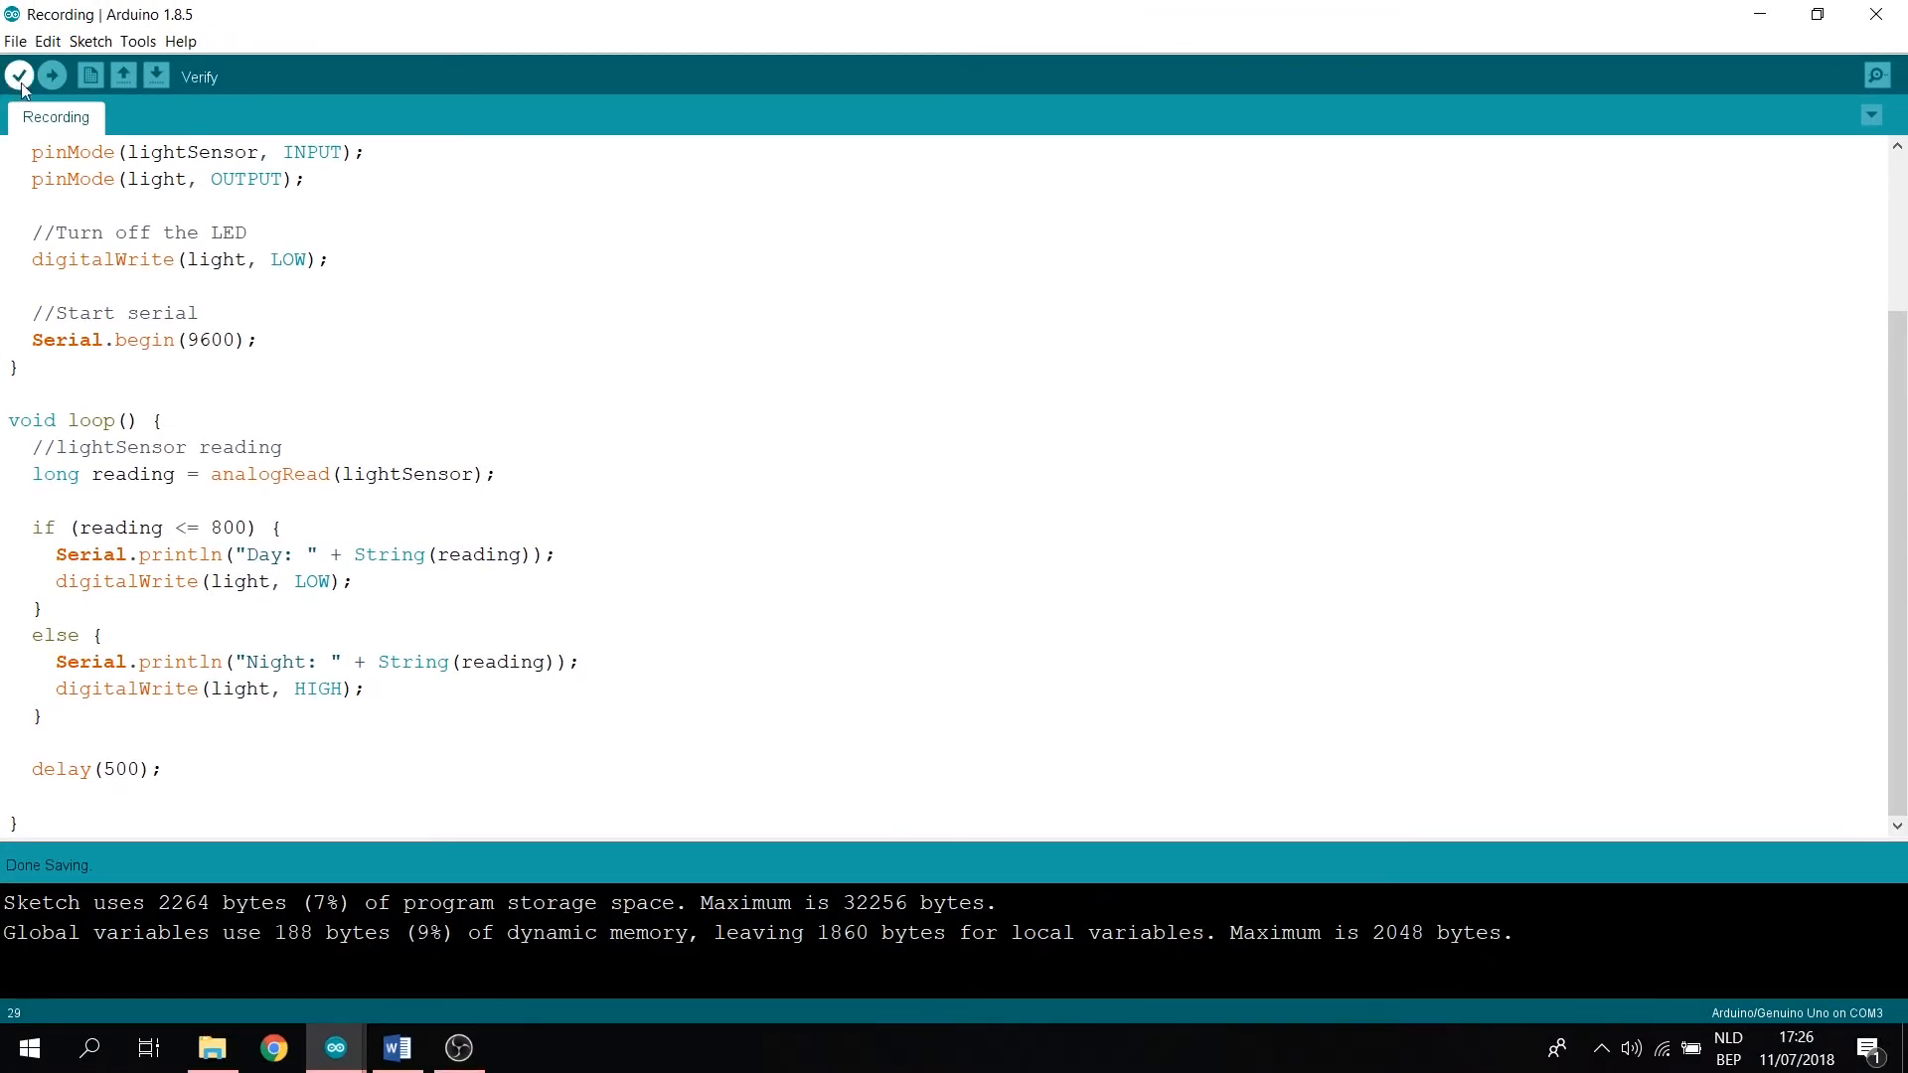
{"action": "left_click", "coordinate": [51, 75]}
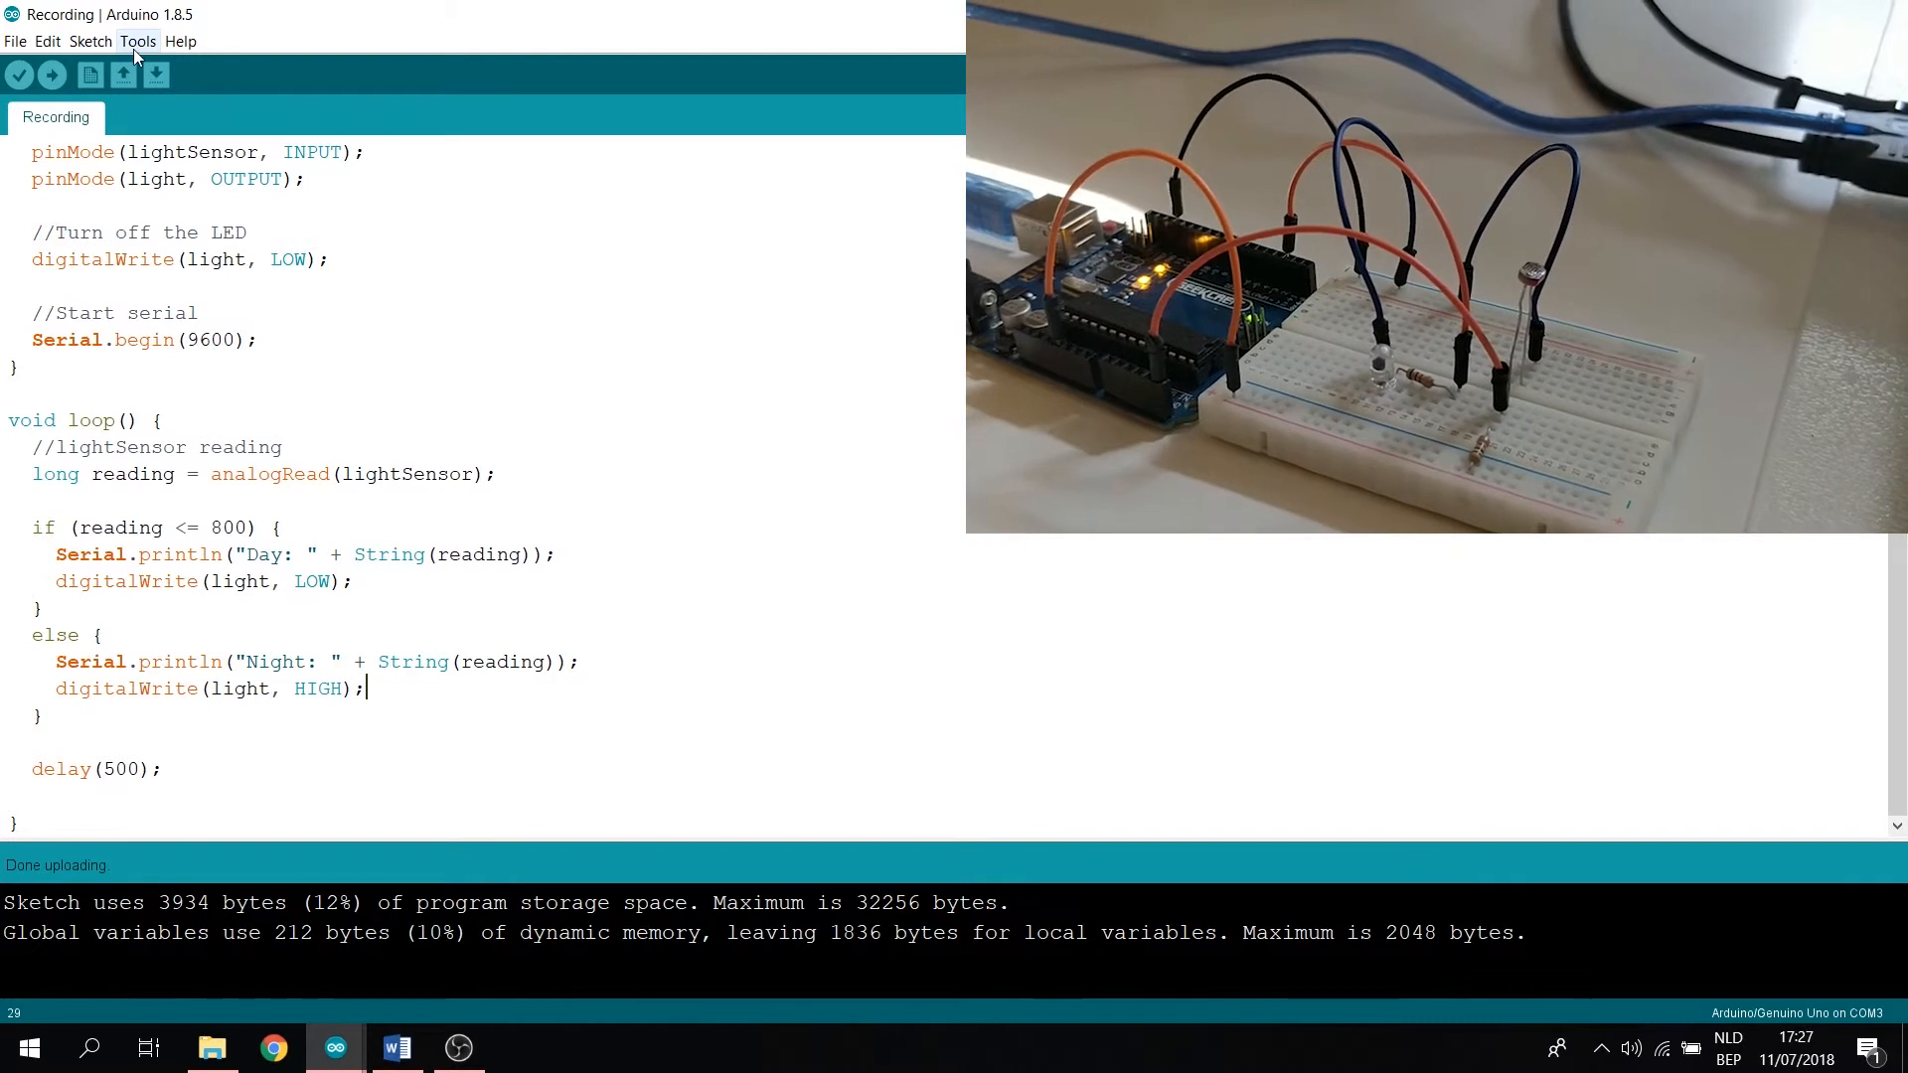
Open the Serial Monitor from the Tools menu to watch the board's light readings
{"action": "left_click", "coordinate": [137, 40]}
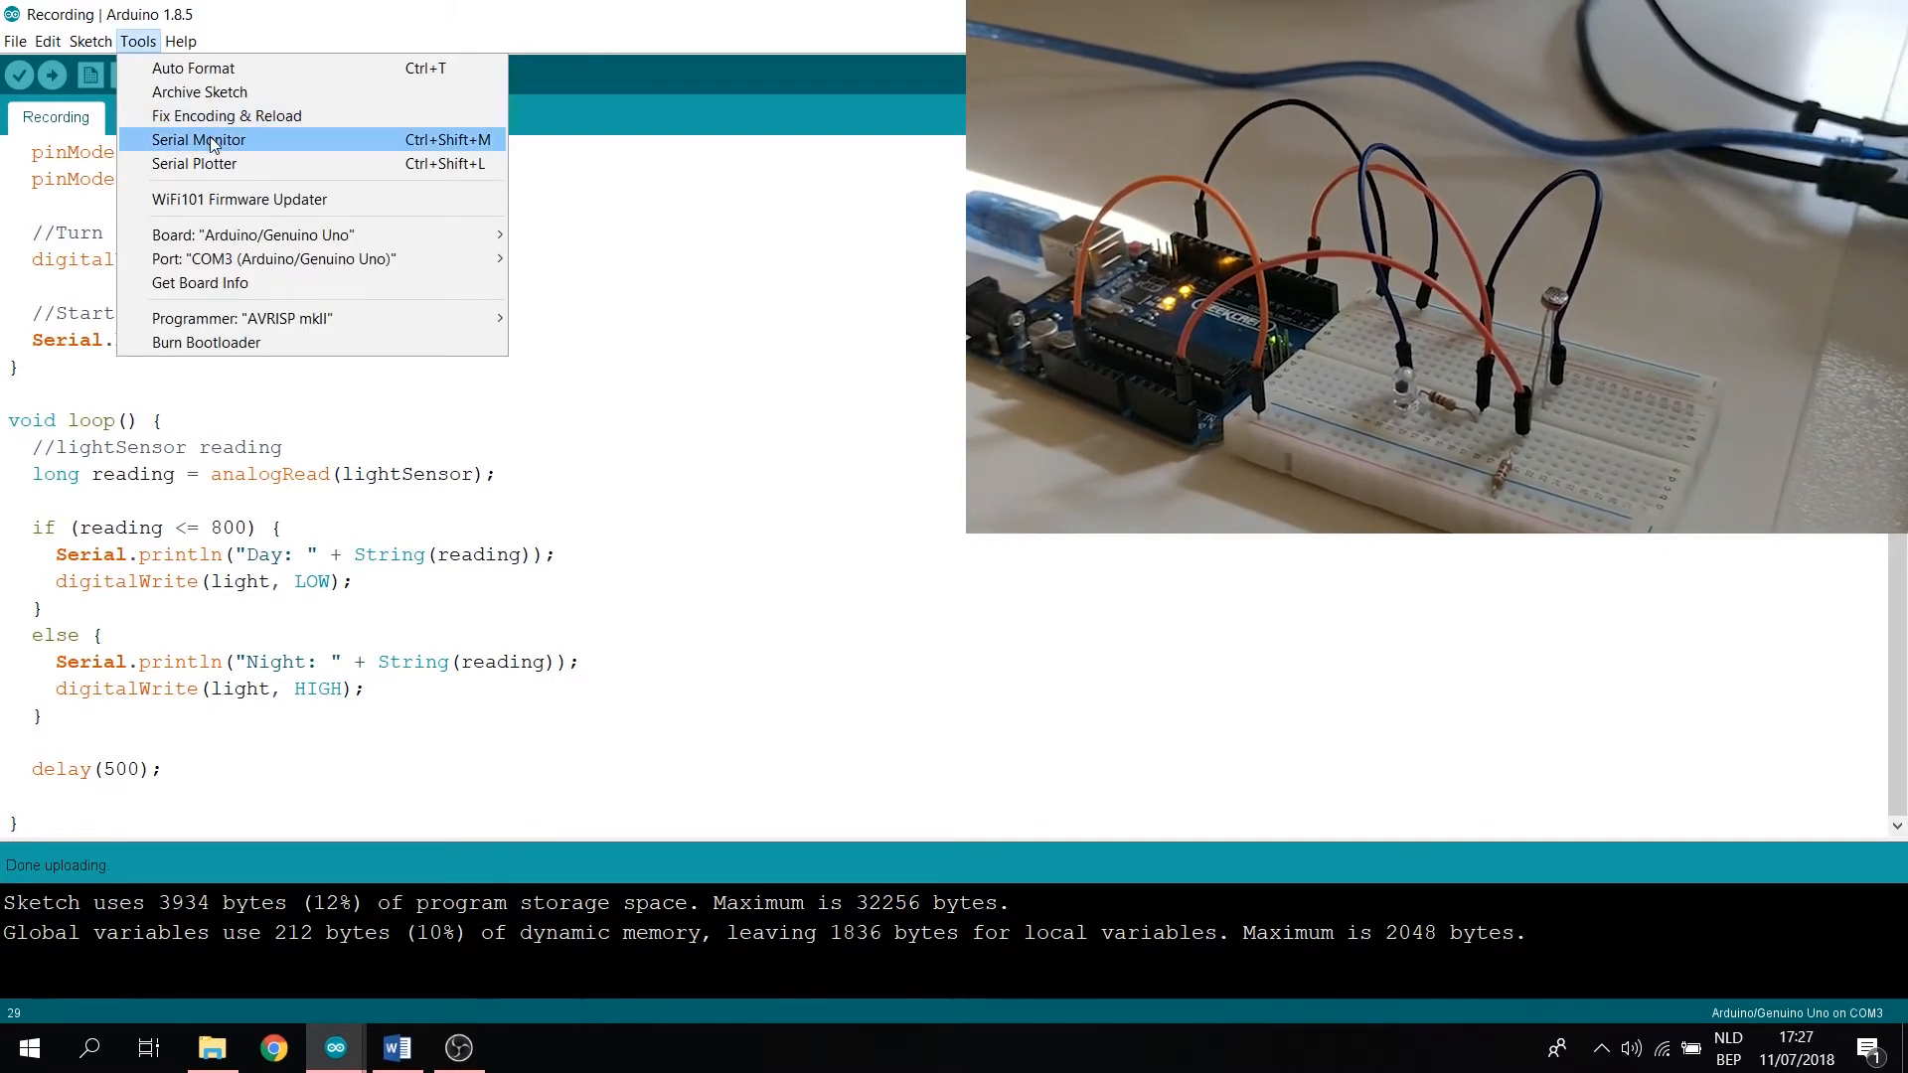
{"action": "left_click", "coordinate": [197, 139]}
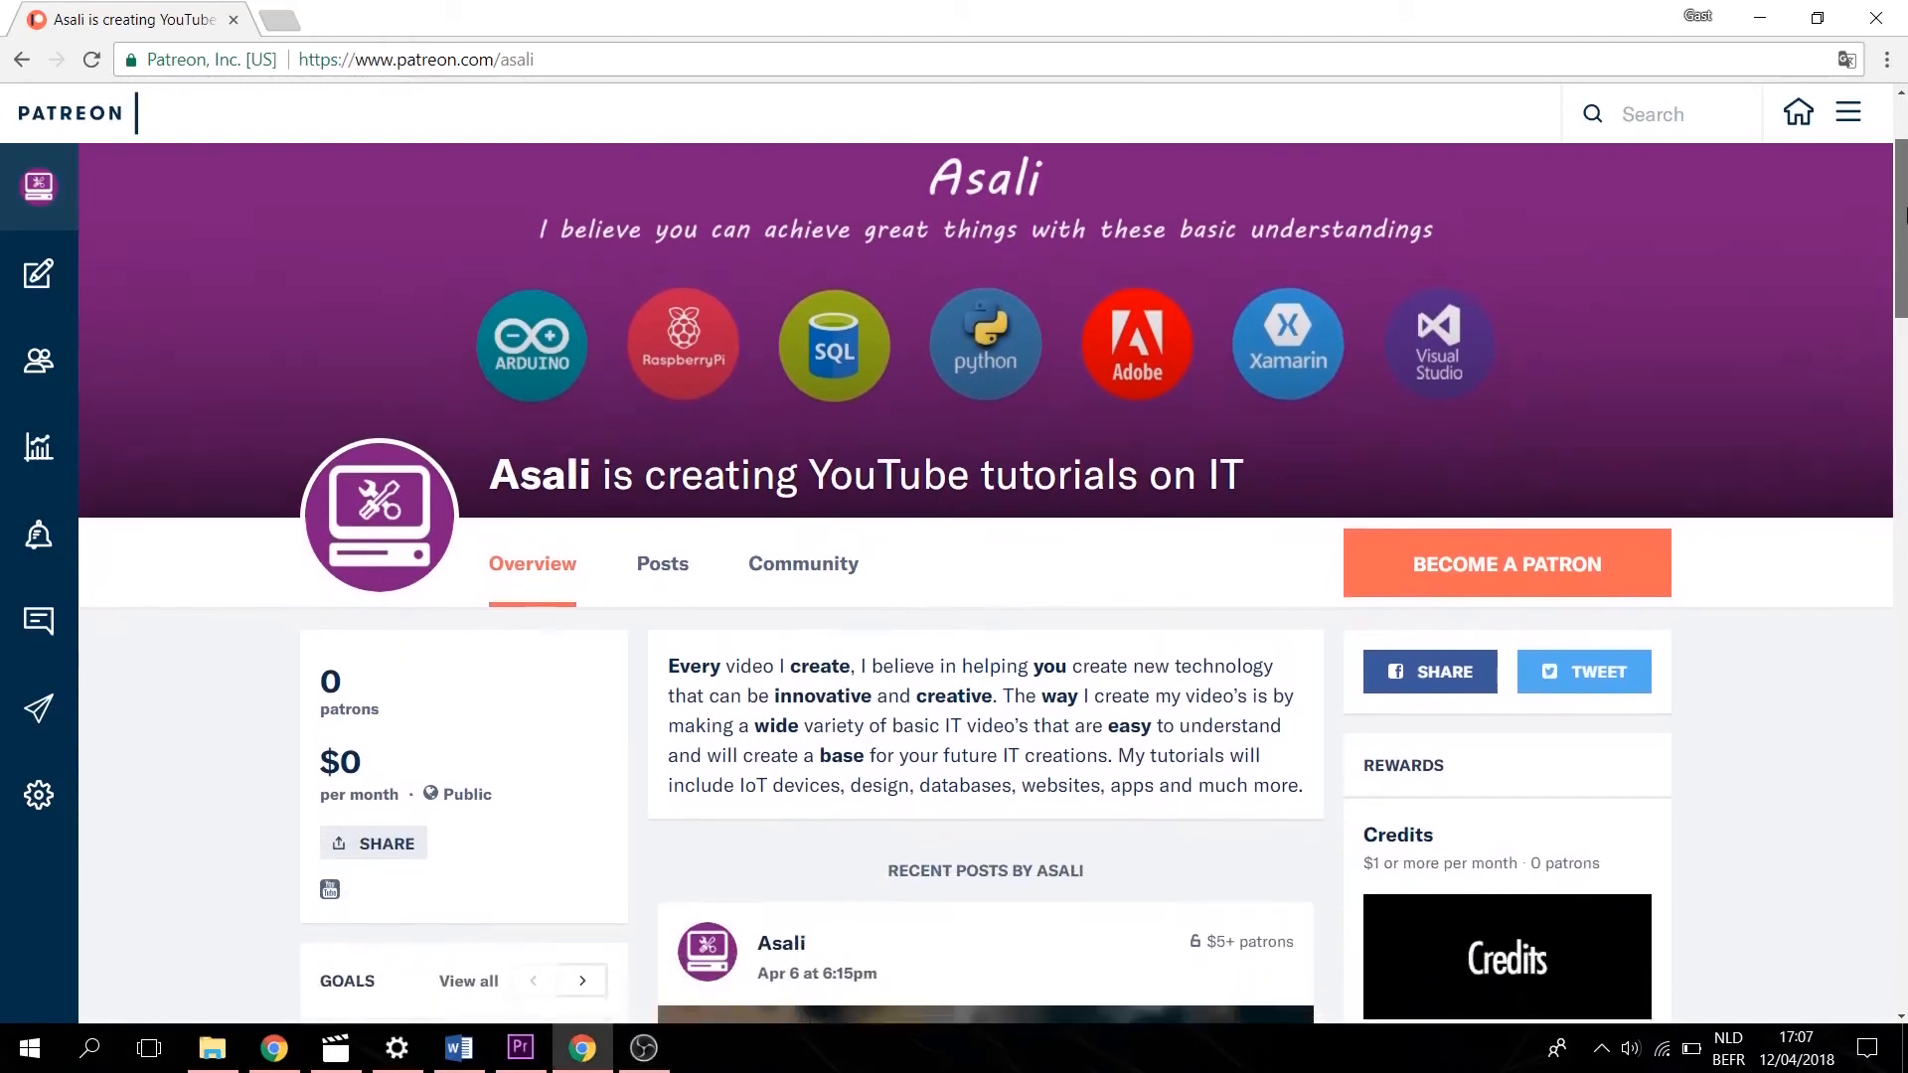
{"action": "scroll", "scroll_direction": "down", "scroll_amount": 3}
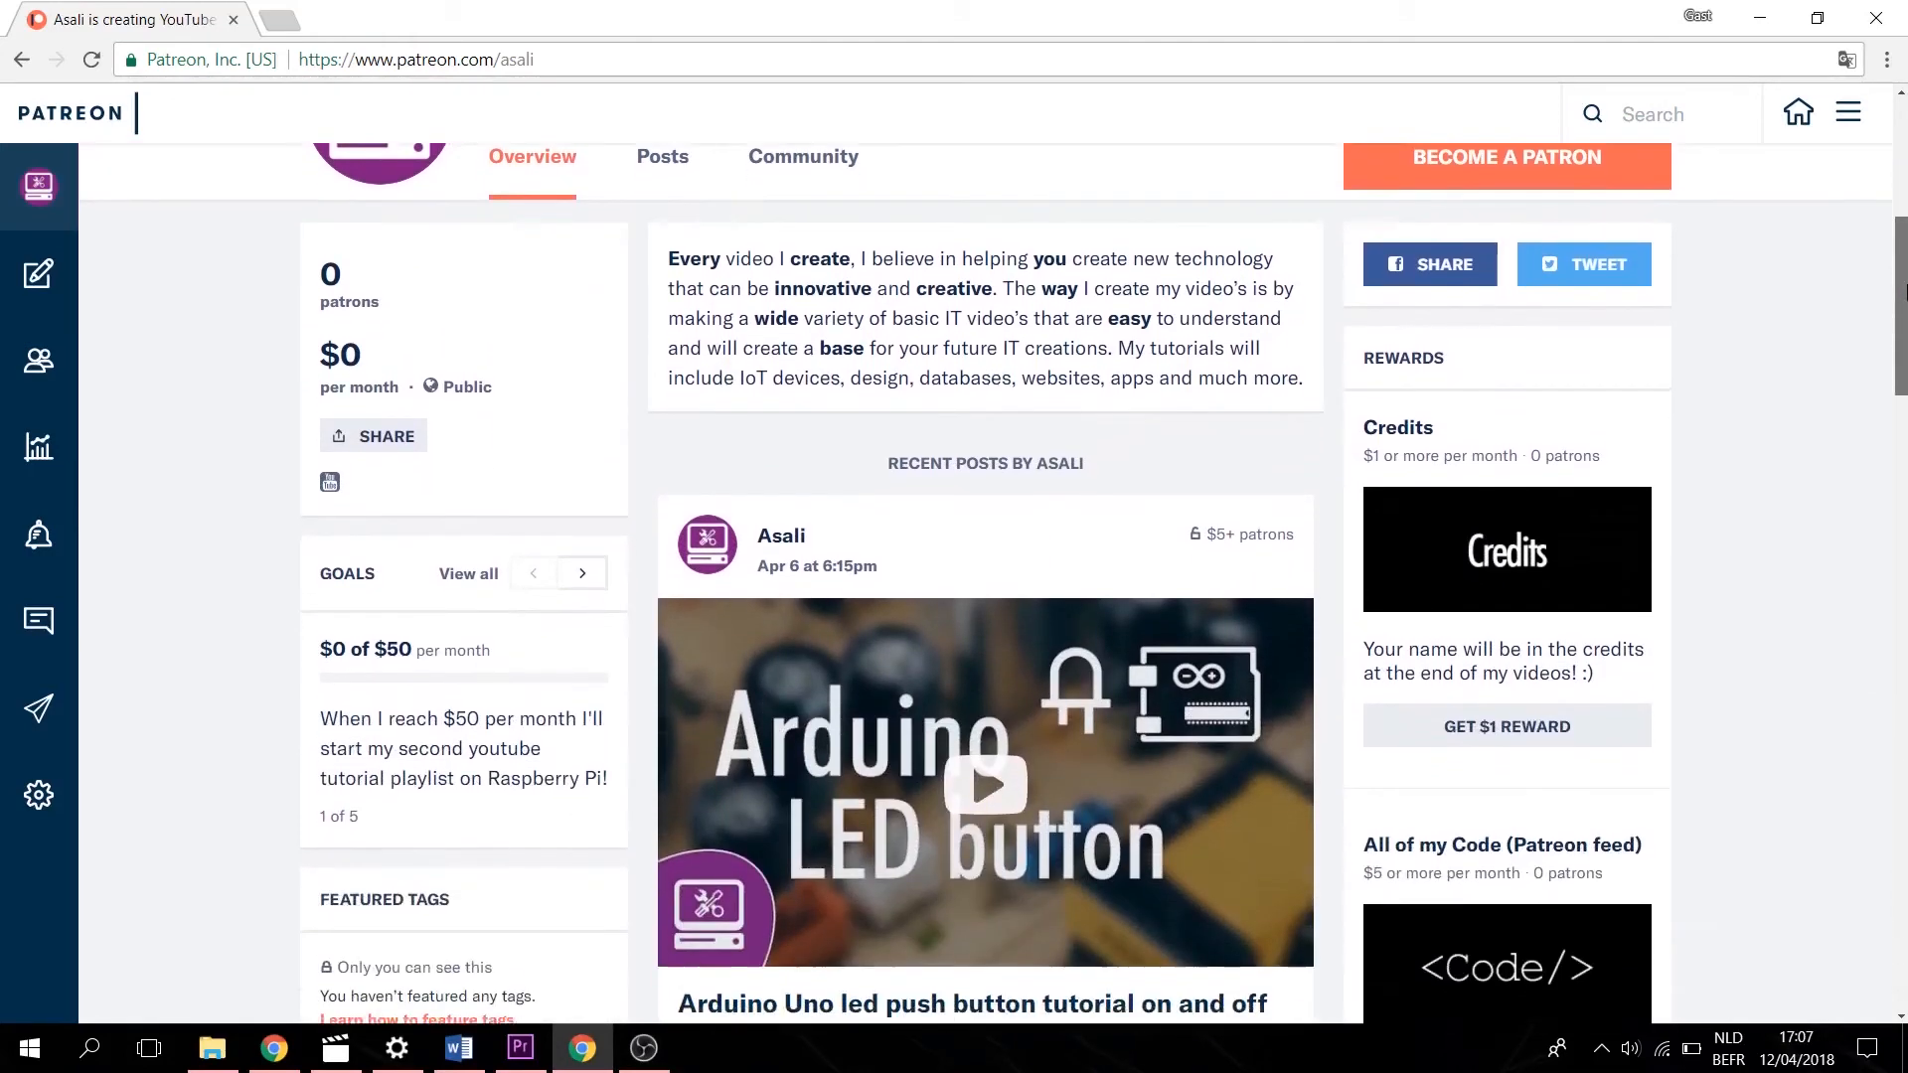
{"action": "scroll", "scroll_direction": "down", "scroll_amount": 3}
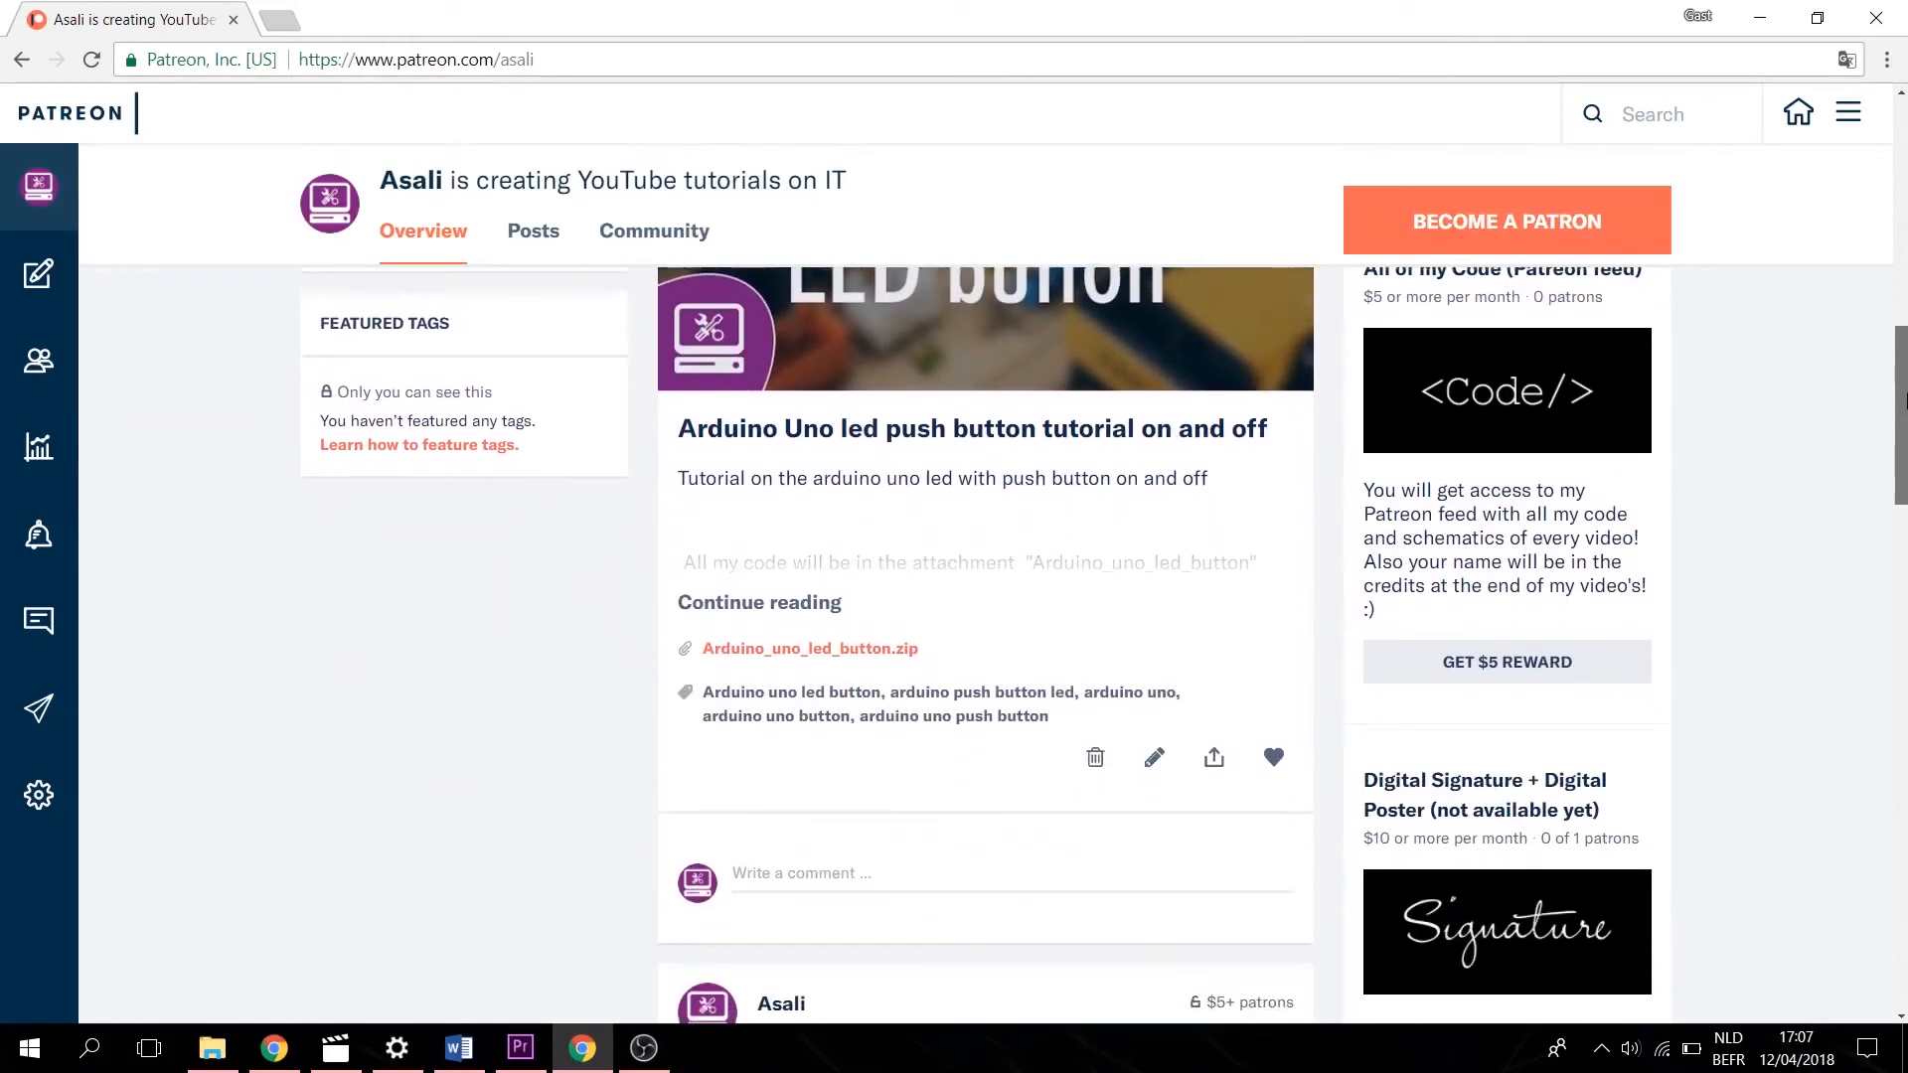
{"action": "scroll", "scroll_direction": "down", "scroll_amount": 3}
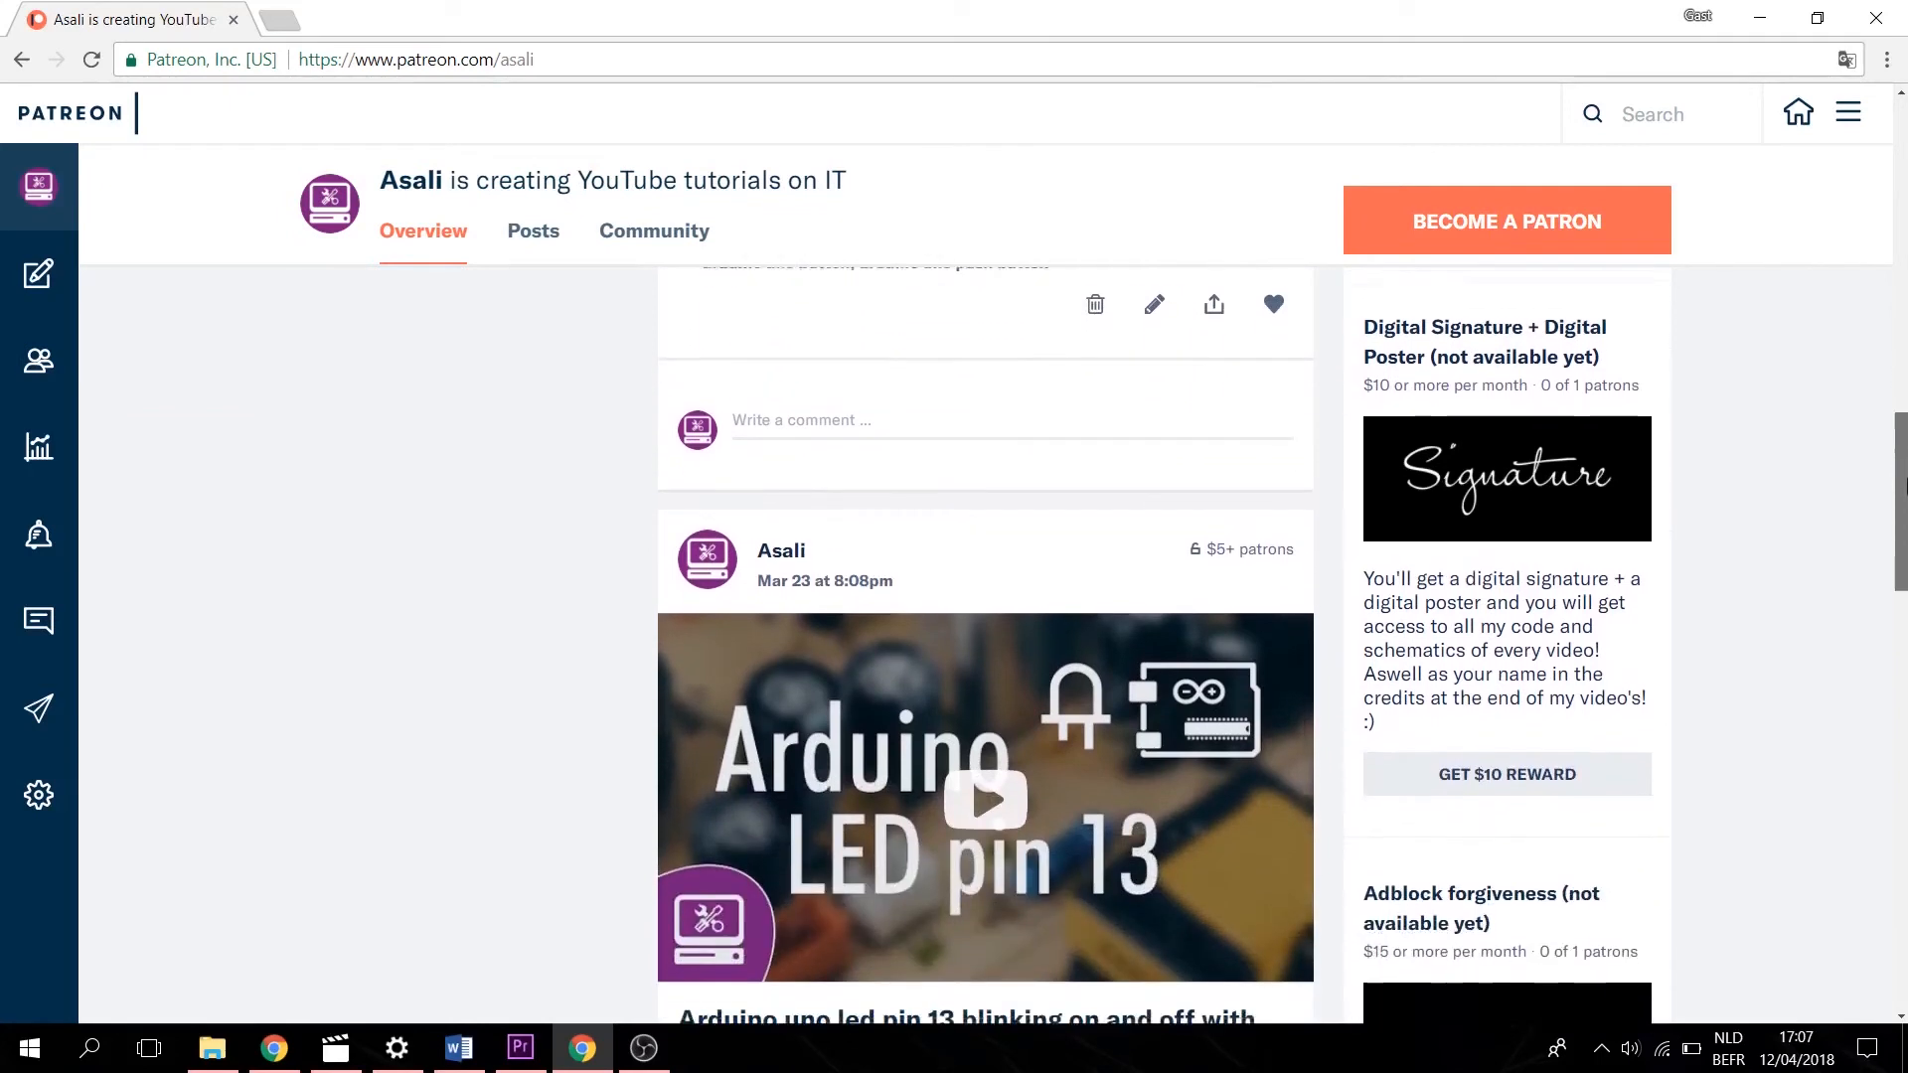
{"action": "scroll", "scroll_direction": "down", "scroll_amount": 3}
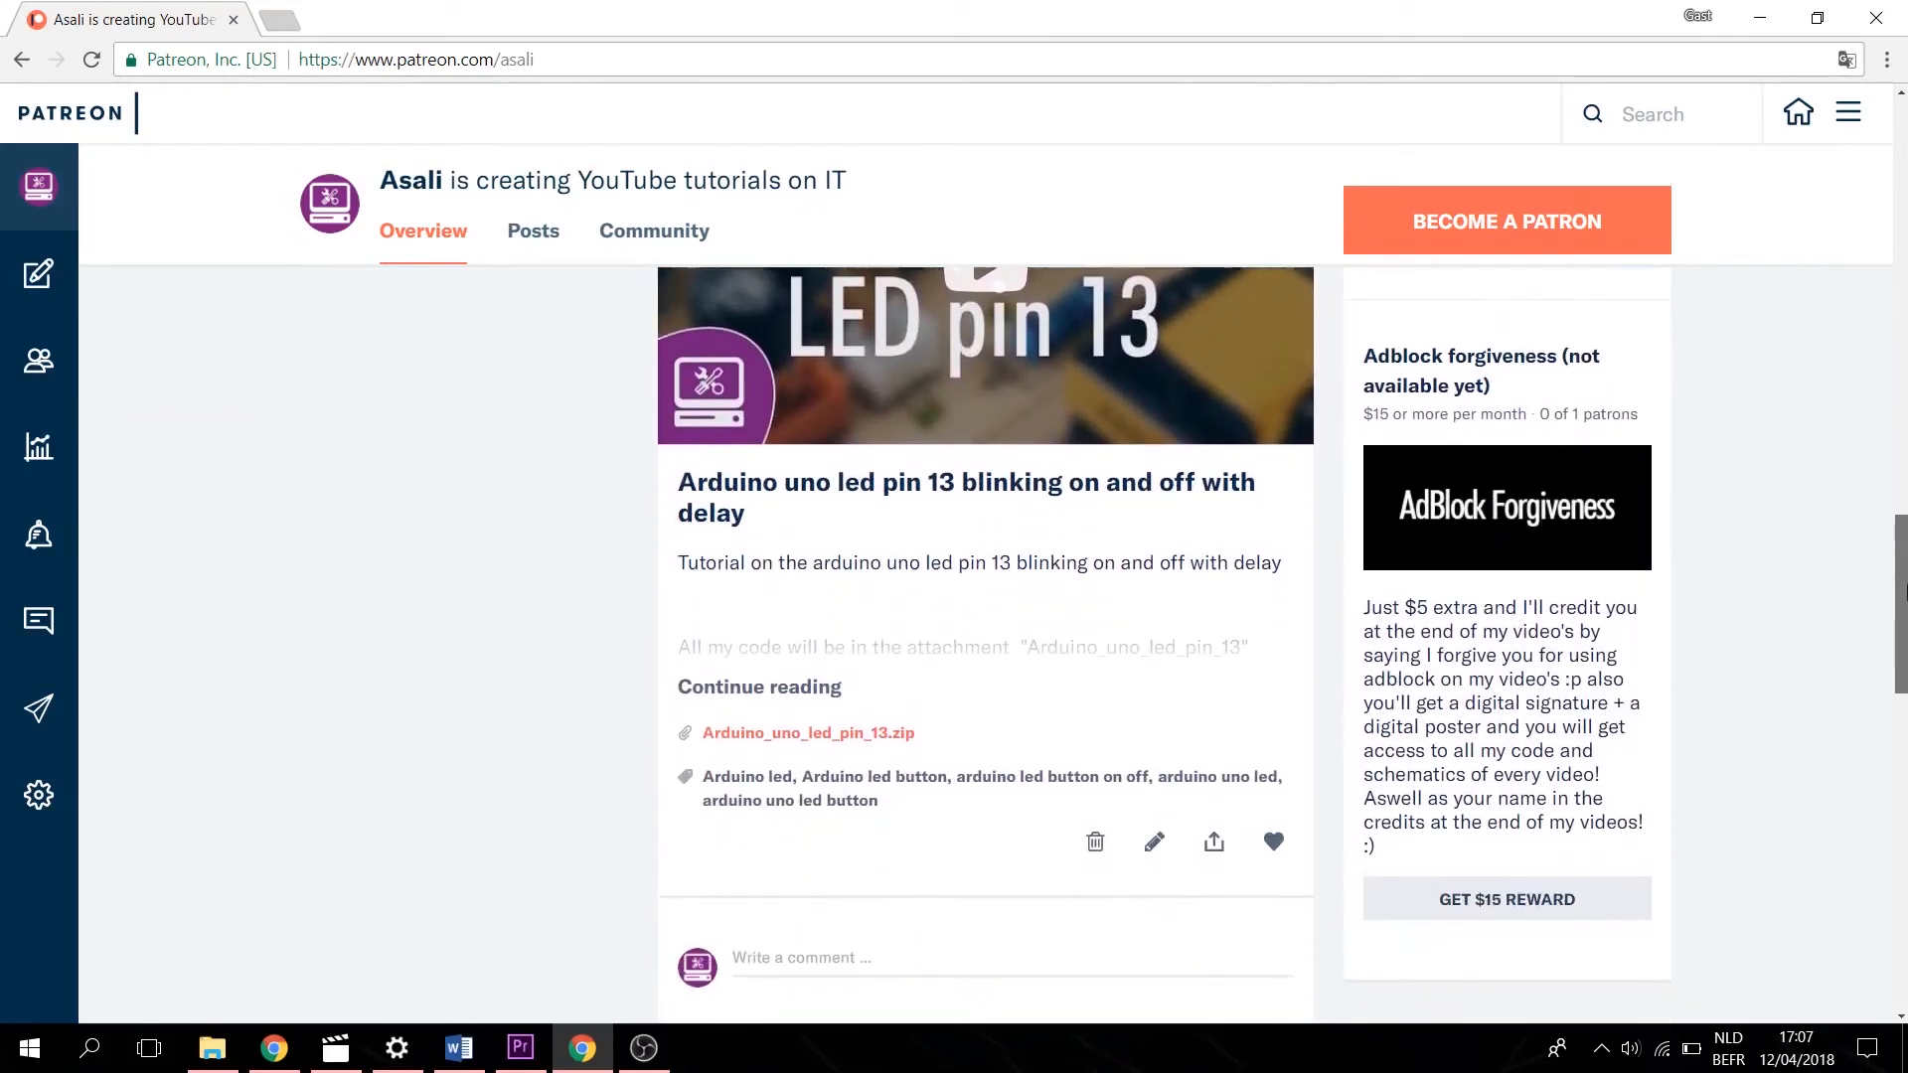
{"action": "scroll", "scroll_direction": "down", "scroll_amount": 3}
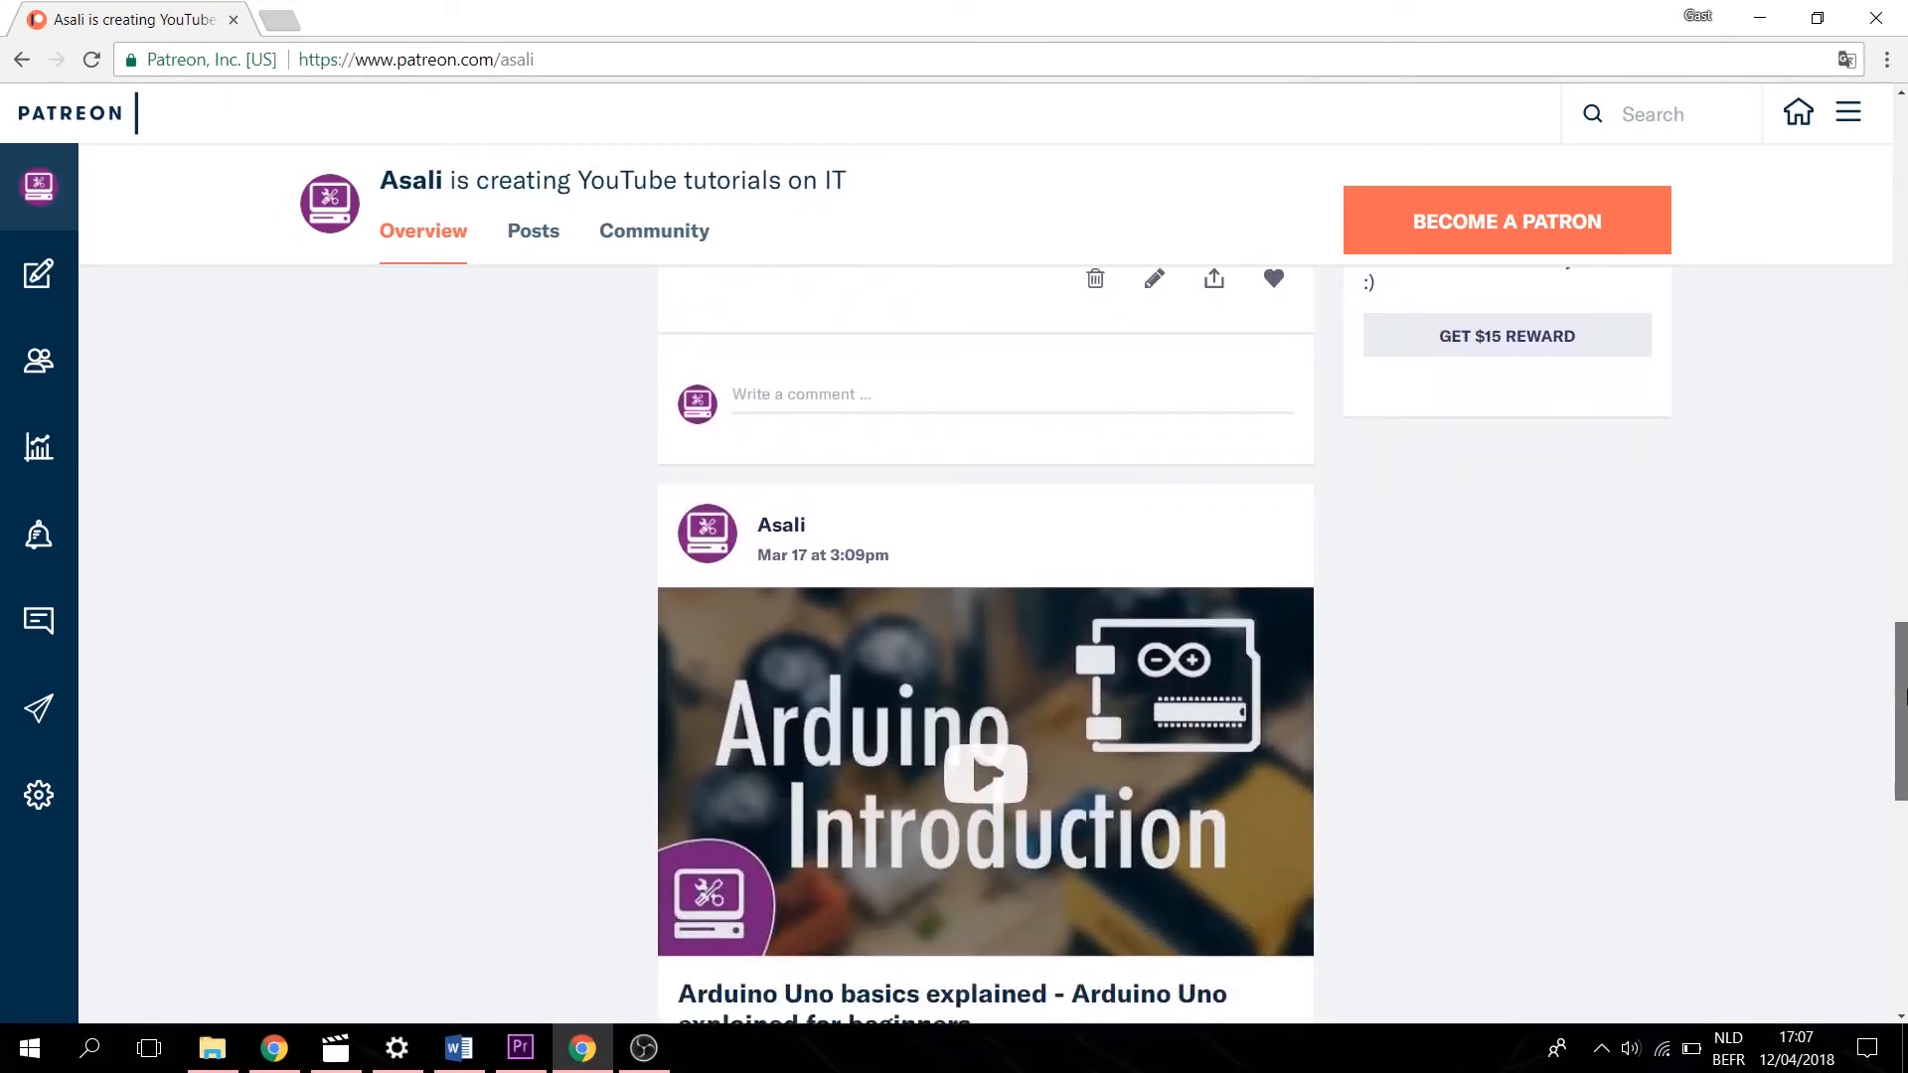
{"action": "left_click", "coordinate": [986, 773]}
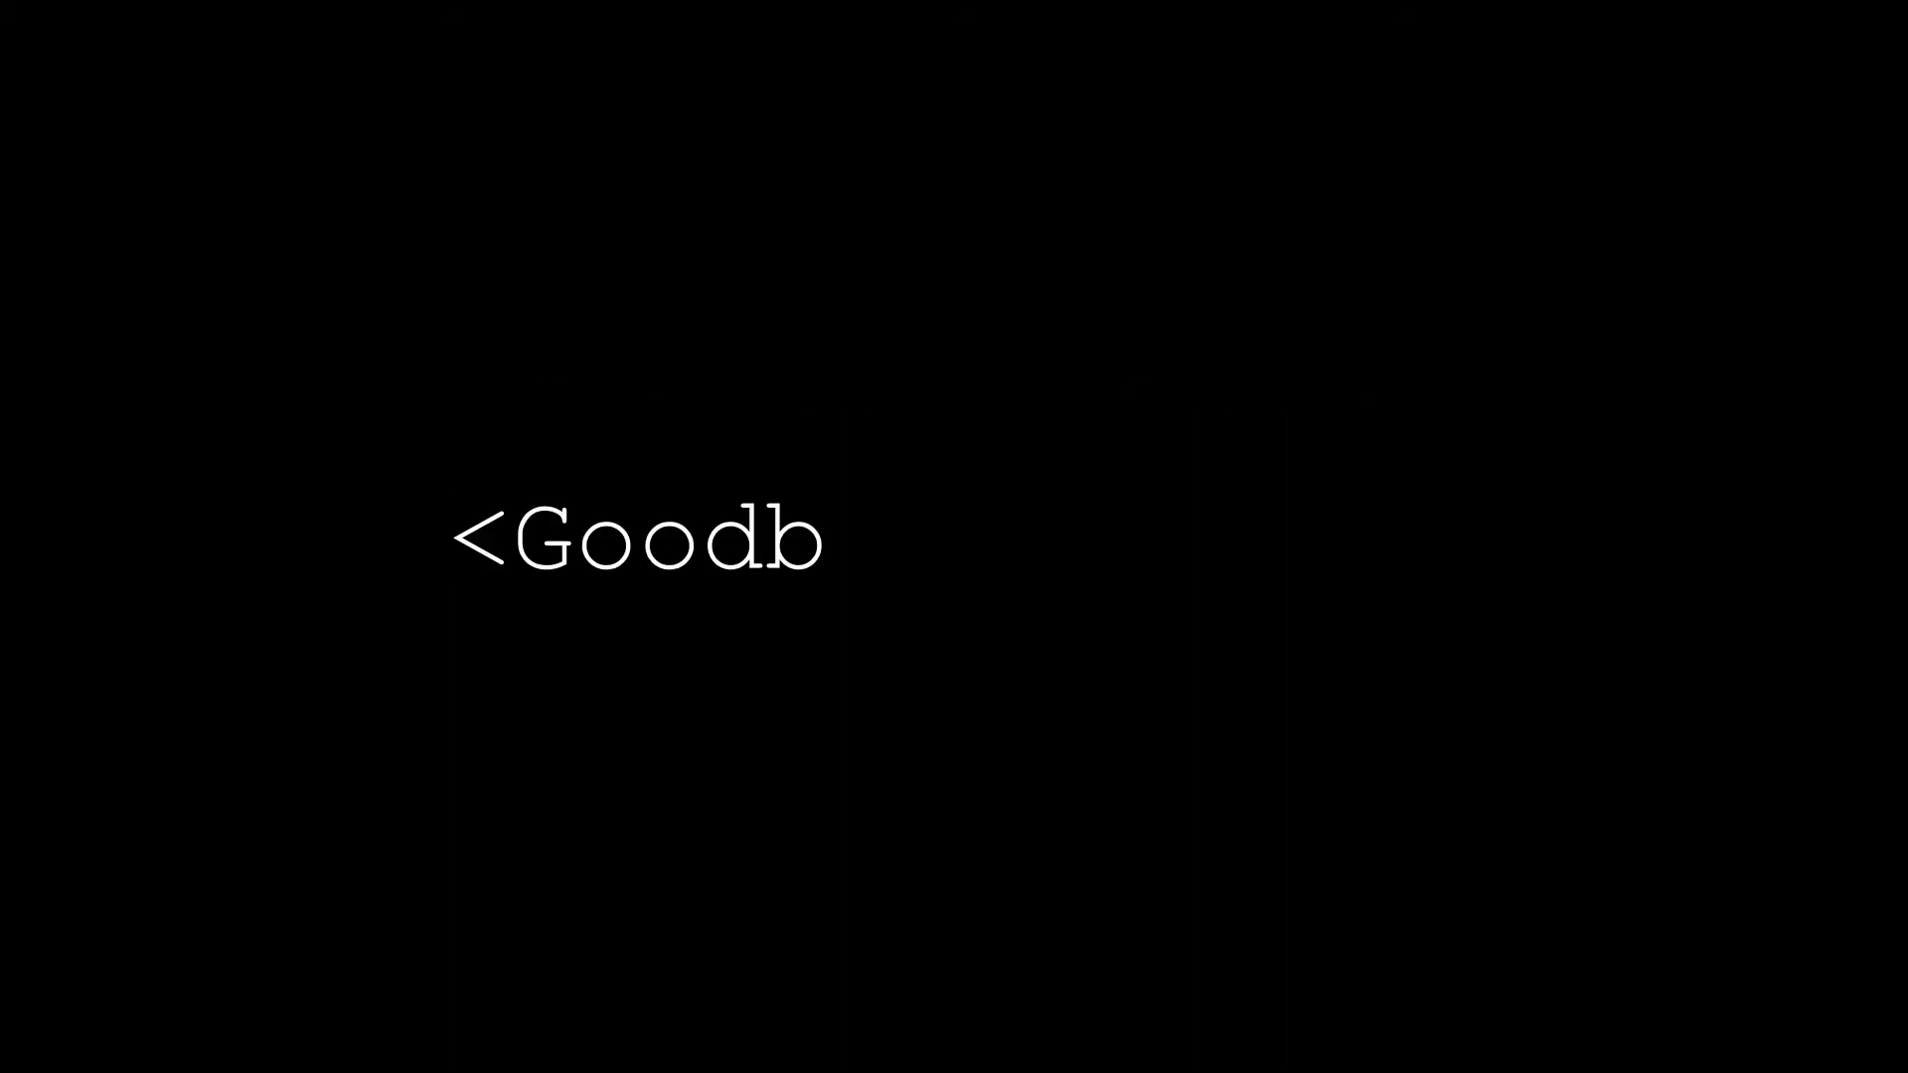
{"action": "type", "text": "ye World/>"}
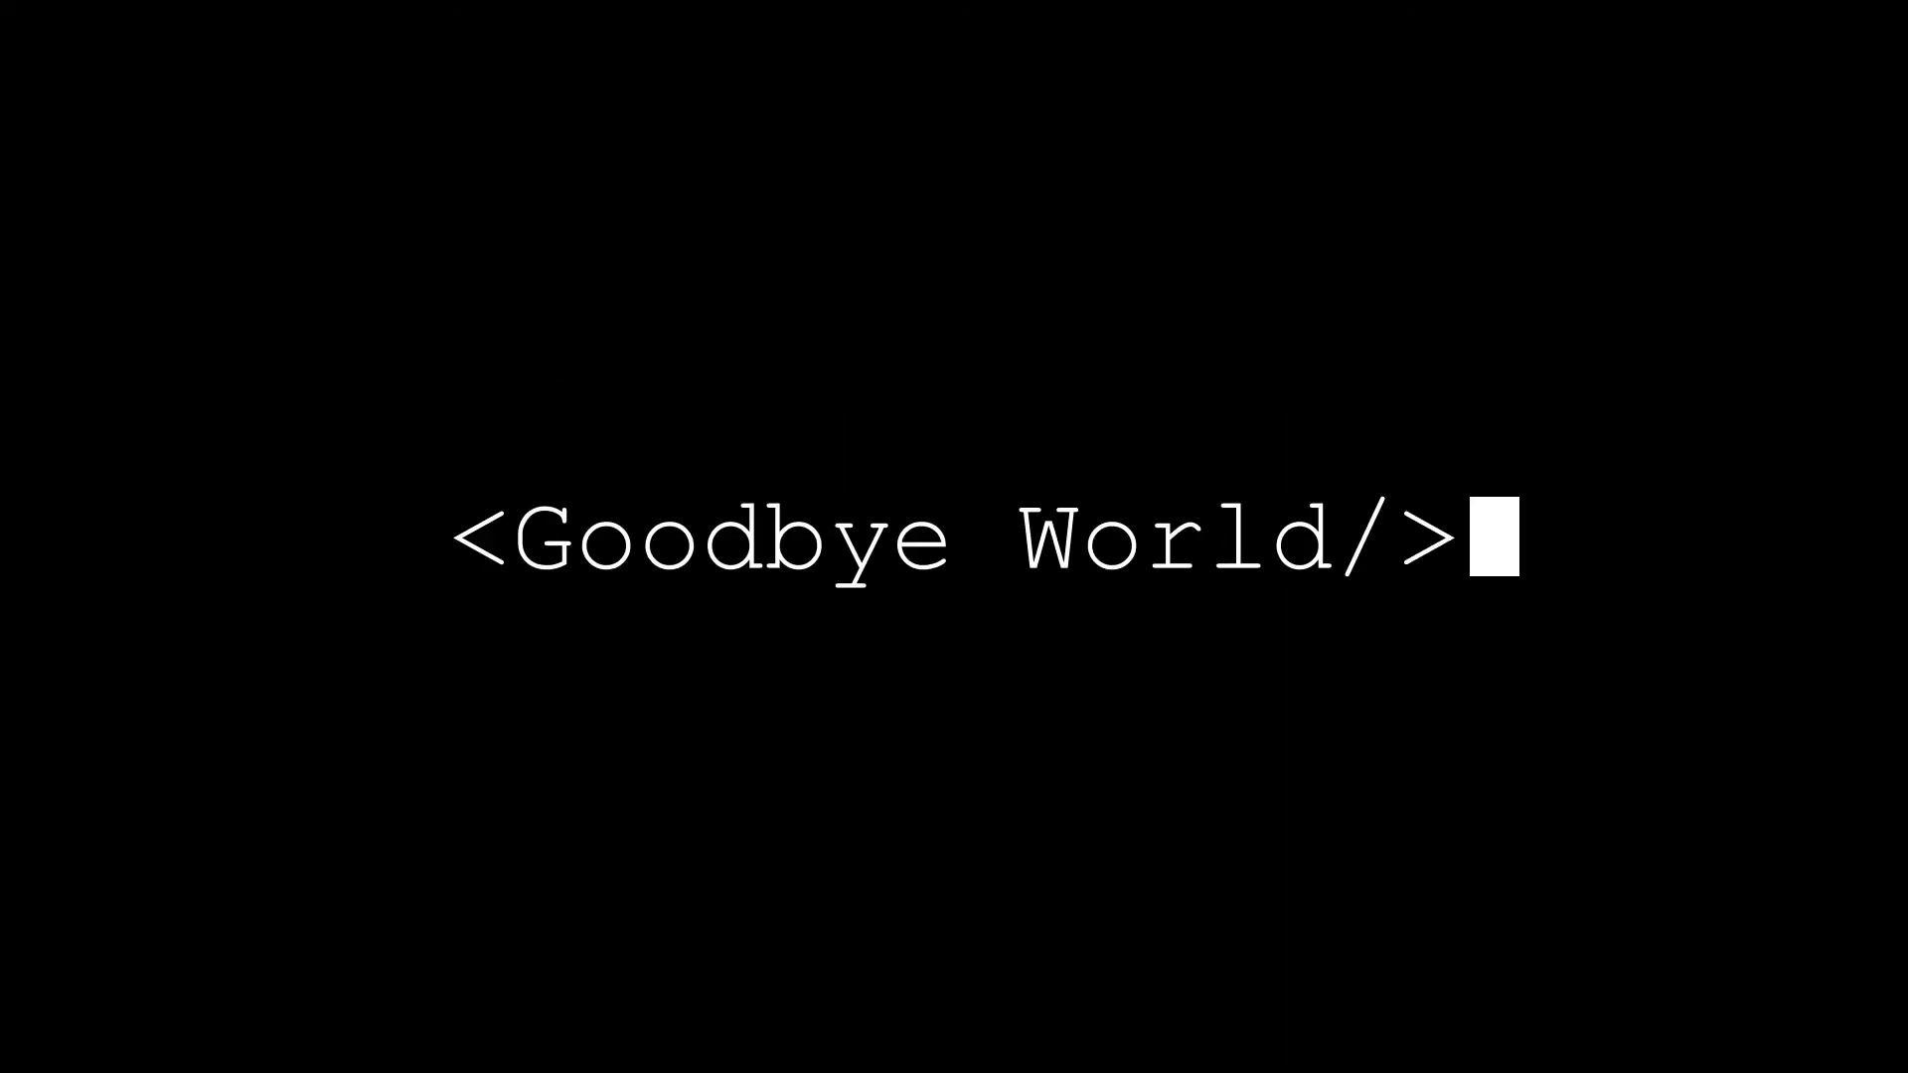